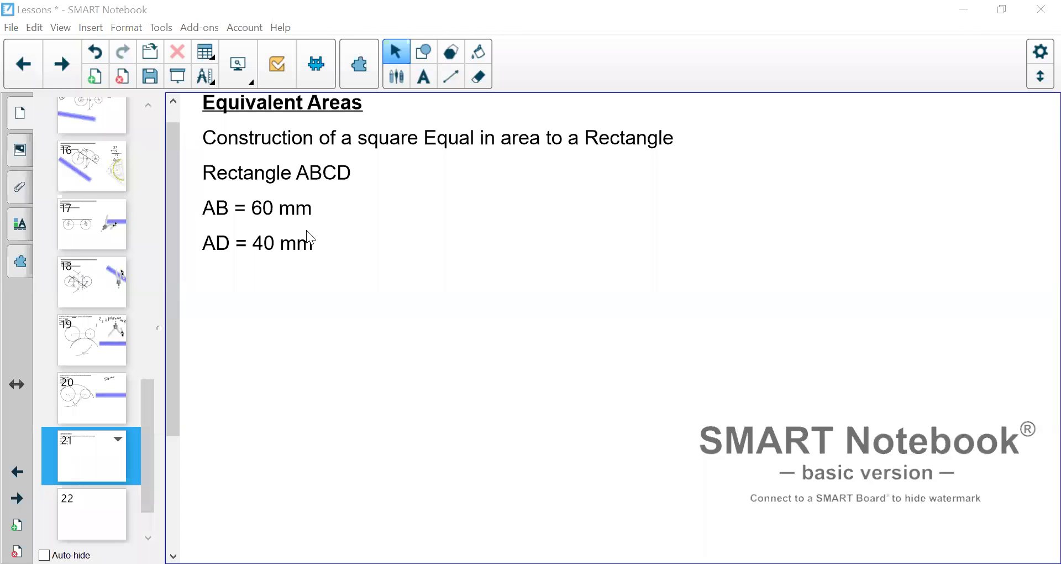
mouse_move(341, 145)
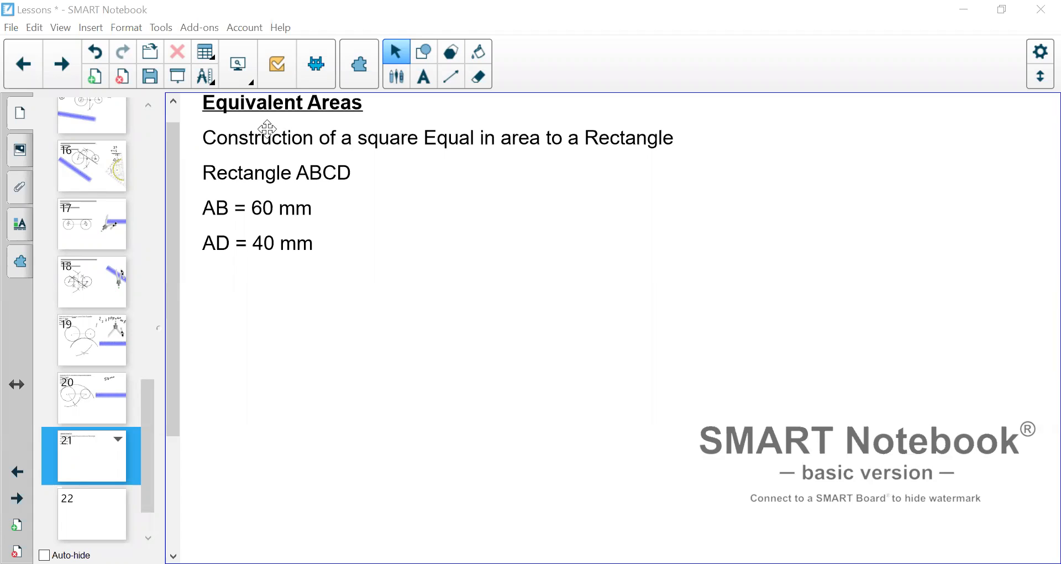
mouse_move(316, 133)
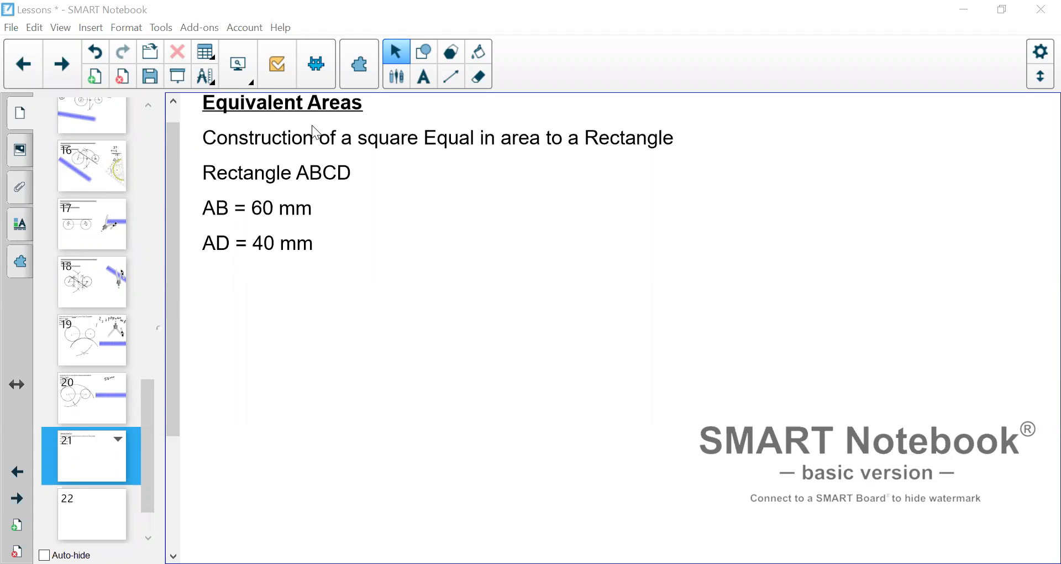
mouse_move(377, 142)
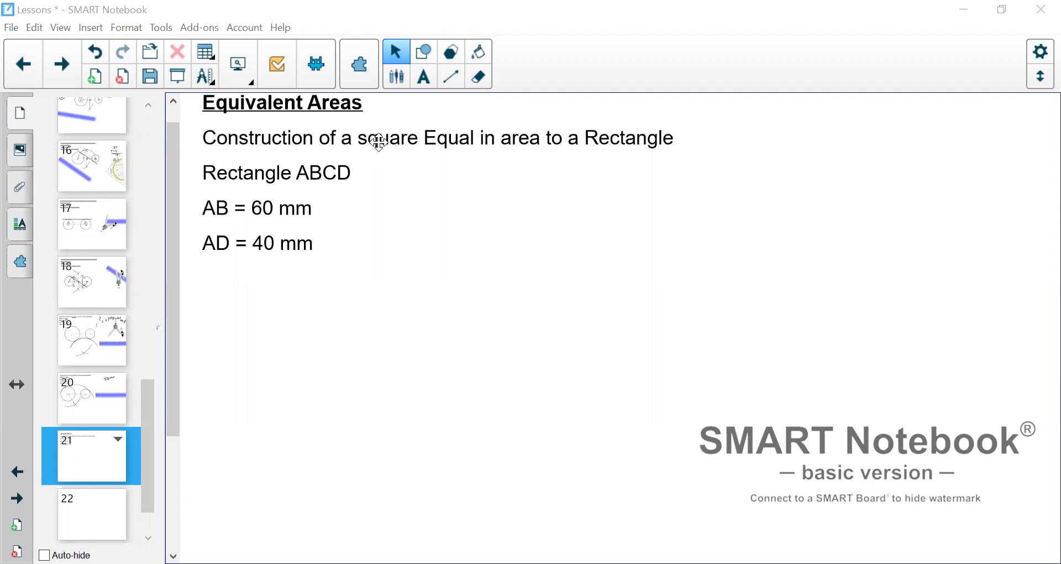
mouse_move(565, 147)
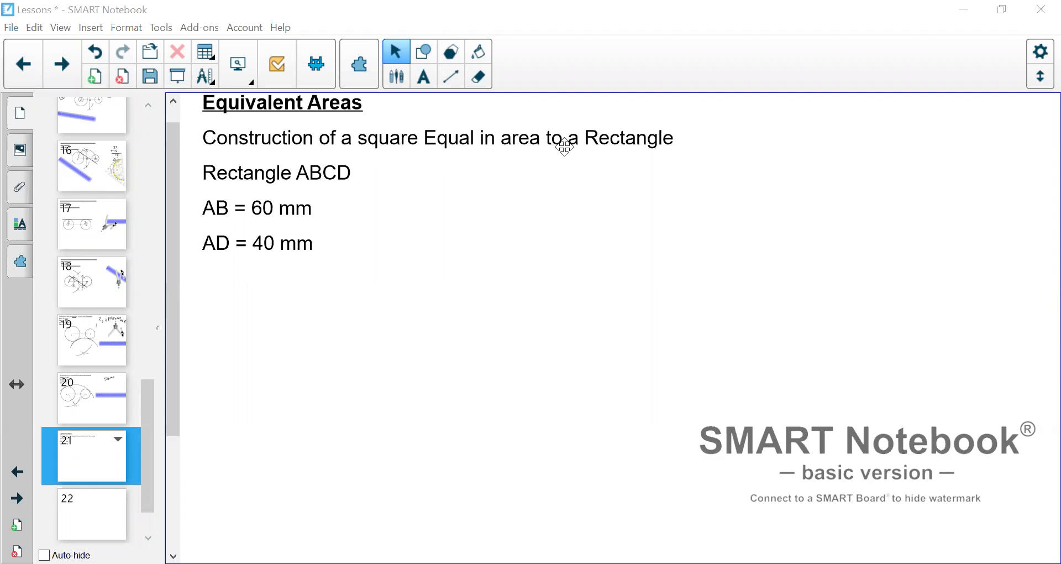
mouse_move(396, 76)
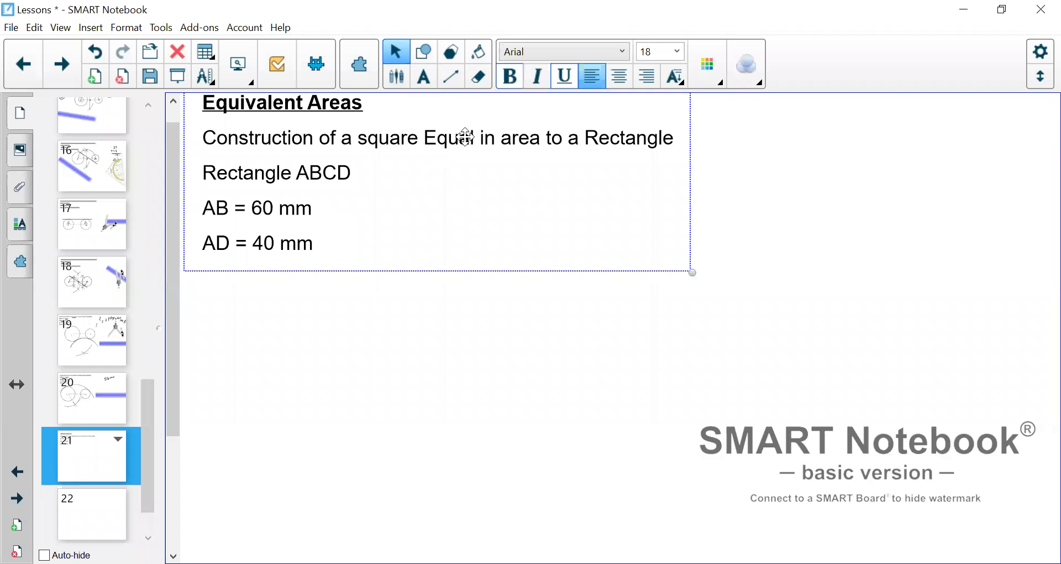
Make the words 'square' and 'Rectangle' bold and underlined, then finish editing the text.
double_click(459, 137)
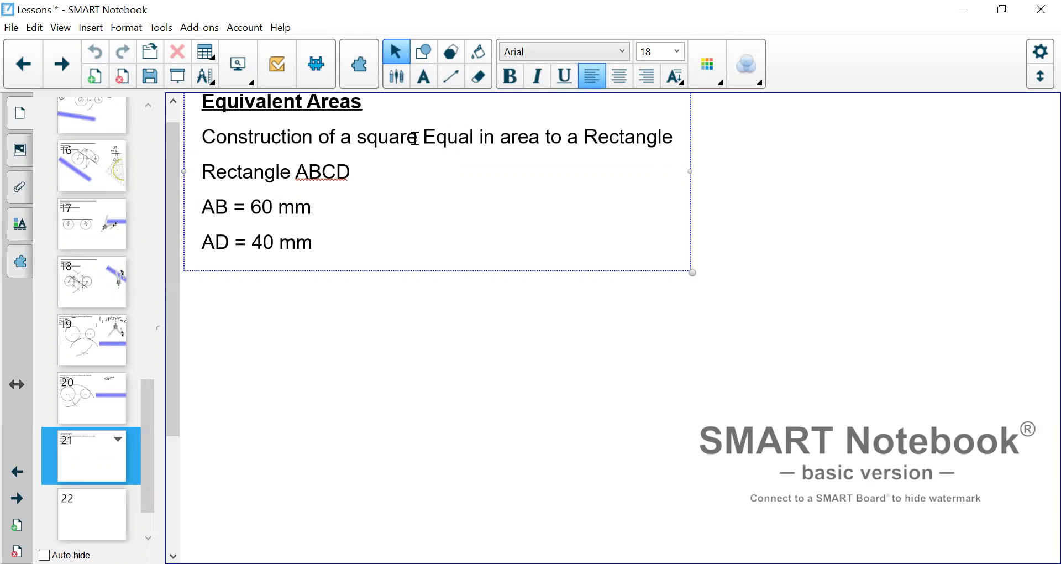
double_click(386, 137)
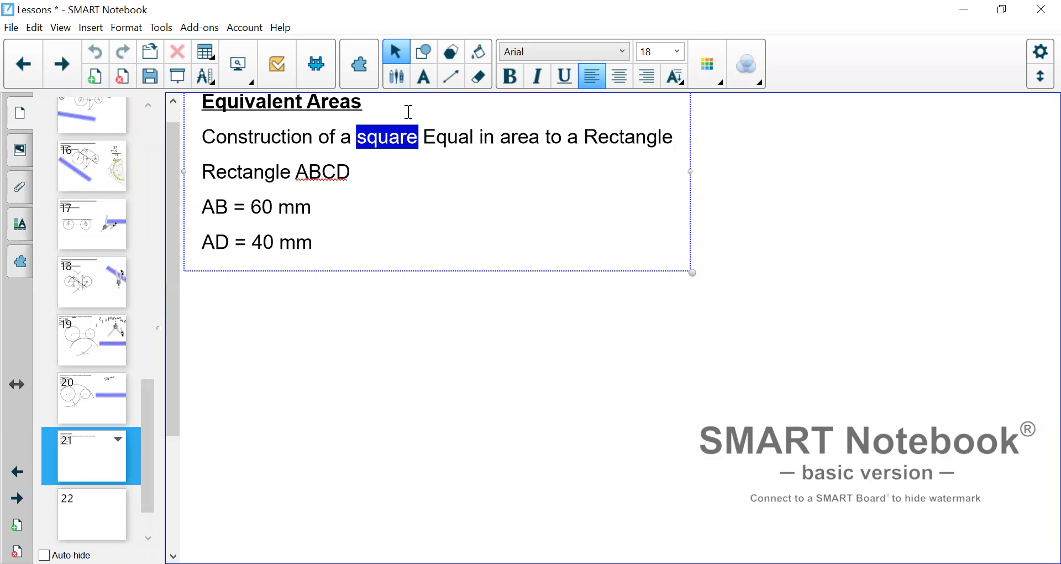
left_click(508, 75)
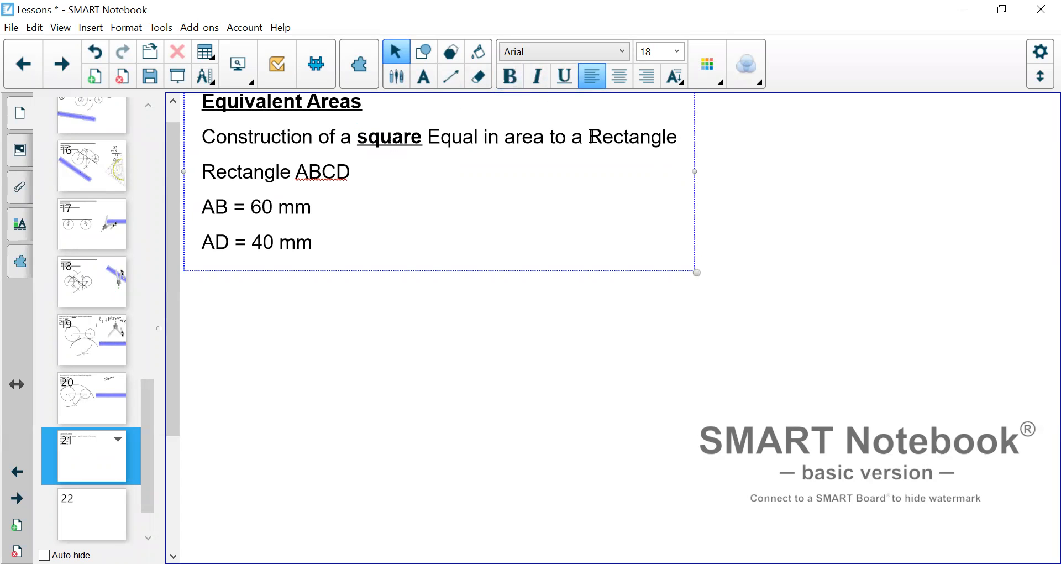
double_click(633, 137)
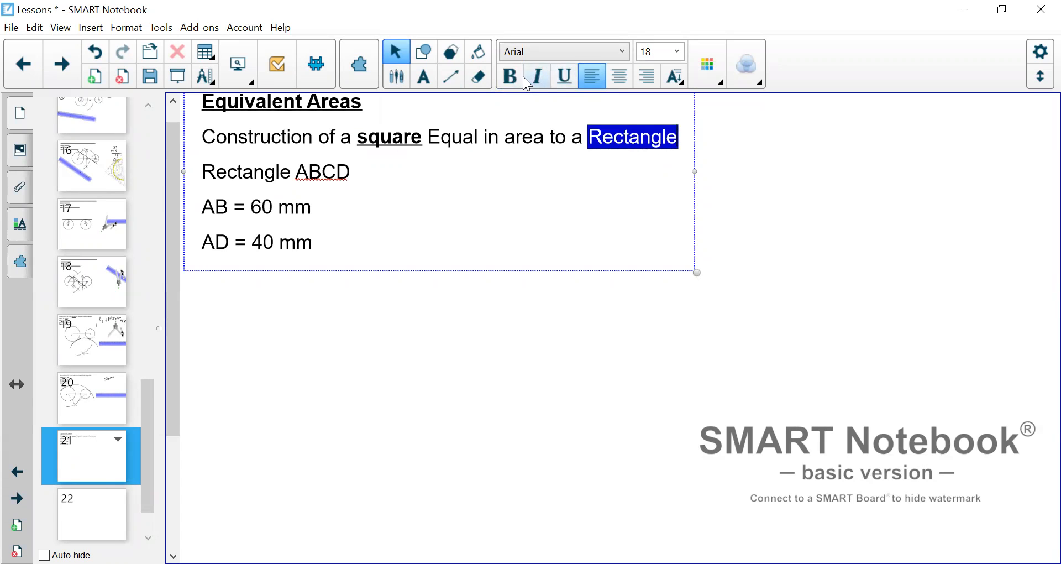
left_click(563, 76)
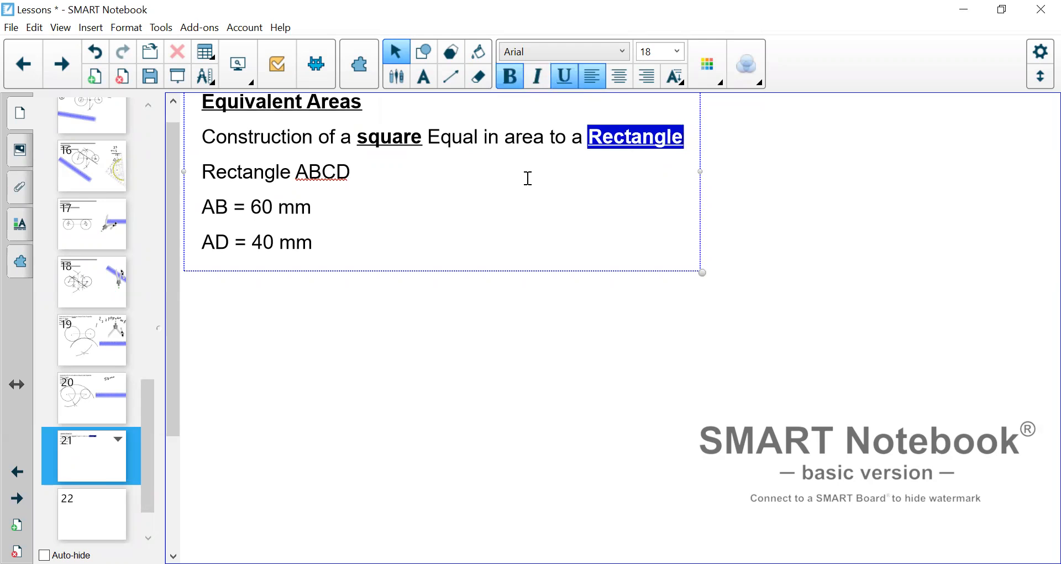
left_click(635, 325)
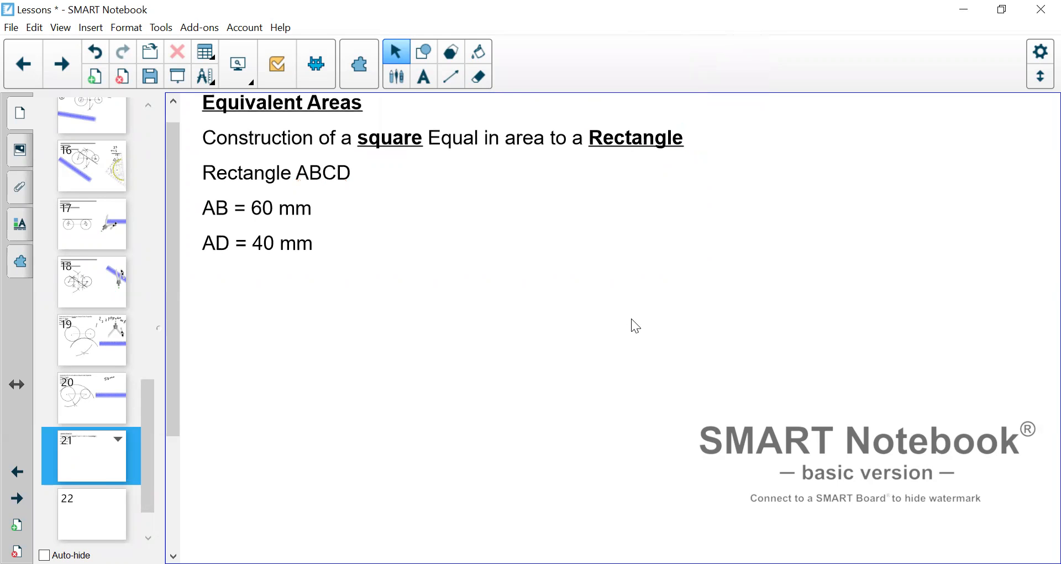
mouse_move(597, 298)
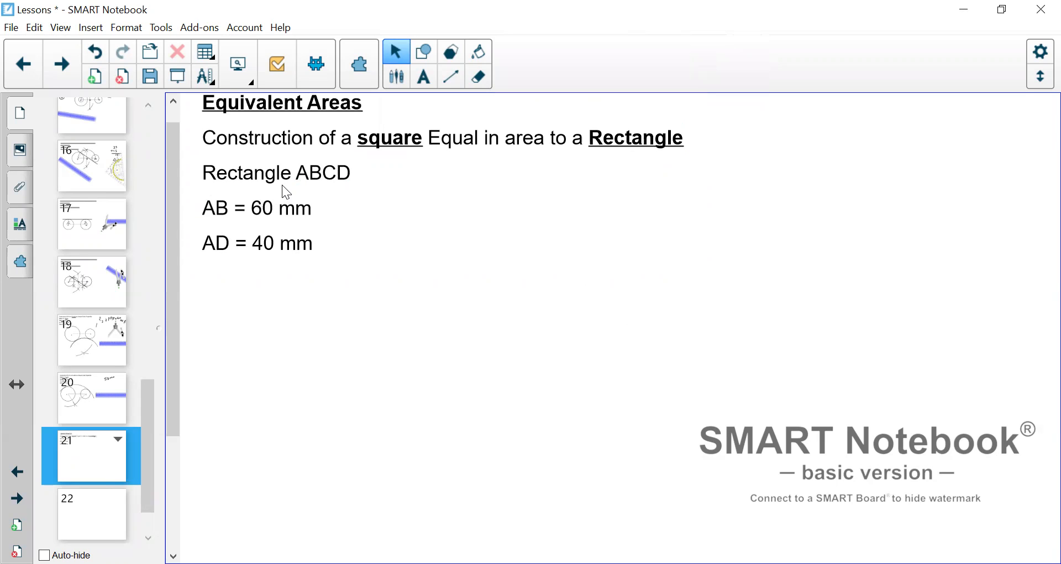
mouse_move(319, 181)
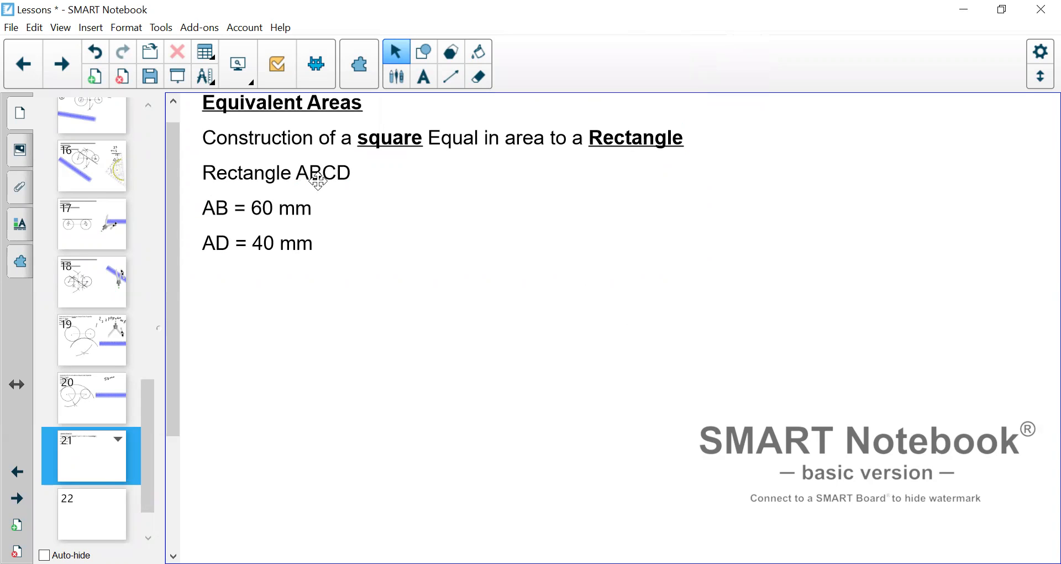
mouse_move(232, 216)
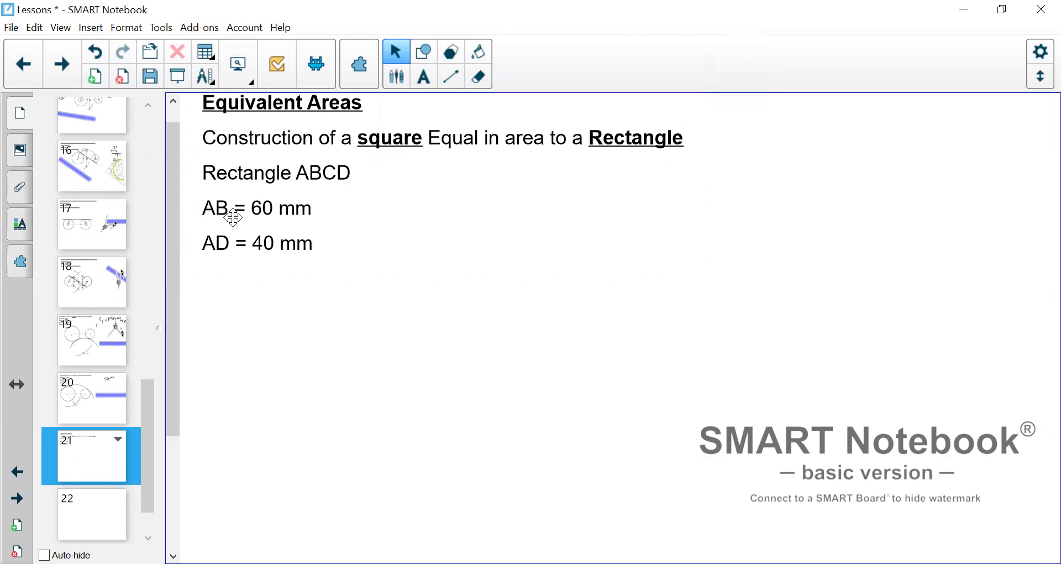
mouse_move(292, 208)
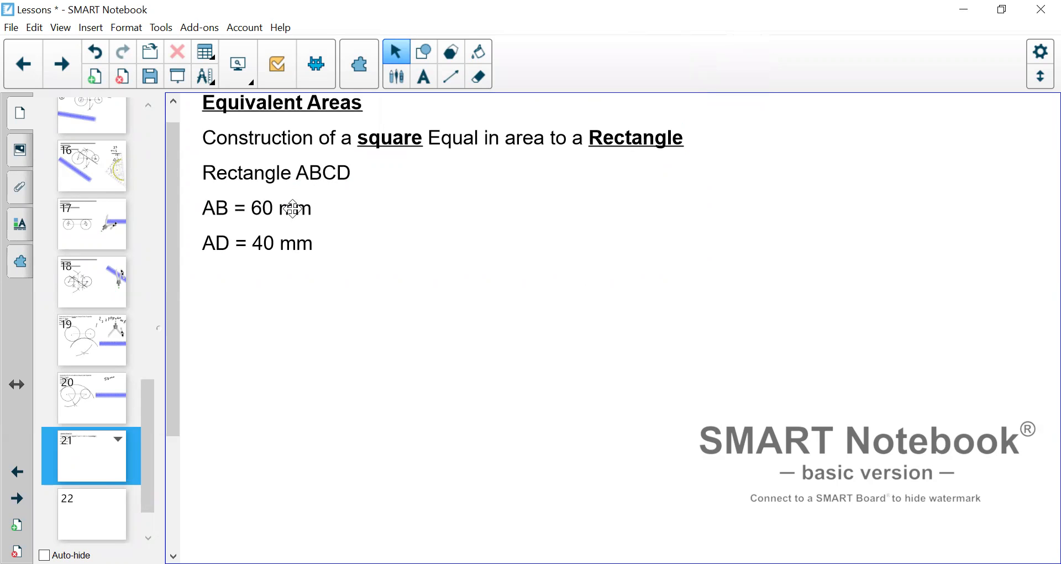
mouse_move(276, 243)
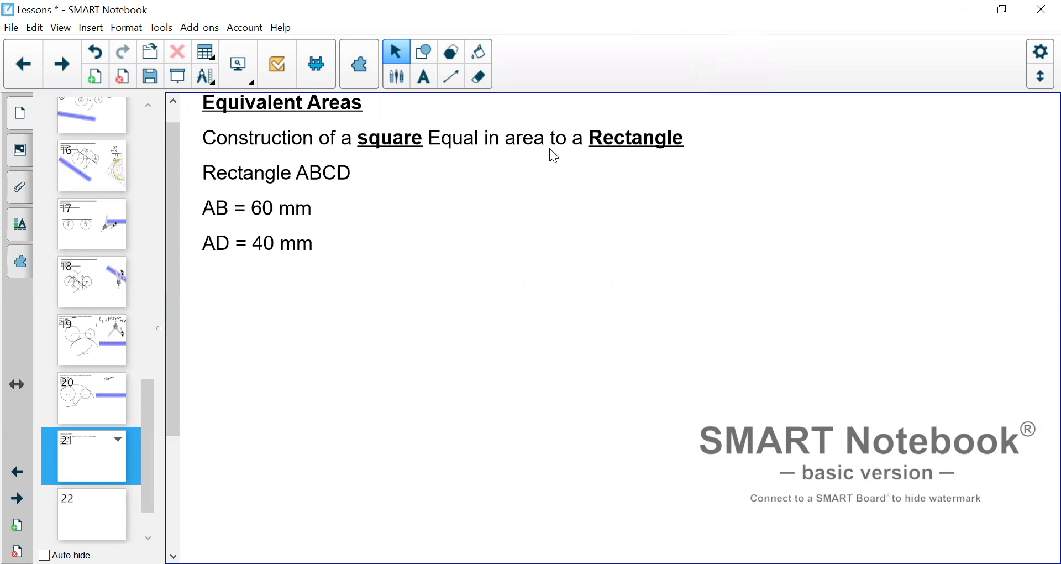
mouse_move(294, 208)
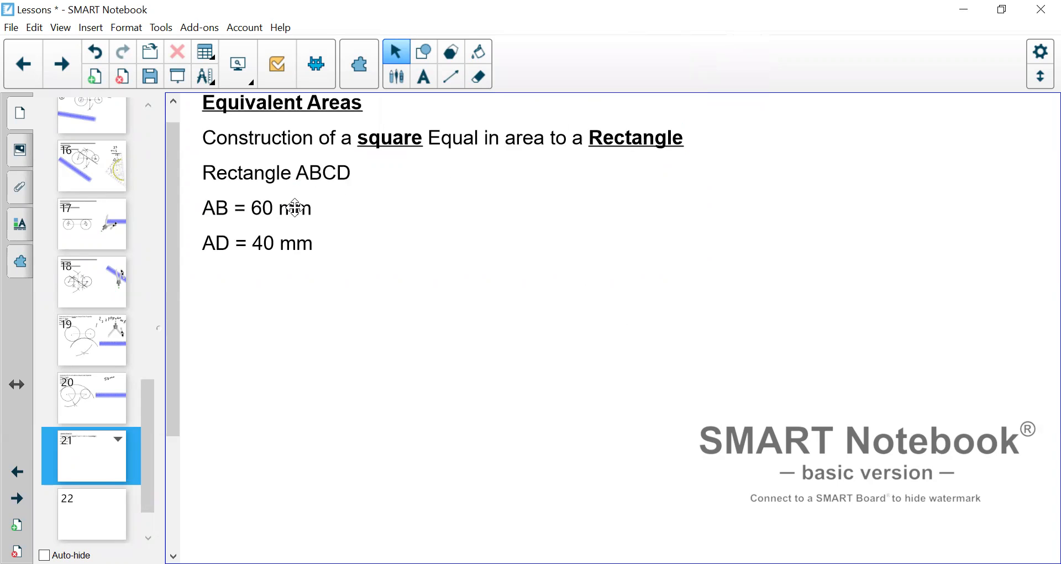
mouse_move(413, 164)
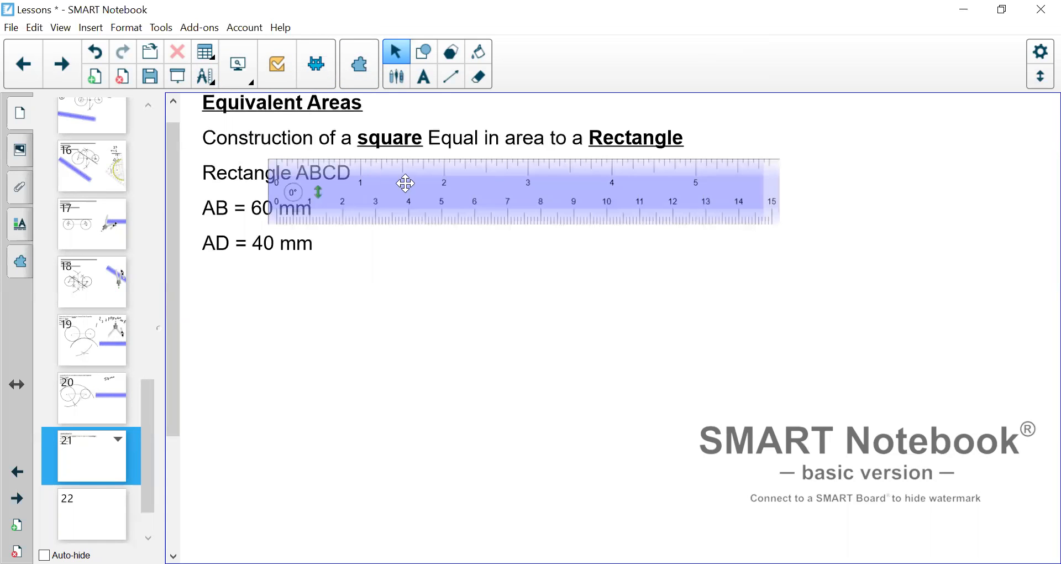
Move the ruler to the lower part of the slide and set the Lines tool to the thinnest solid style.
left_click_drag(405, 183, 601, 422)
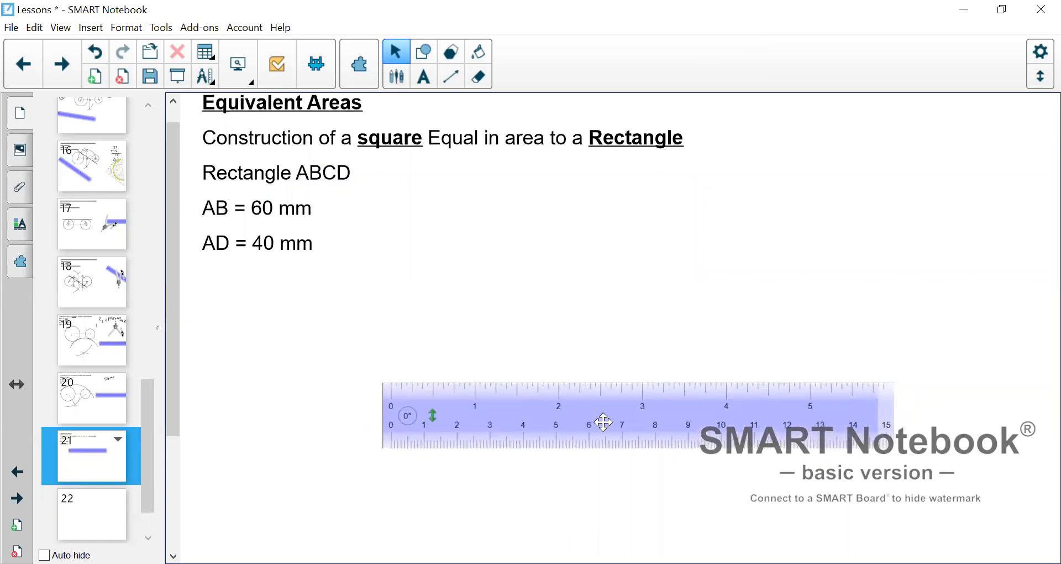
left_click_drag(602, 420, 539, 409)
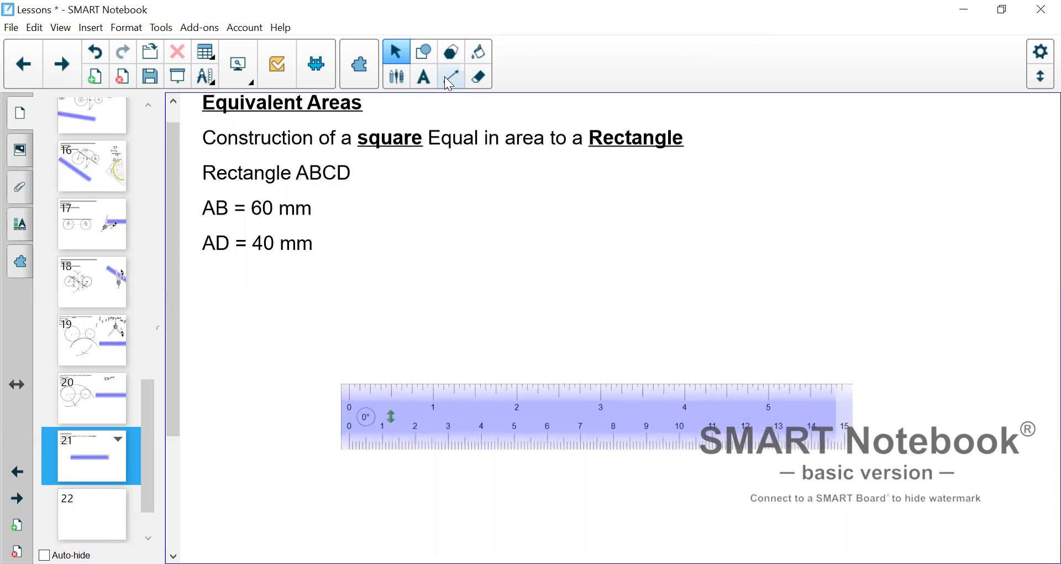
left_click(450, 76)
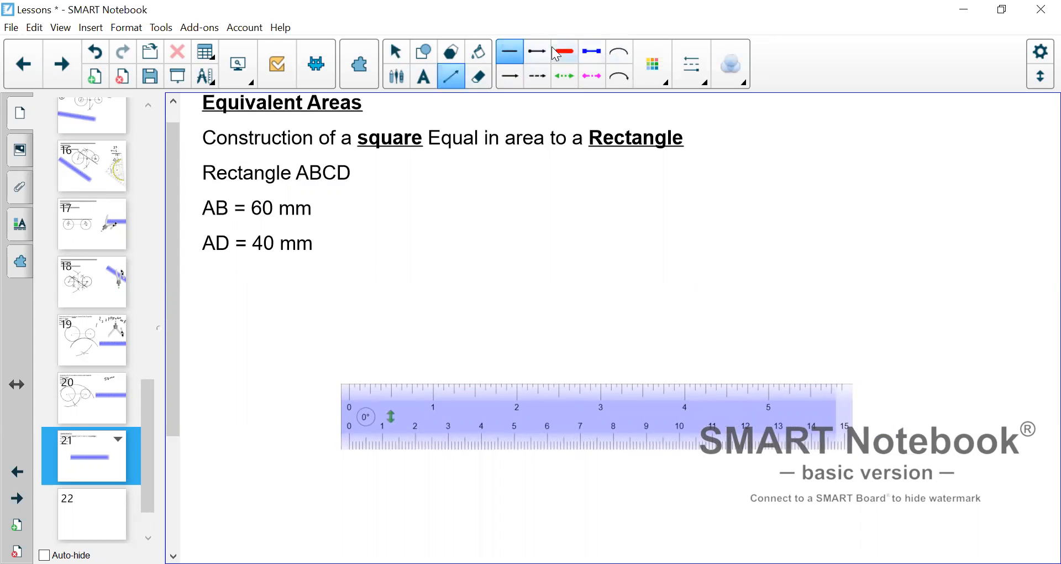
left_click(509, 51)
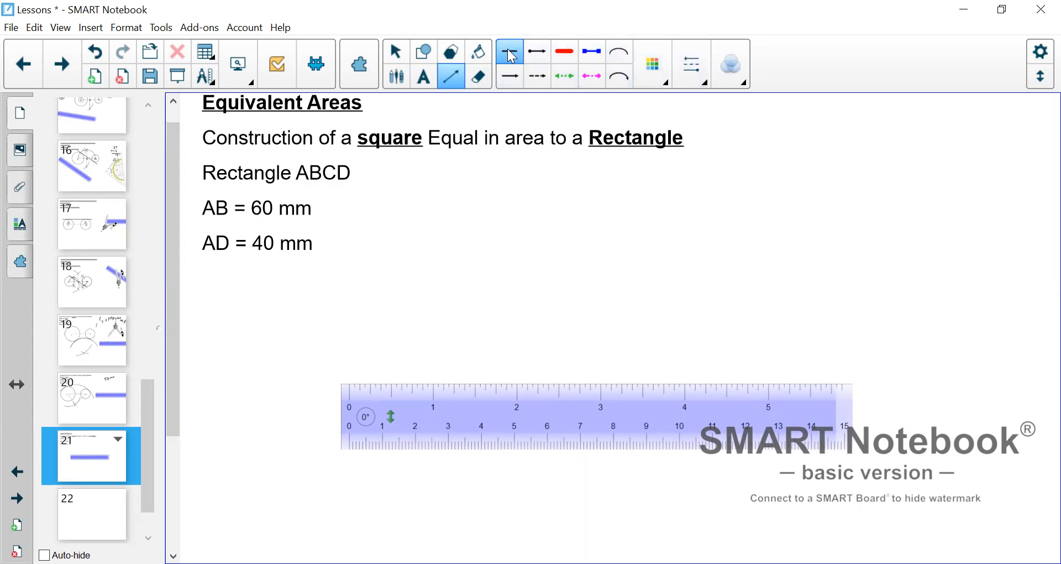
left_click(691, 63)
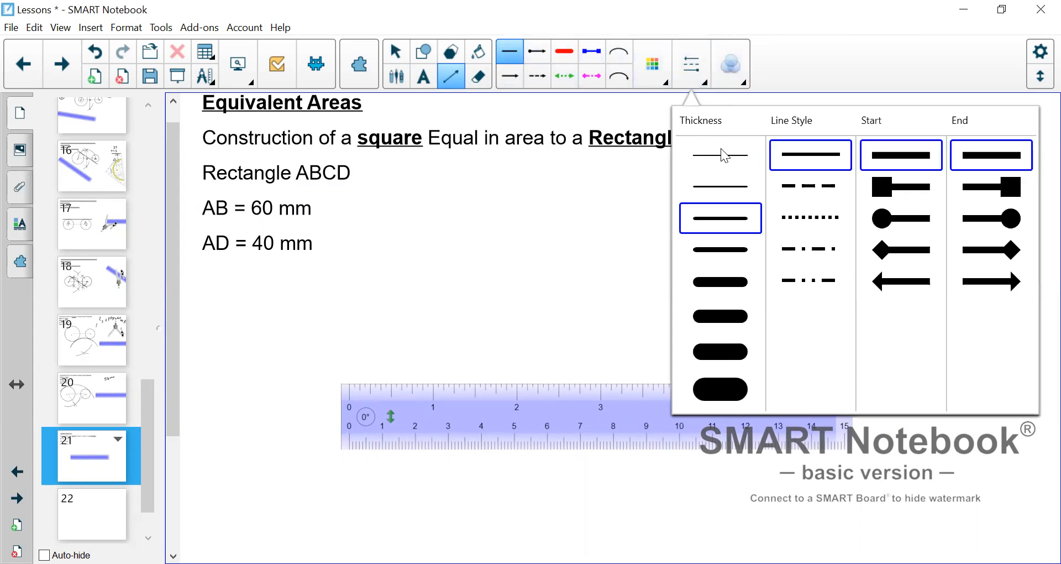
left_click(719, 155)
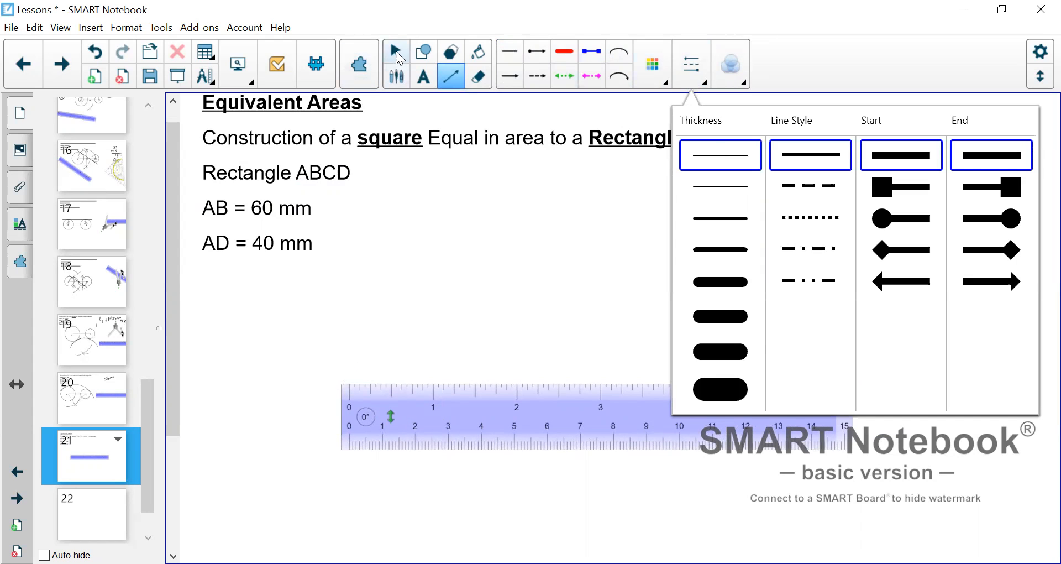
left_click(396, 52)
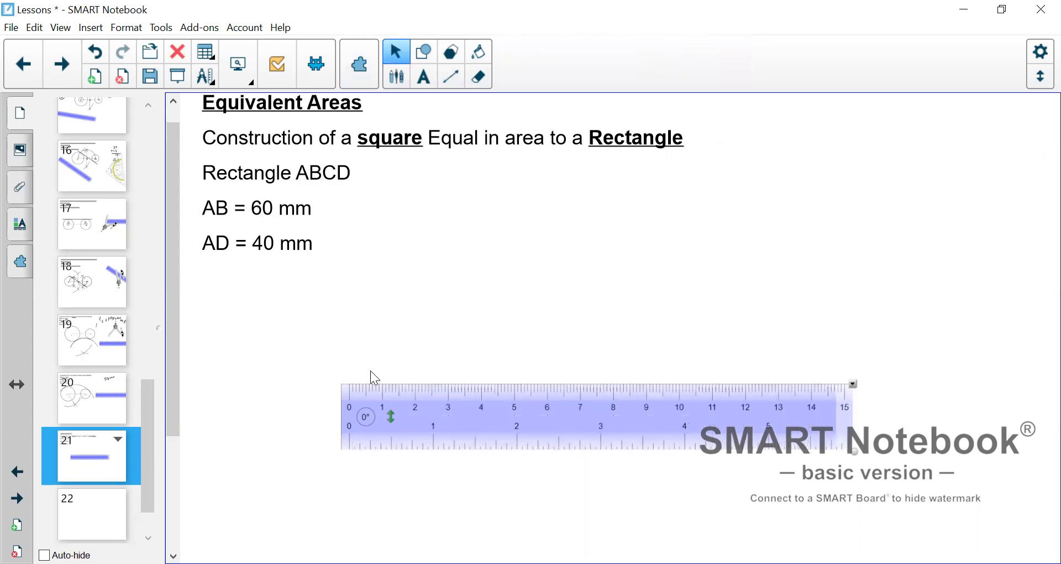
mouse_move(397, 76)
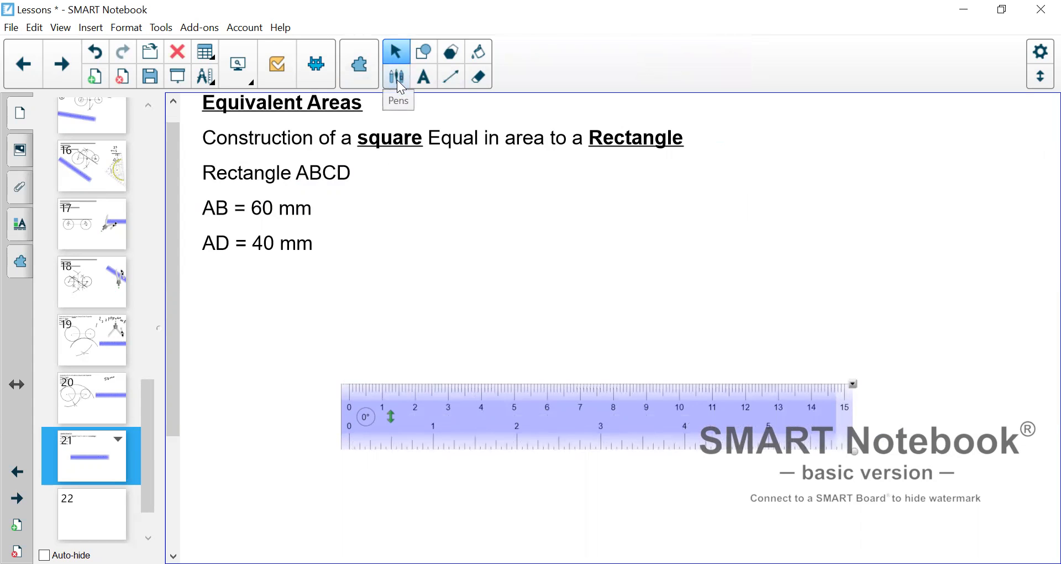
Draw the 60 mm straight line along the ruler's edge from its zero mark.
left_click(450, 75)
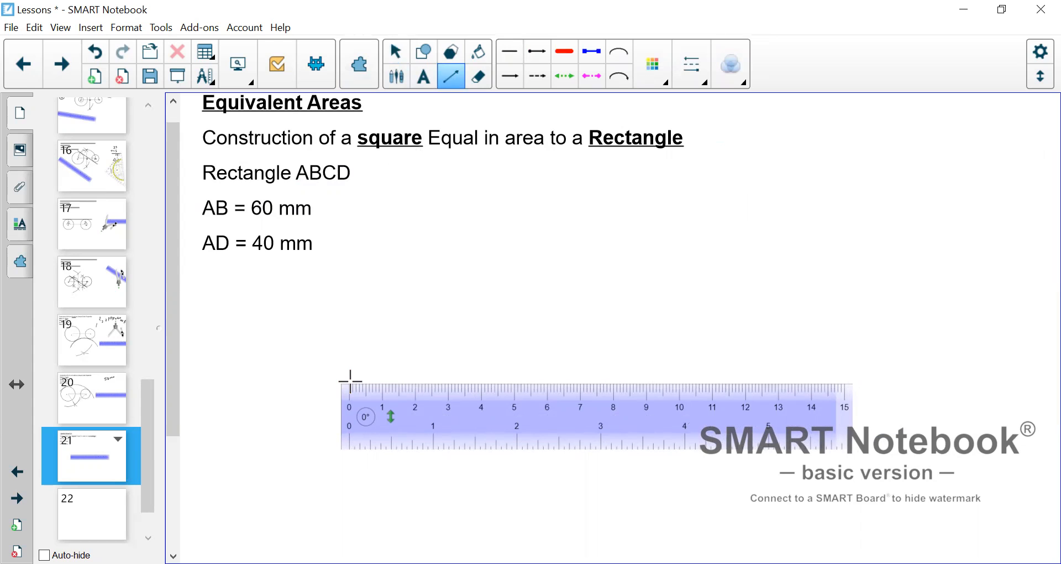
left_click_drag(349, 376, 524, 379)
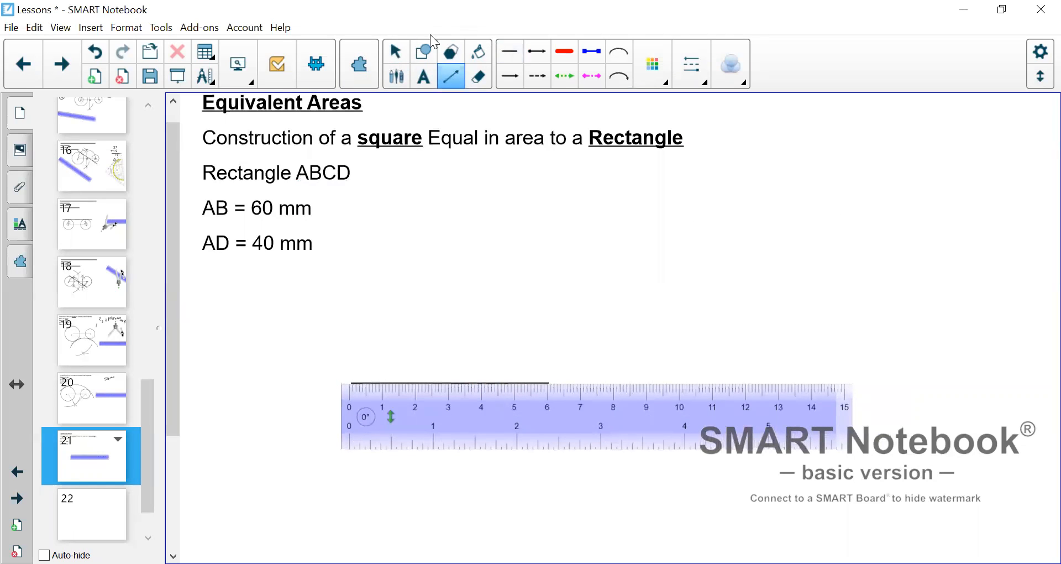
Return to the Select tool before labelling the line ends.
left_click(396, 51)
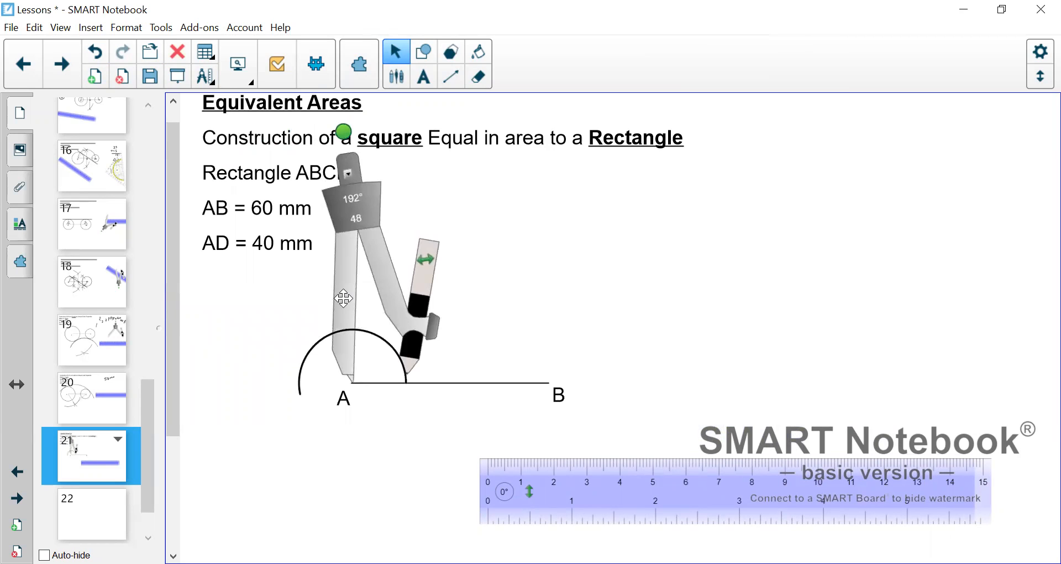
Reposition the compass on line AB and swing a second arc crossing the first above A.
left_click_drag(343, 299, 396, 298)
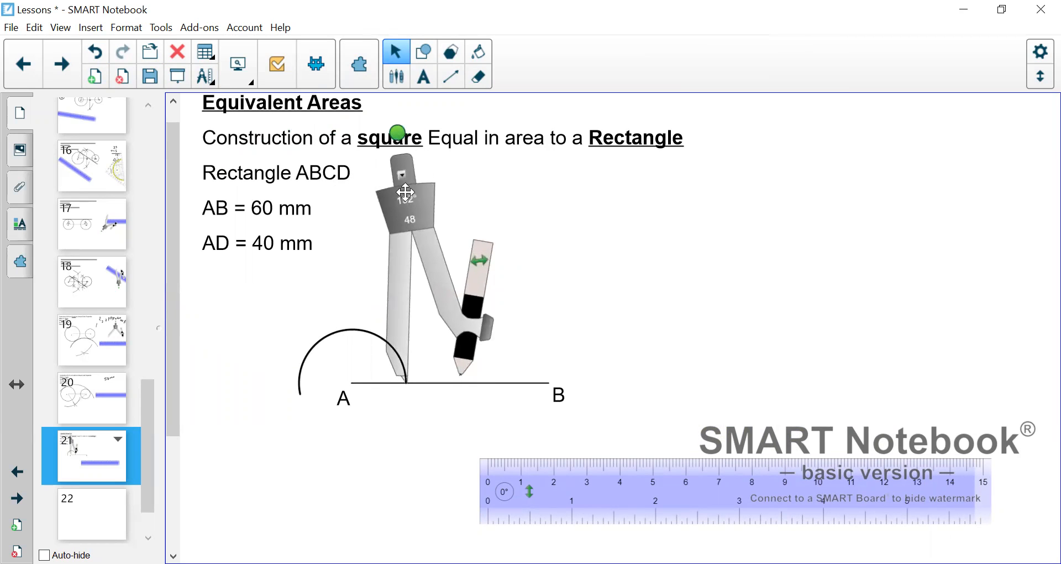
left_click_drag(399, 193, 193, 248)
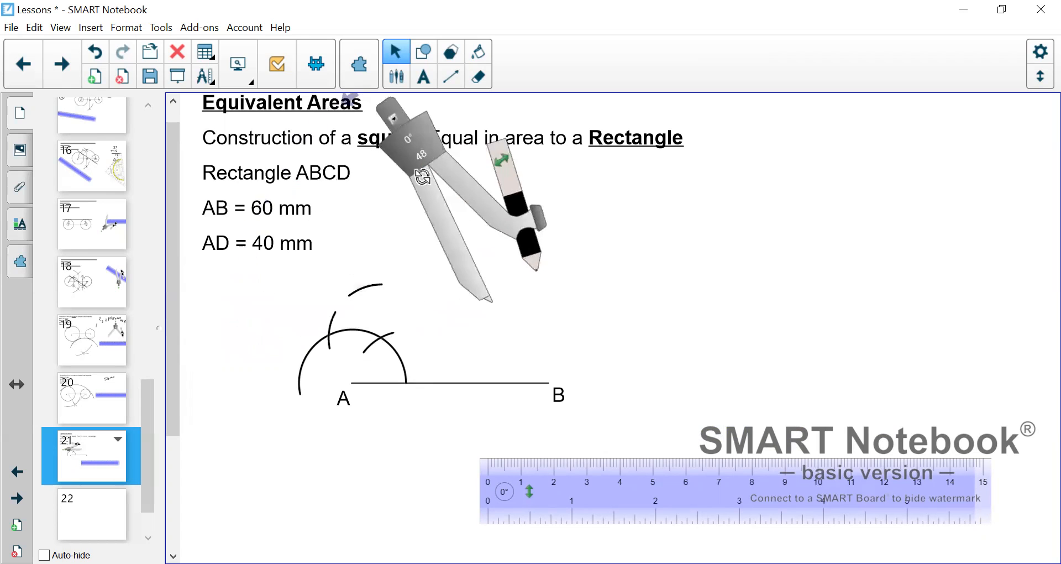
left_click_drag(423, 175, 295, 301)
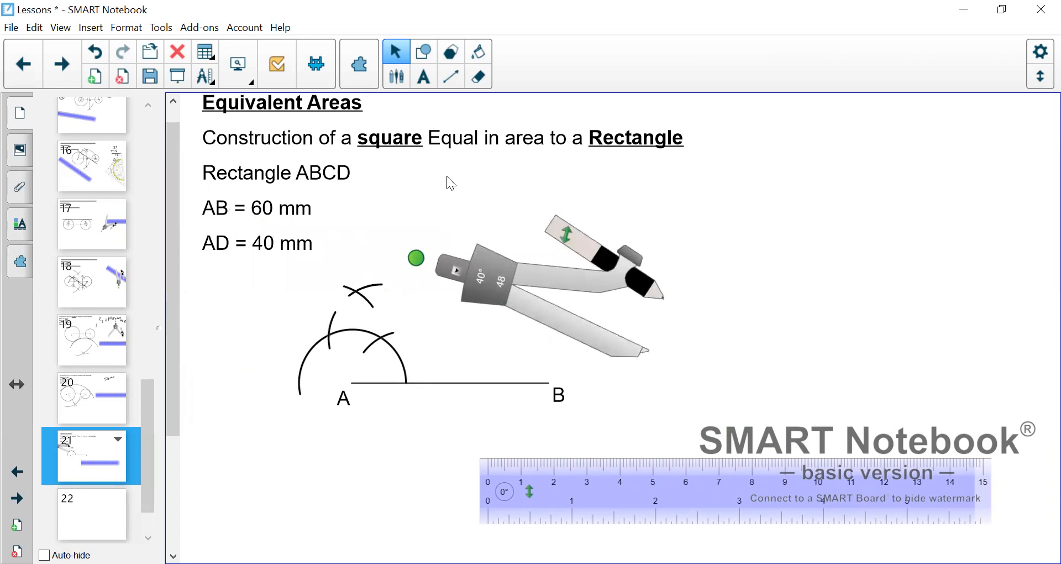
Draw the perpendicular from A up through the crossing arcs and return to selecting.
left_click(451, 76)
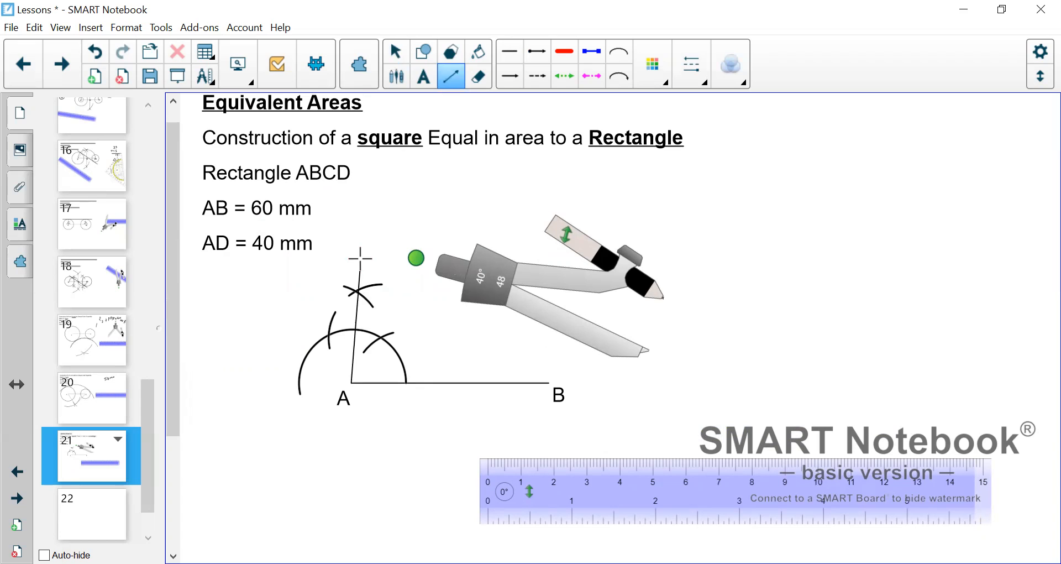
left_click_drag(366, 173, 352, 382)
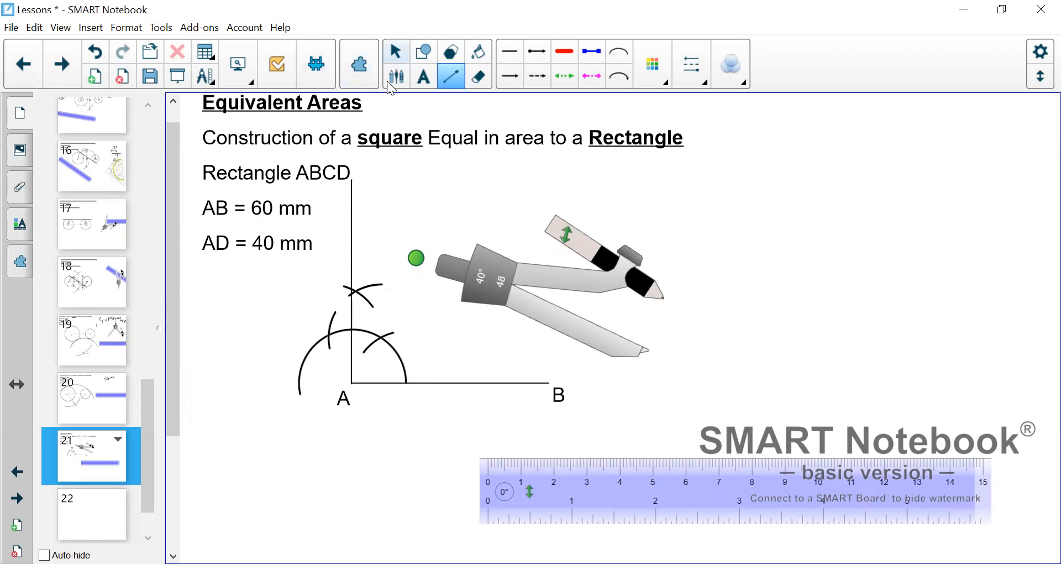
left_click(396, 51)
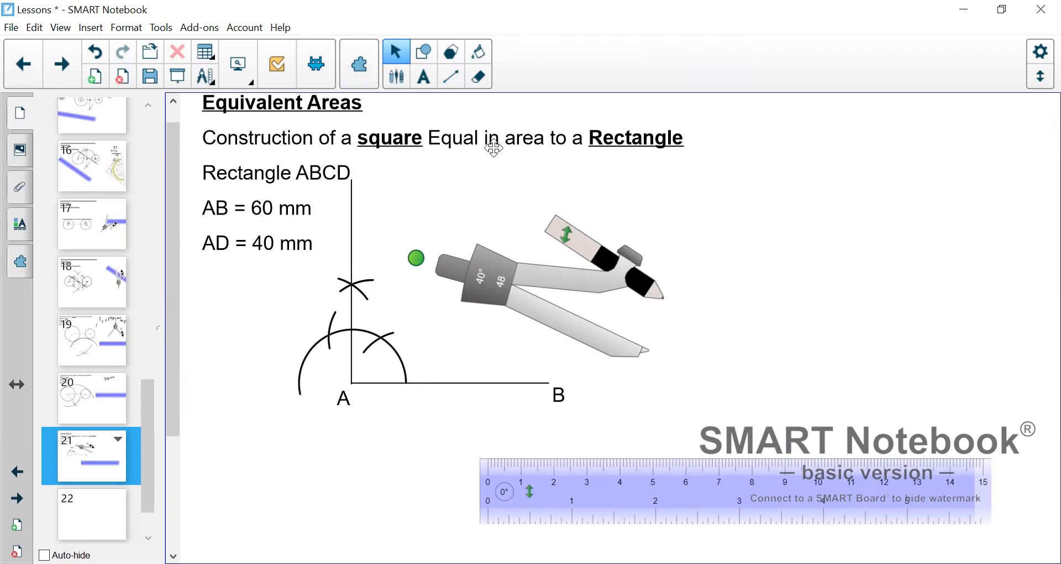
mouse_move(466, 274)
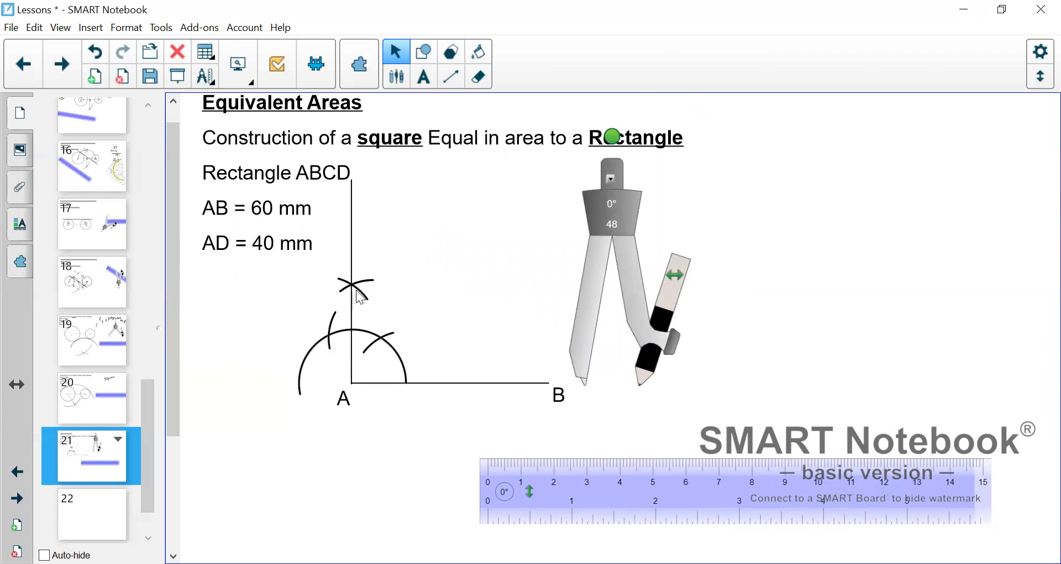
mouse_move(280, 249)
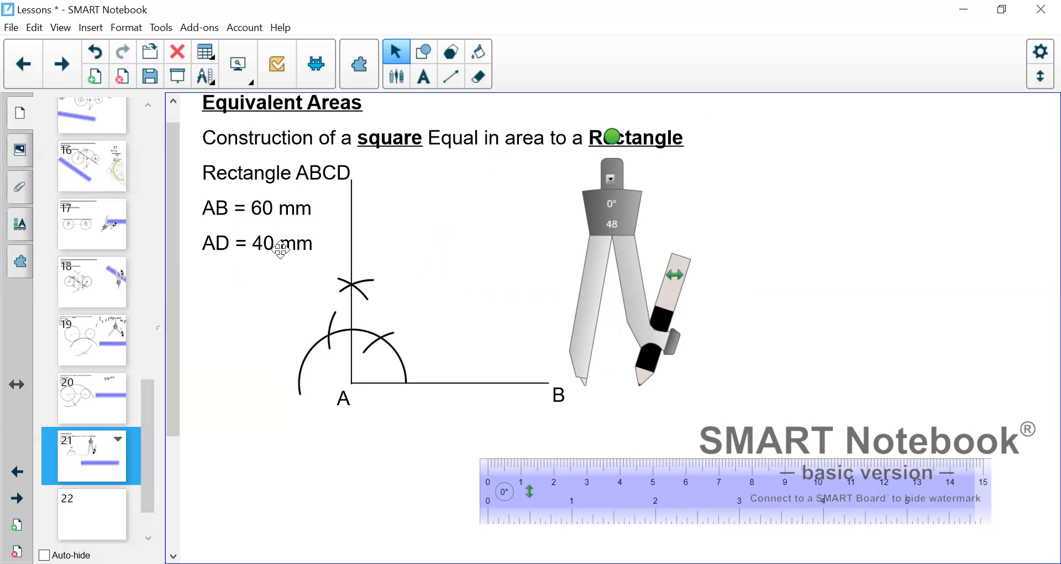
mouse_move(296, 312)
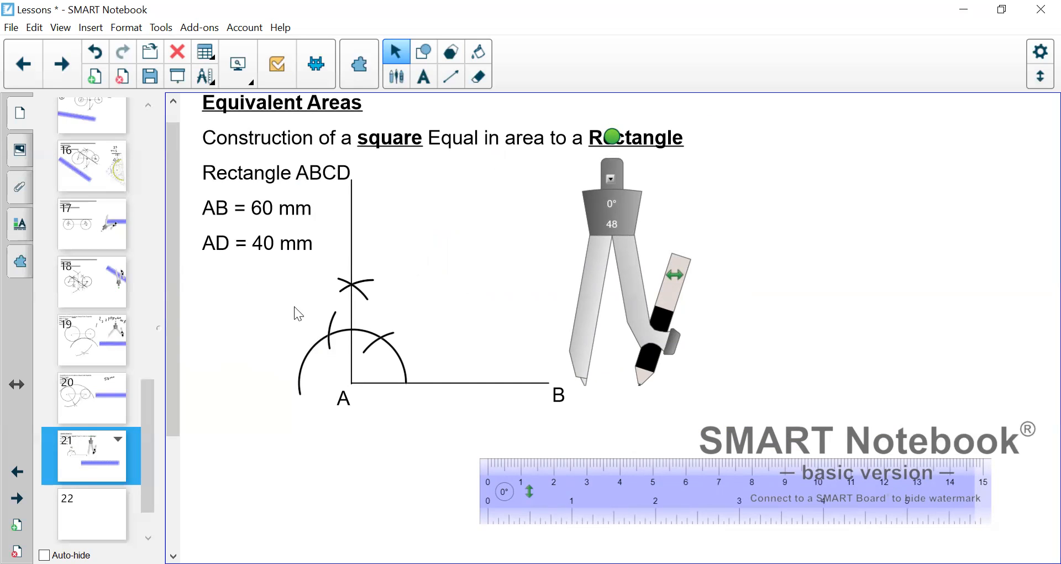
mouse_move(415, 405)
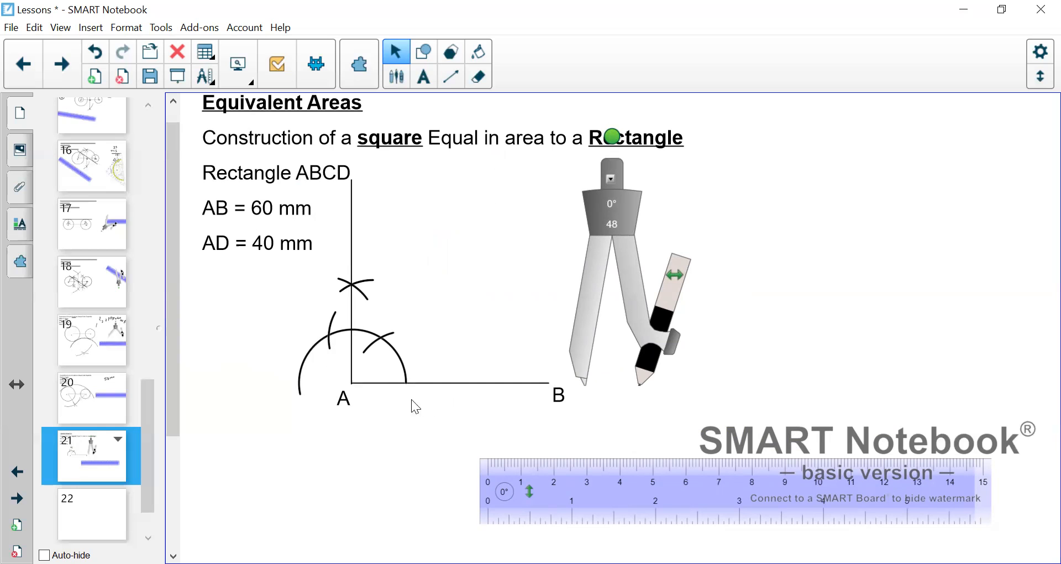
mouse_move(489, 326)
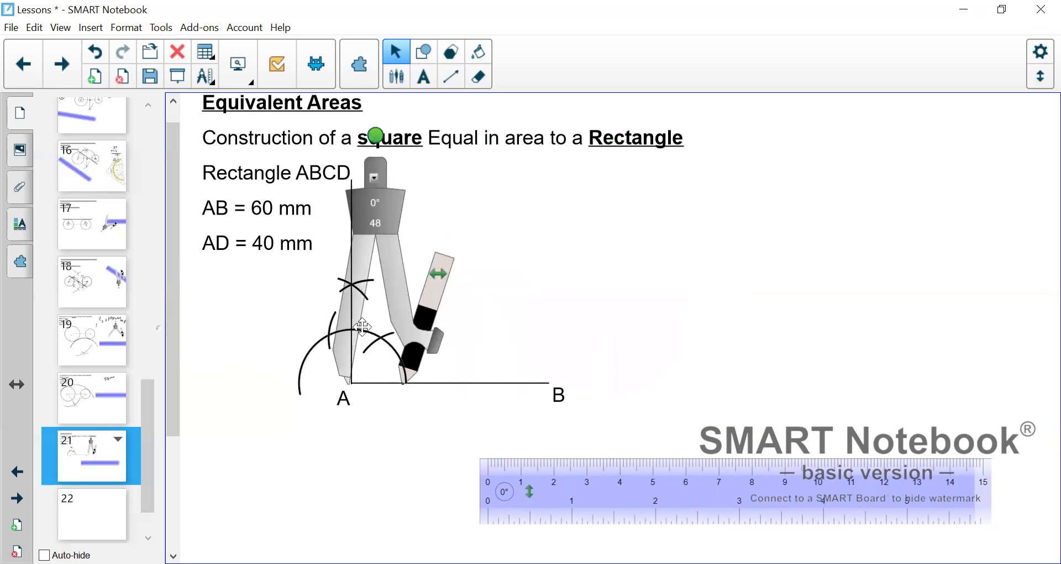
Reposition the compass along the baseline and set its spread for the next arcs.
left_click_drag(364, 328, 487, 399)
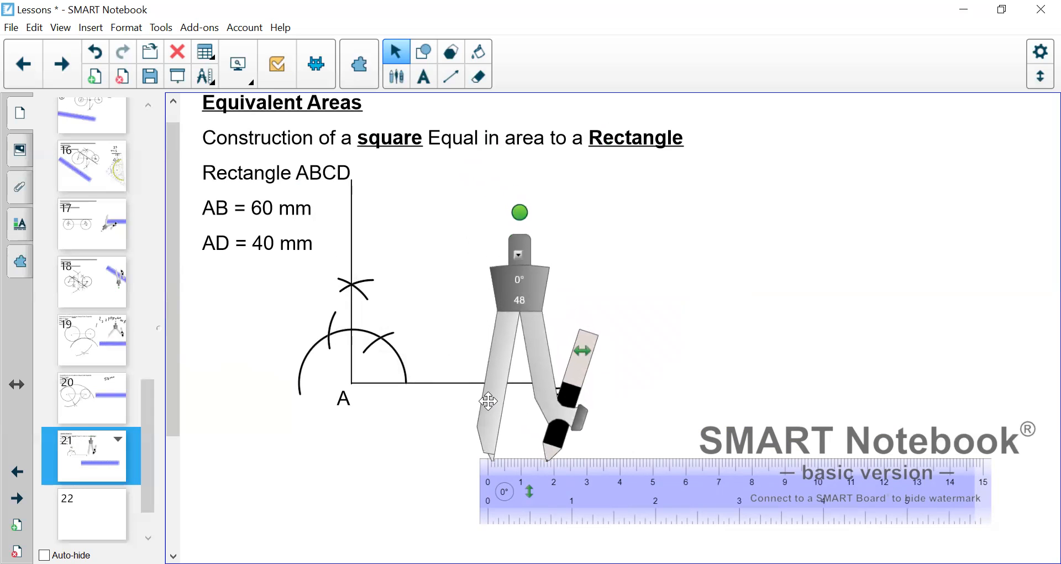
left_click_drag(487, 399, 537, 387)
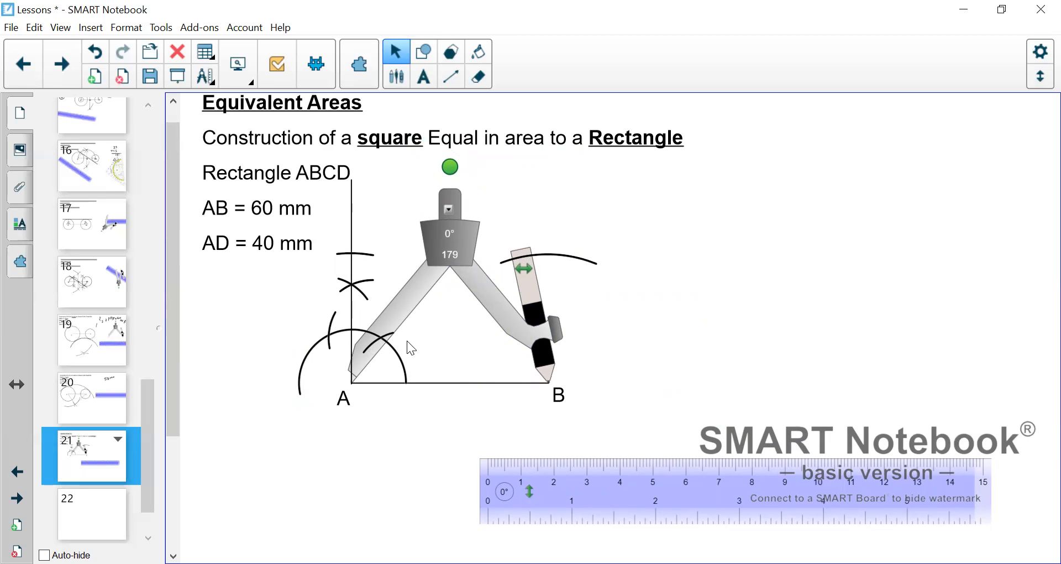
mouse_move(471, 246)
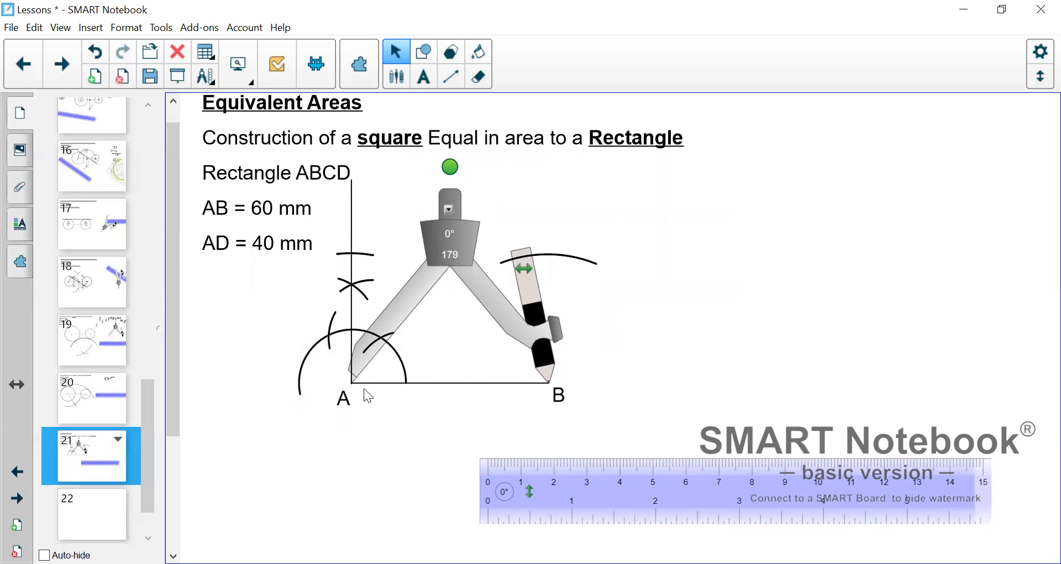
mouse_move(283, 235)
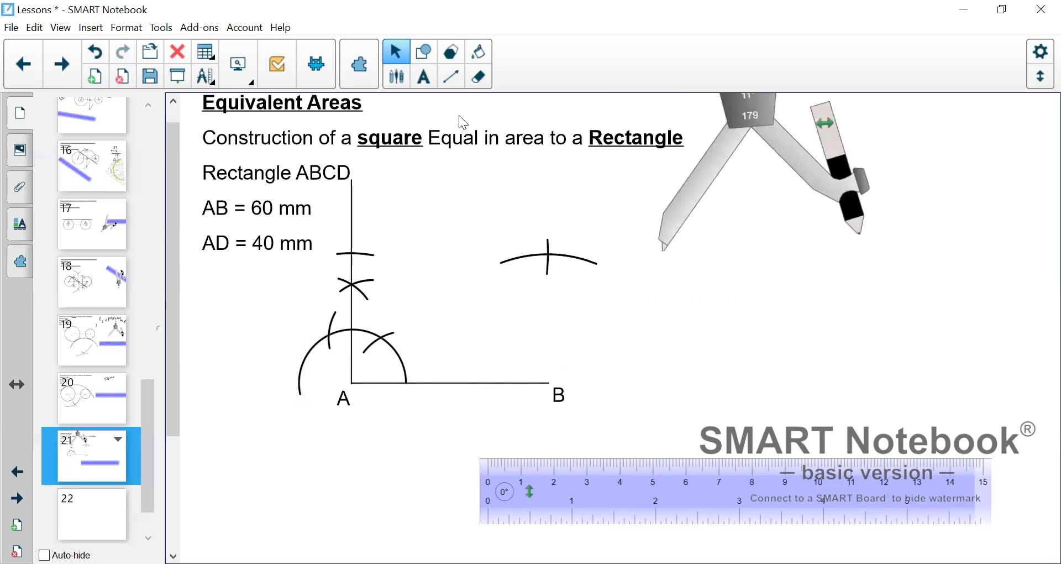
Label the arc mark above B as C and the mark on the perpendicular as D.
left_click(423, 76)
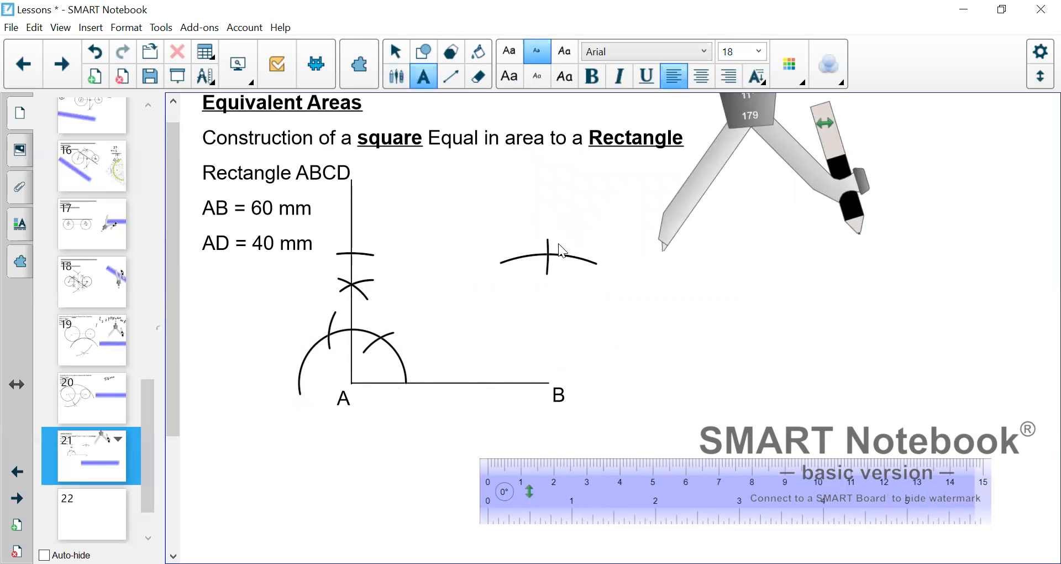
left_click(551, 245)
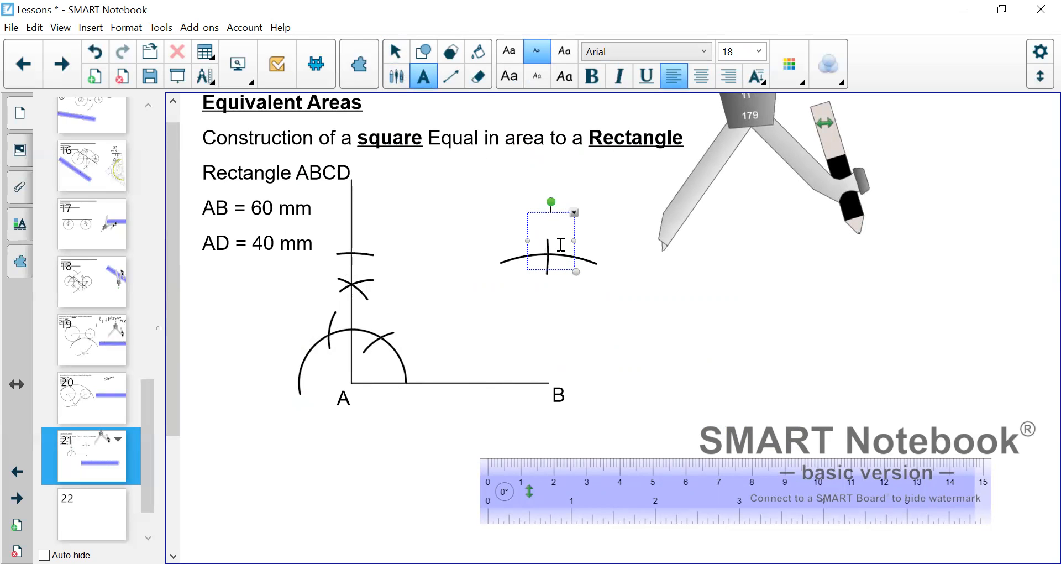
type("C")
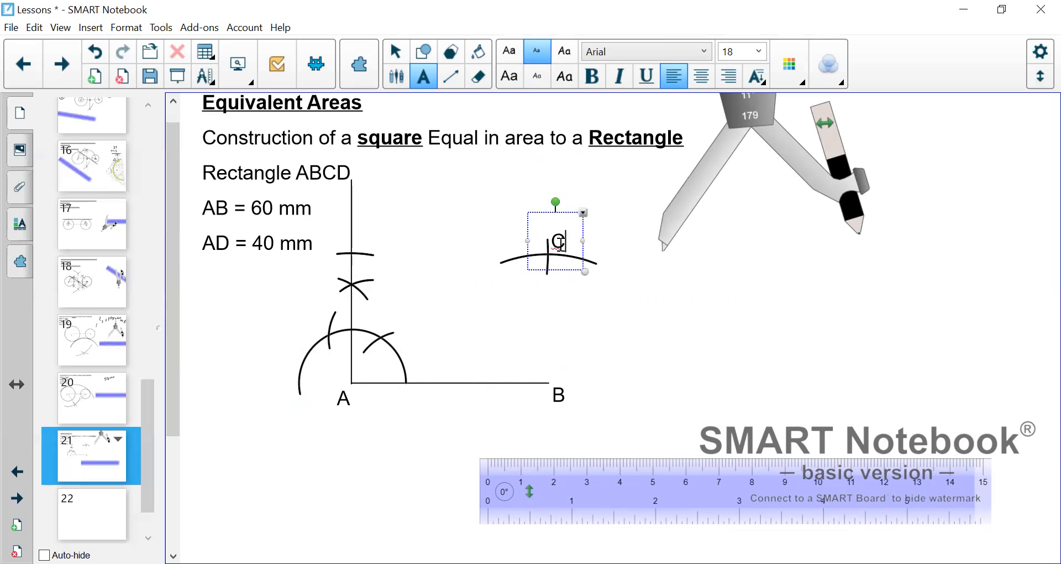
left_click(365, 248)
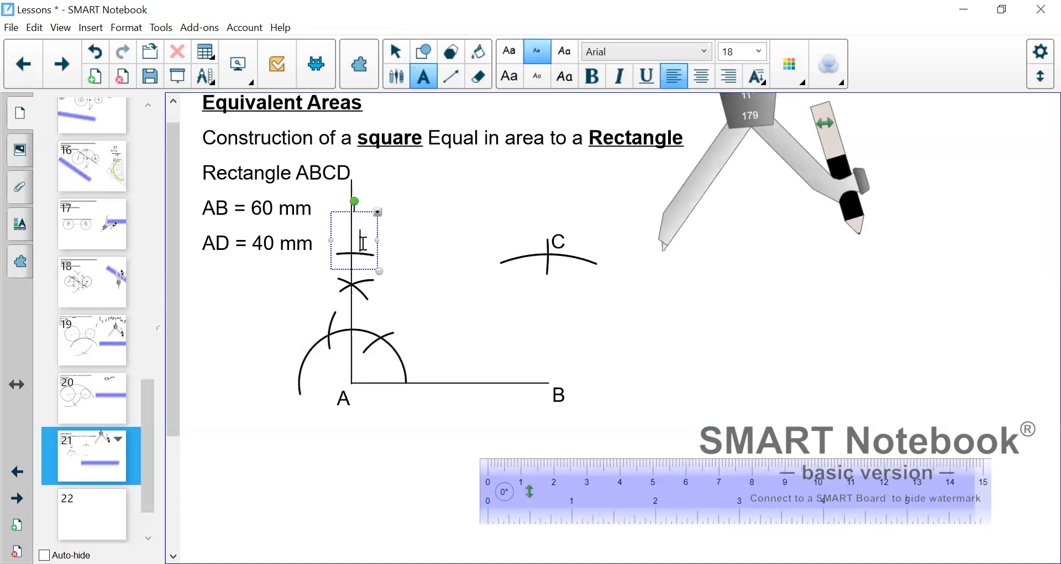
type("D")
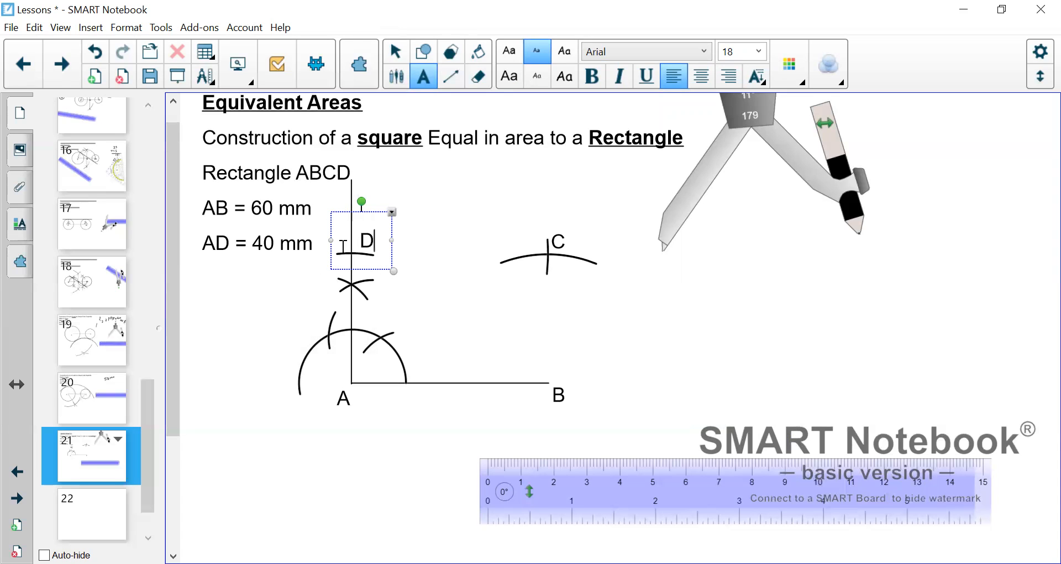
left_click(396, 52)
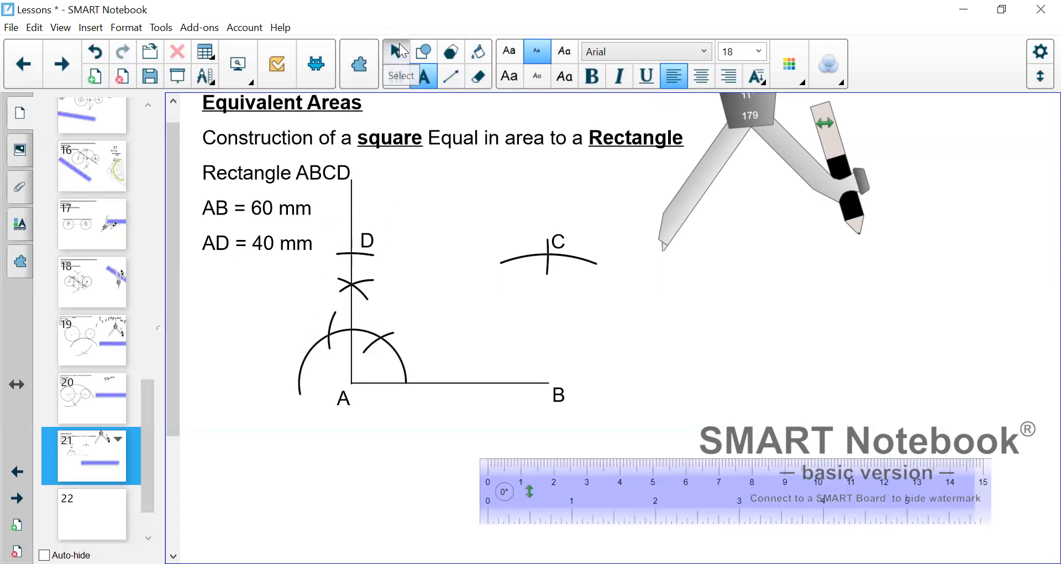
mouse_move(451, 77)
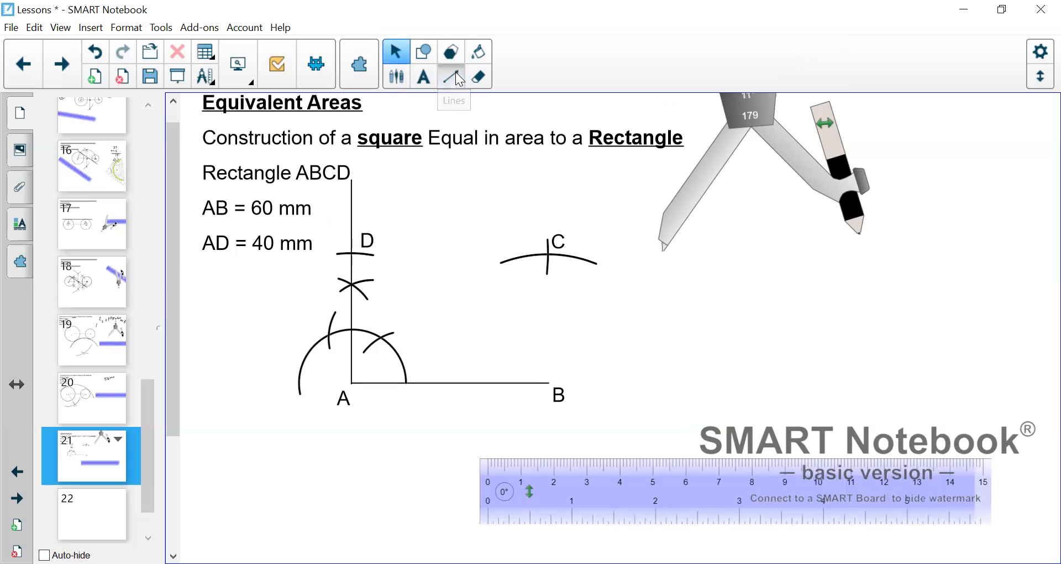
Draw side CB and extend the baseline AB beyond B.
left_click(452, 76)
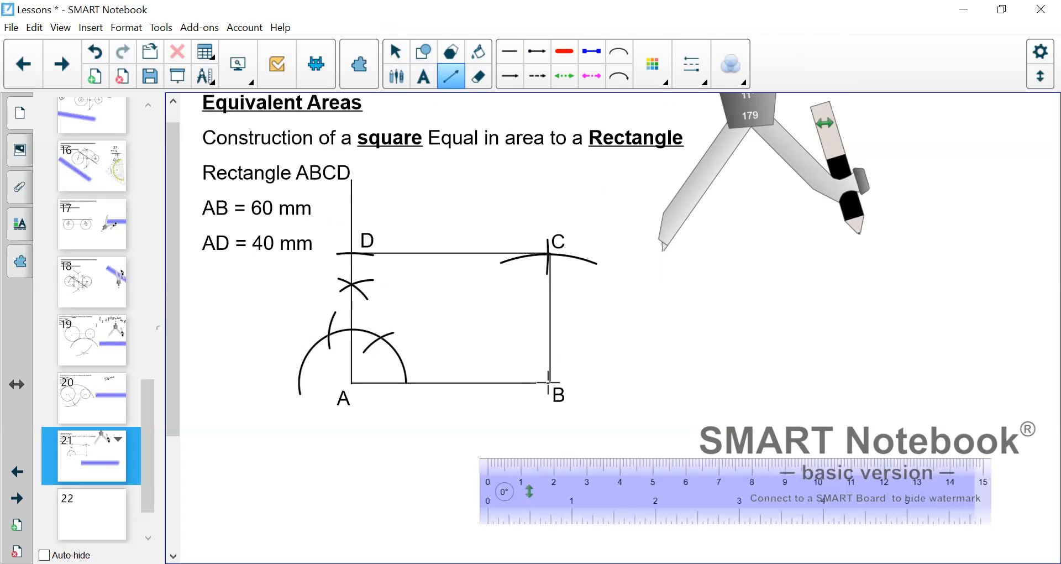
left_click_drag(548, 385, 748, 384)
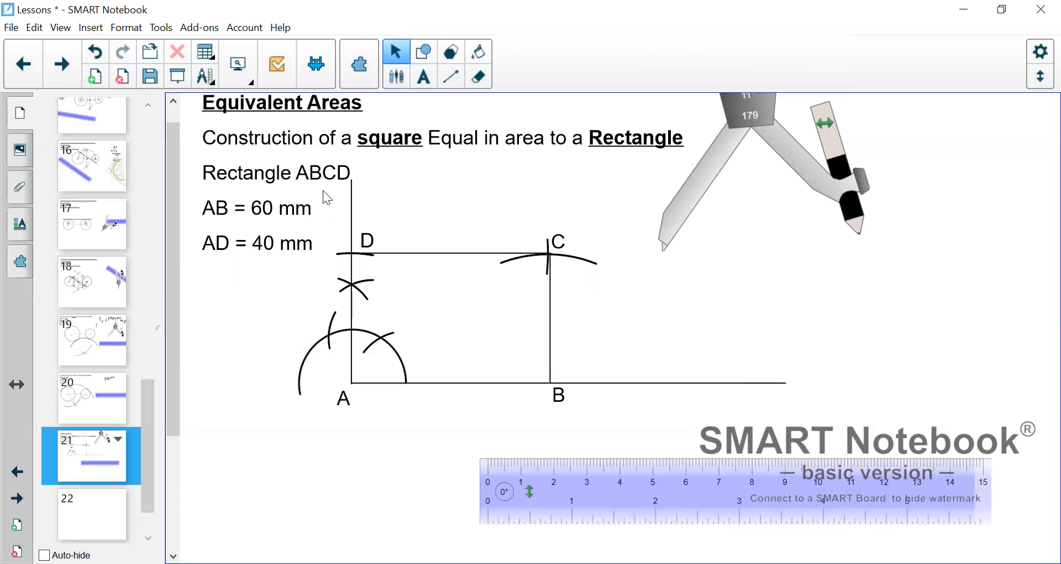
left_click_drag(323, 194, 858, 425)
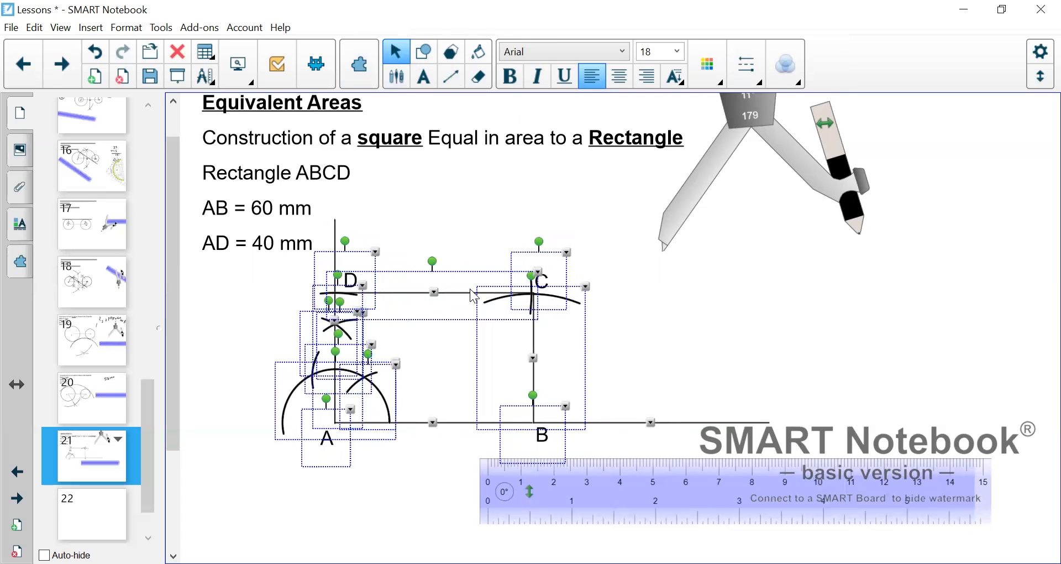
Undo the accidental rotation of the construction and scroll the page down.
scroll("down", 3)
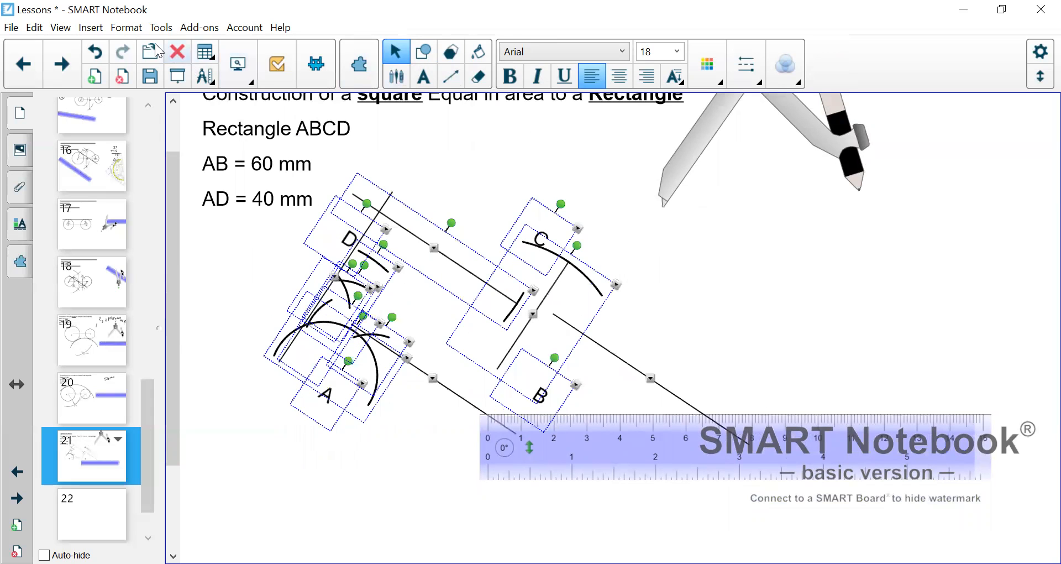
left_click(94, 51)
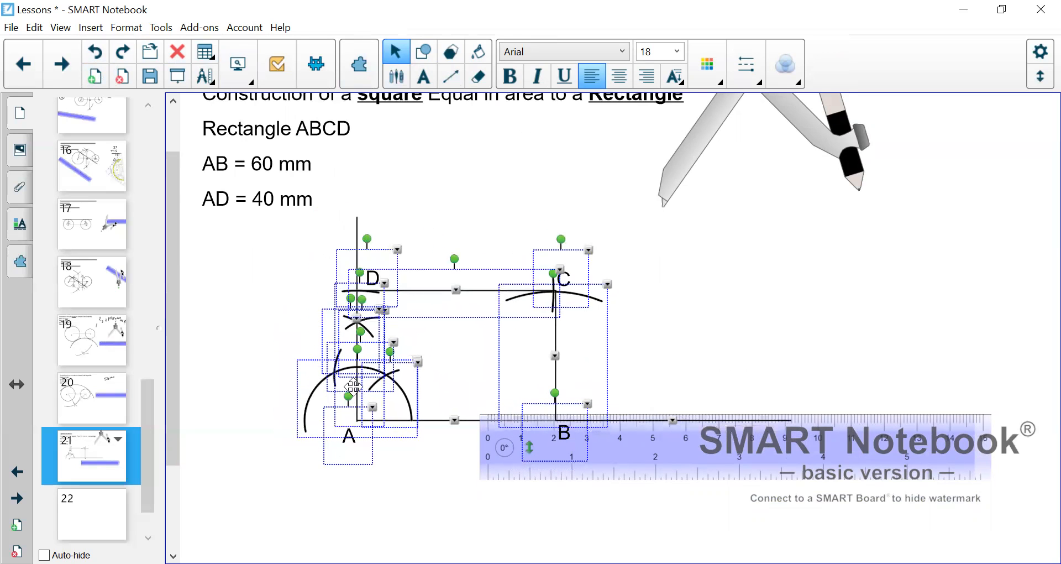
scroll("down", 3)
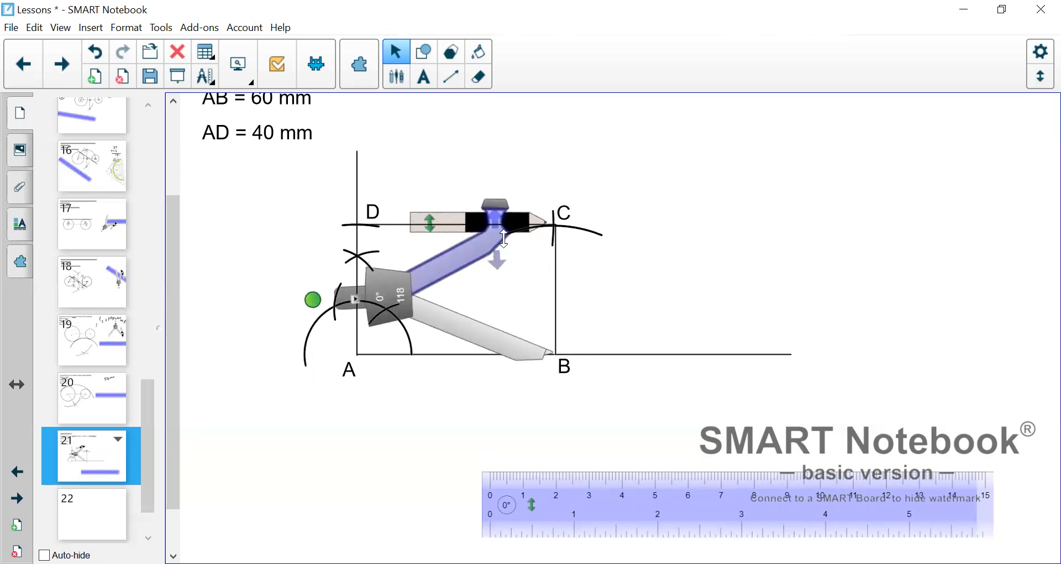
Swing the arc centred on B from C down to the baseline and label the meeting point E.
left_click_drag(501, 244, 507, 337)
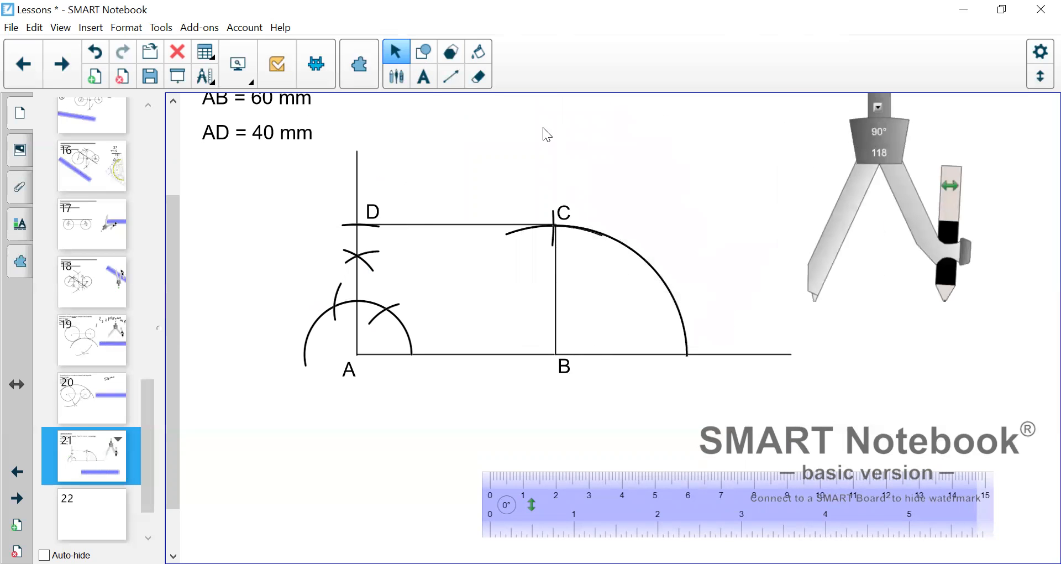
left_click(422, 75)
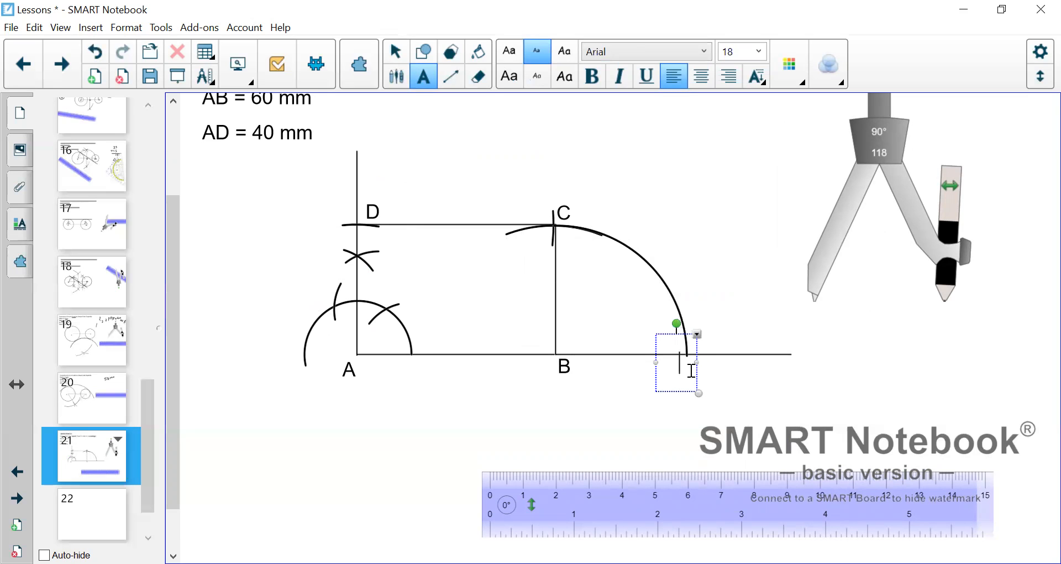
type("E")
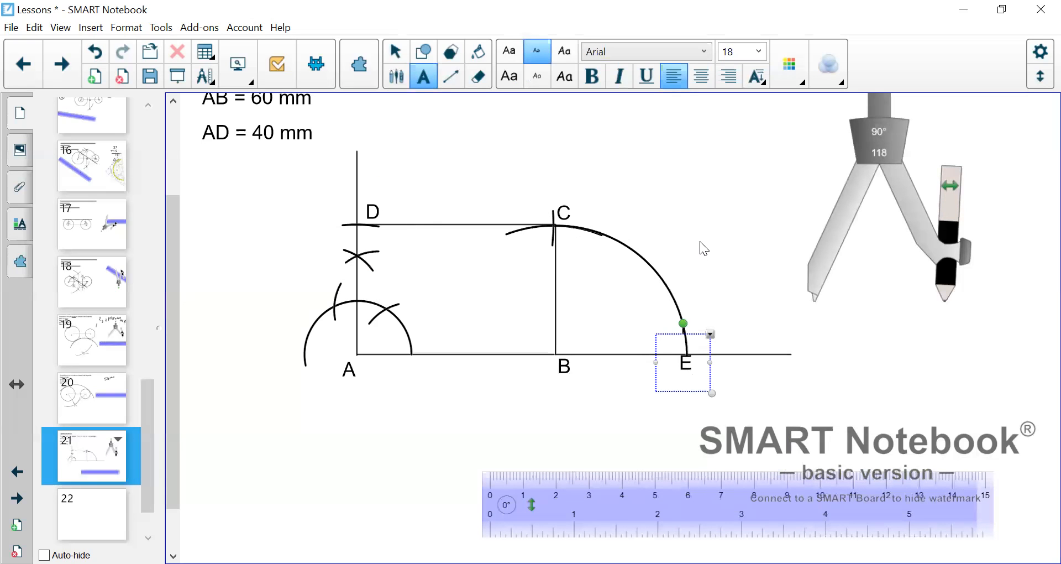
left_click(386, 409)
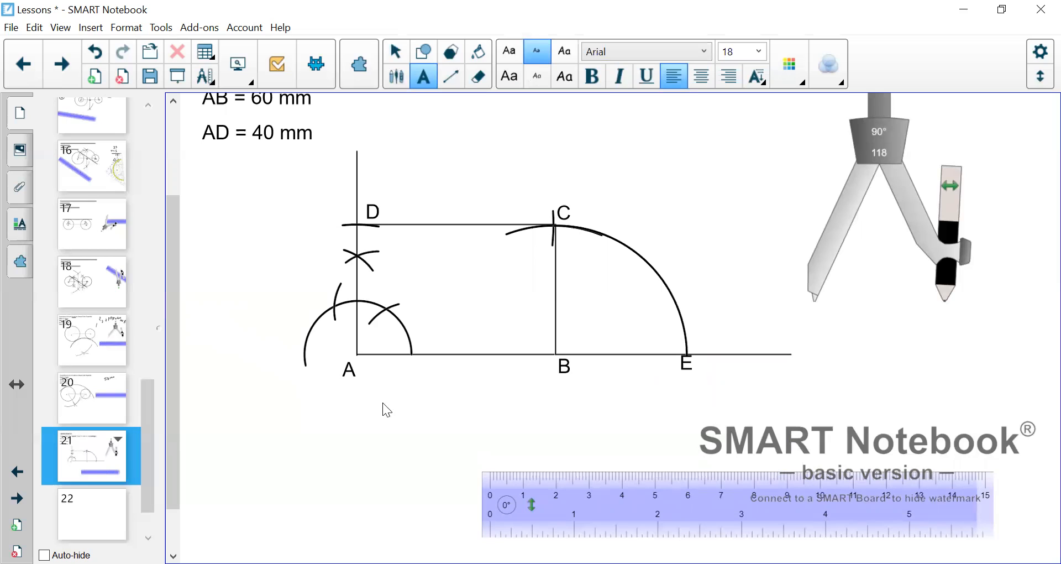
mouse_move(396, 337)
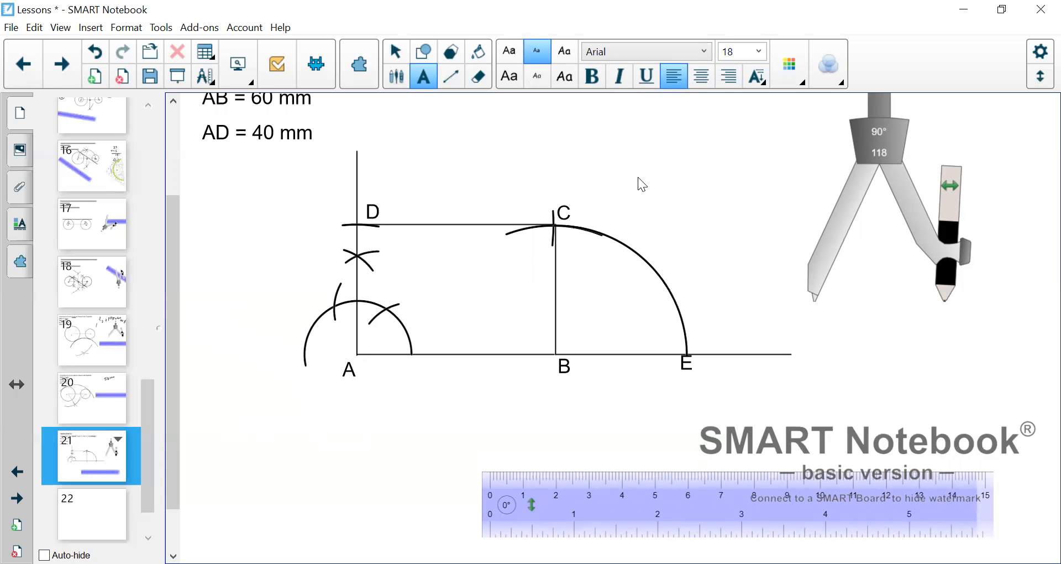
mouse_move(709, 232)
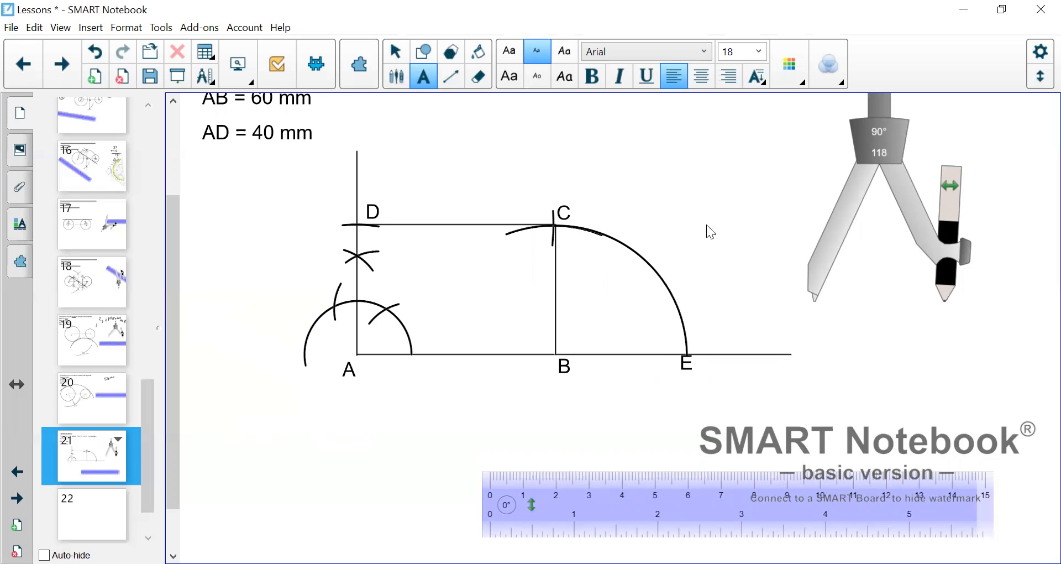
mouse_move(438, 380)
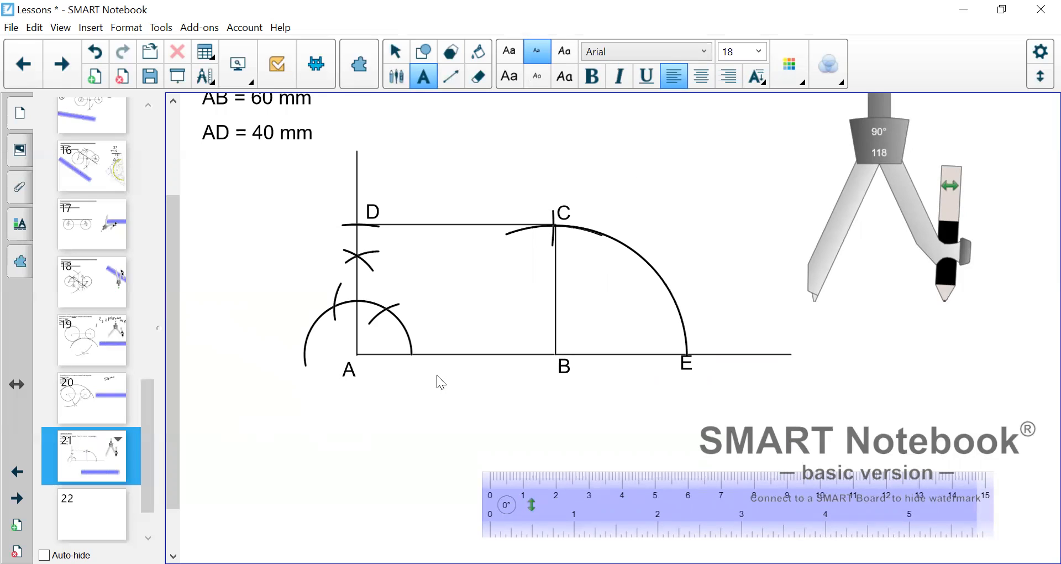
mouse_move(364, 358)
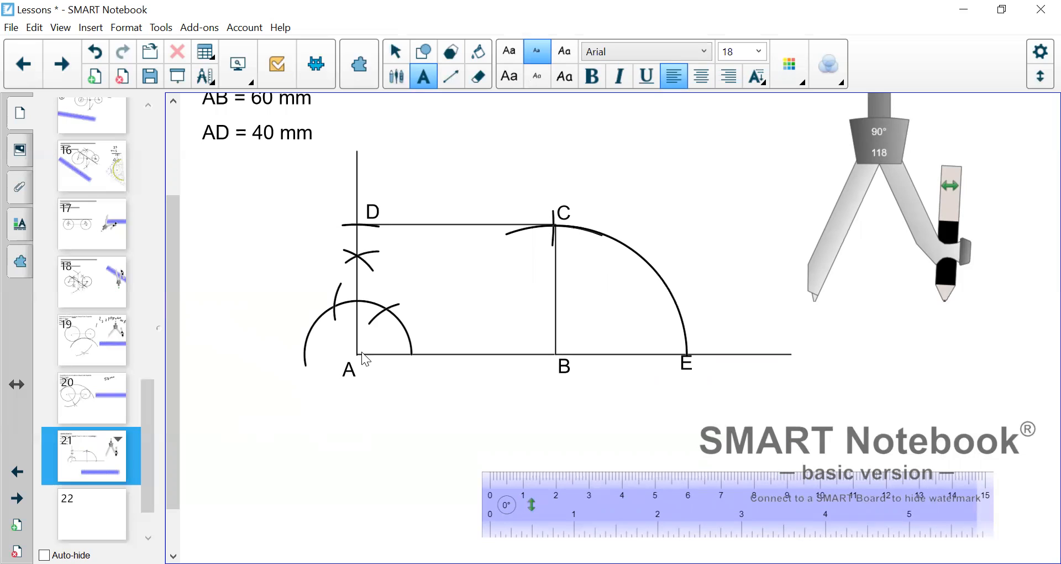
mouse_move(440, 328)
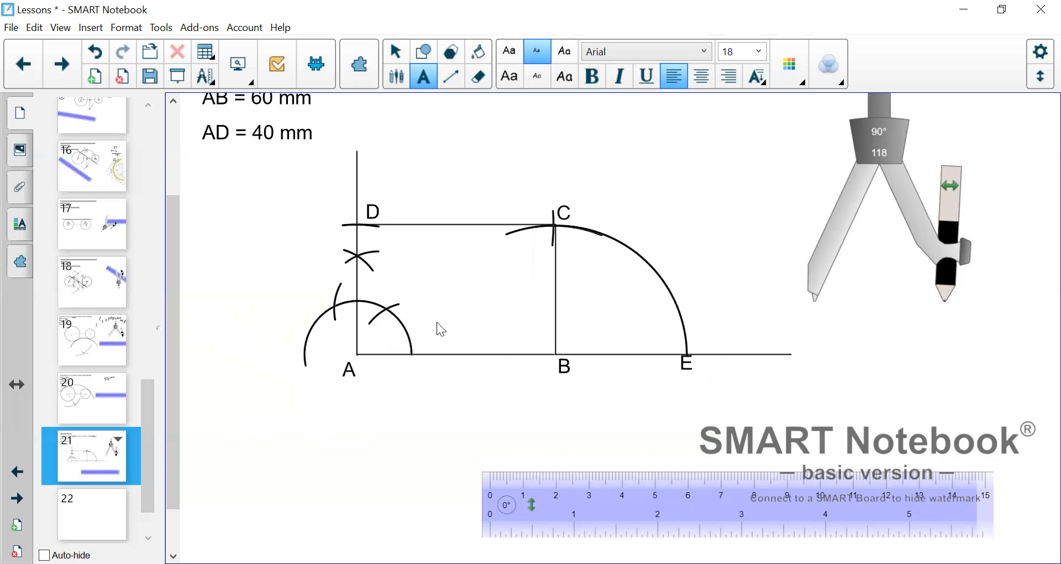
mouse_move(488, 376)
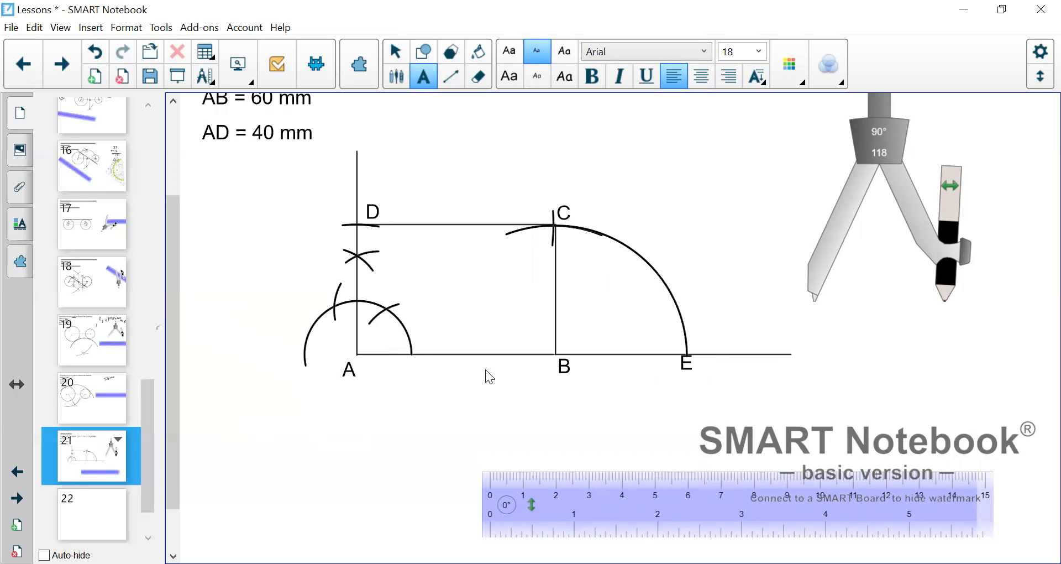
mouse_move(452, 389)
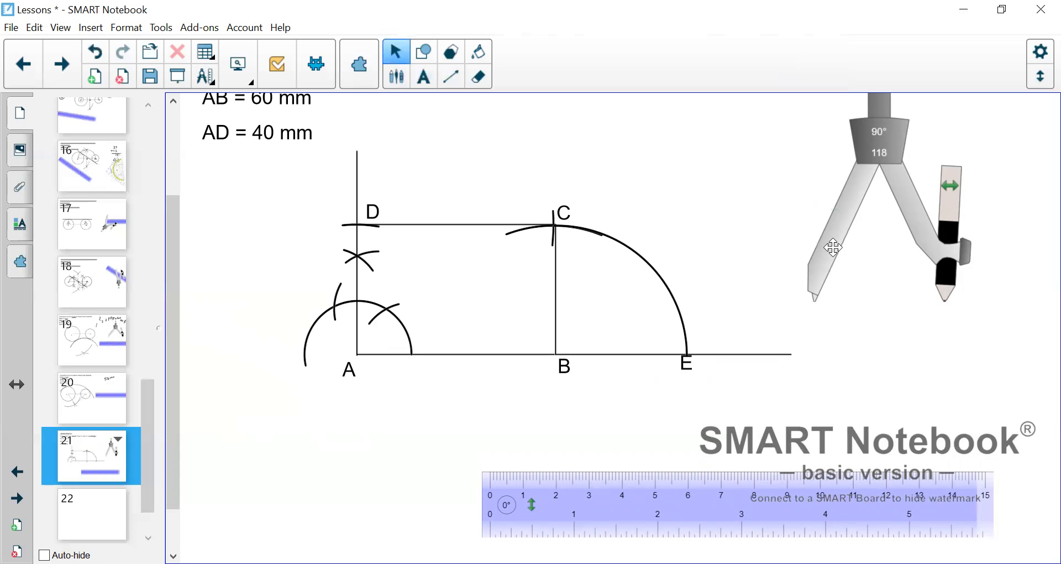
Draw an arc centred on A across AE, move the compass to E and draw crossing arcs.
left_click_drag(832, 247, 365, 301)
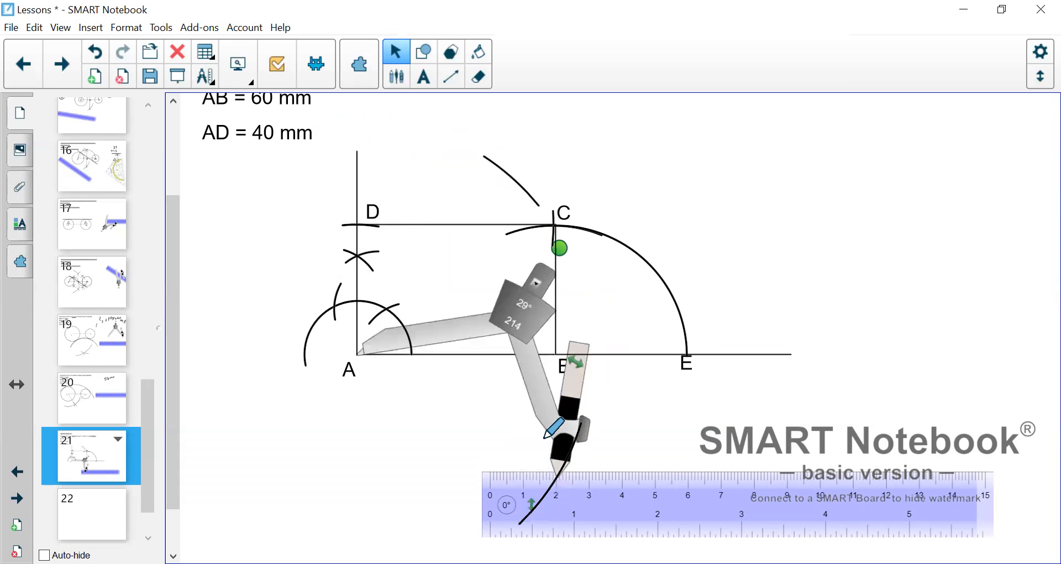
left_click_drag(521, 305, 745, 318)
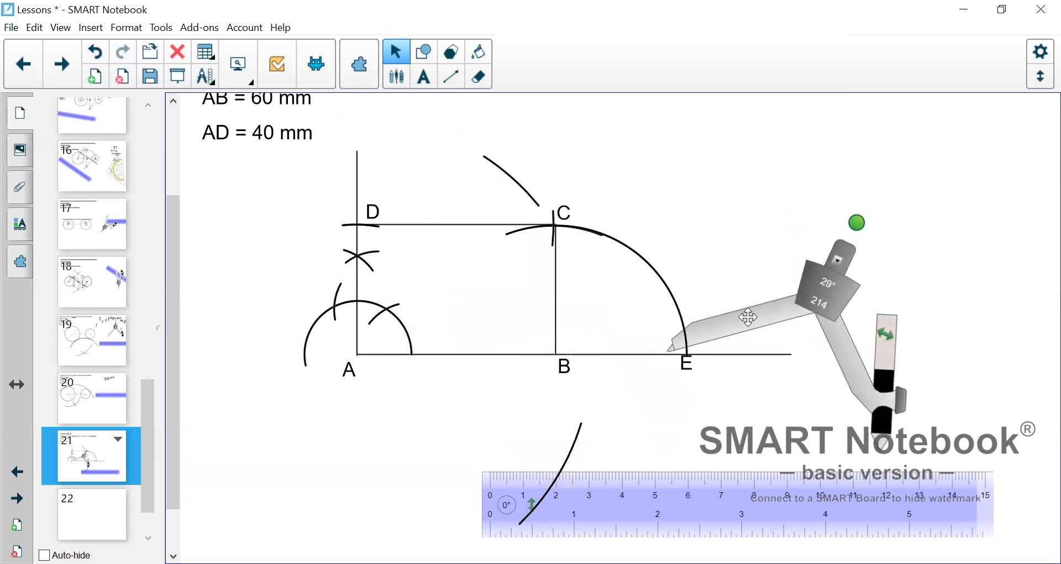
left_click_drag(748, 319, 771, 317)
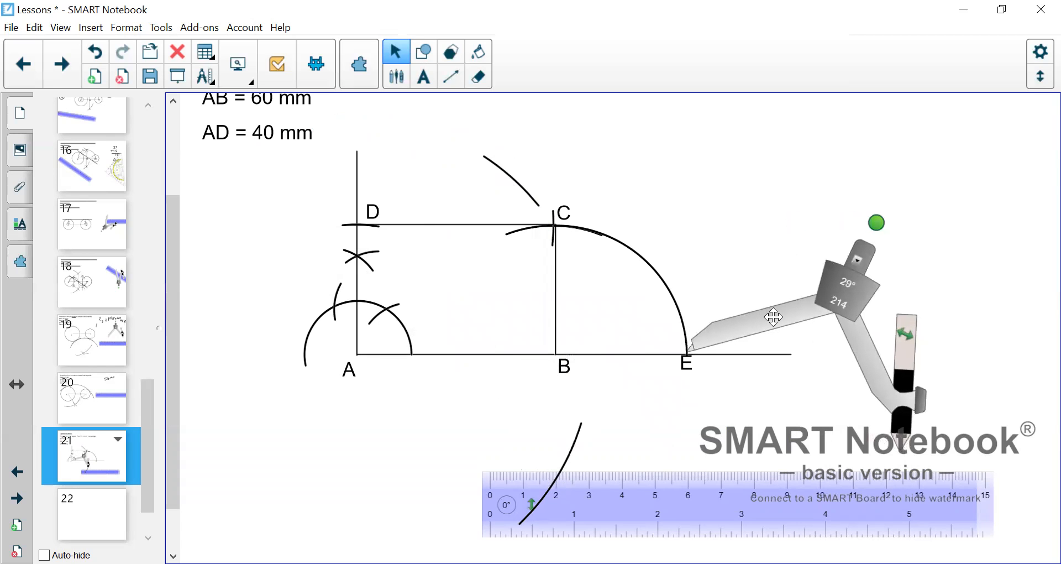
left_click_drag(774, 317, 588, 240)
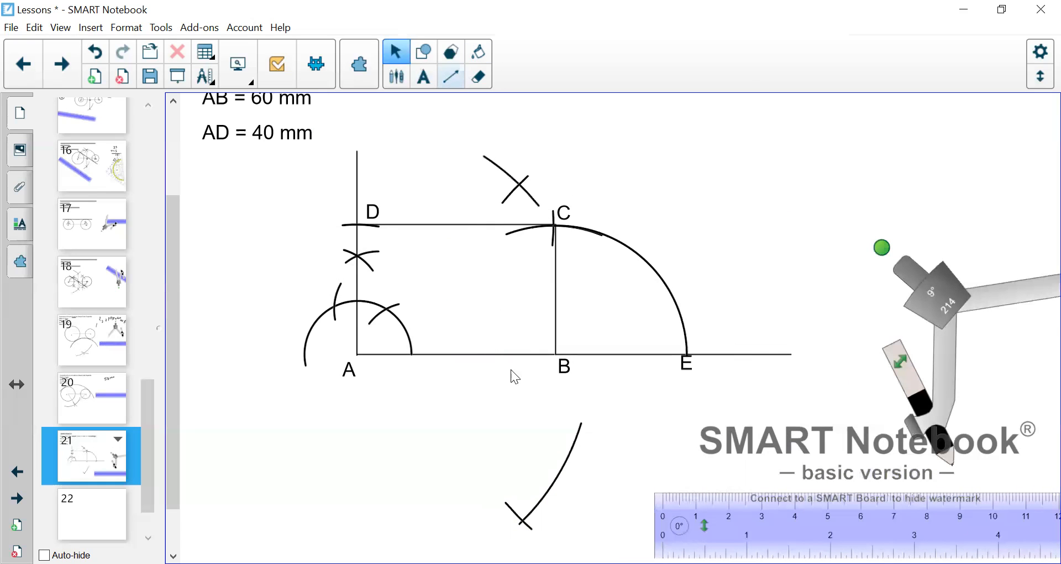
Draw the vertical bisector of AE through both arc crossings, undoing misaligned attempts.
left_click(450, 75)
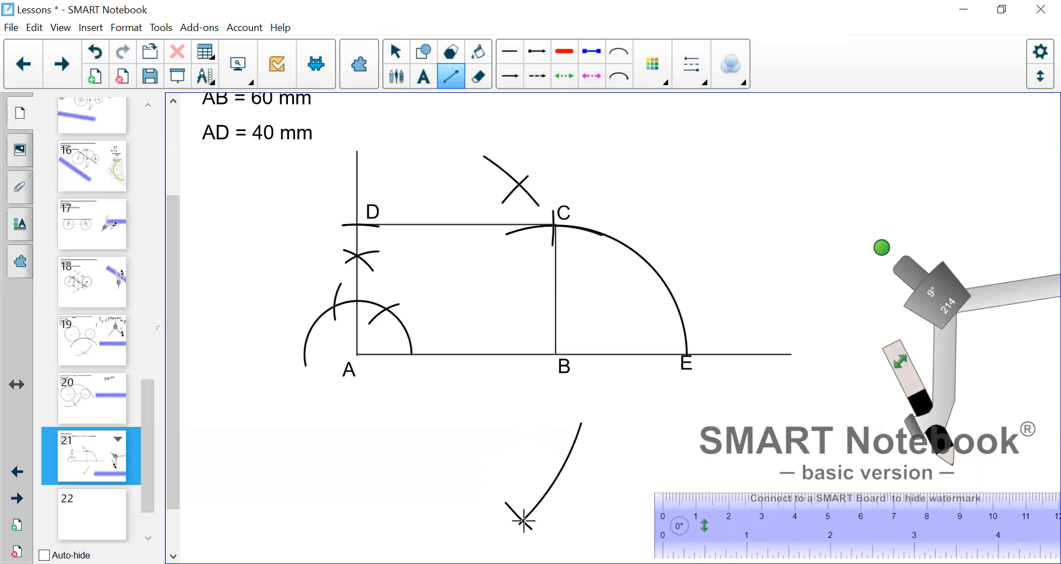
left_click_drag(535, 257, 521, 521)
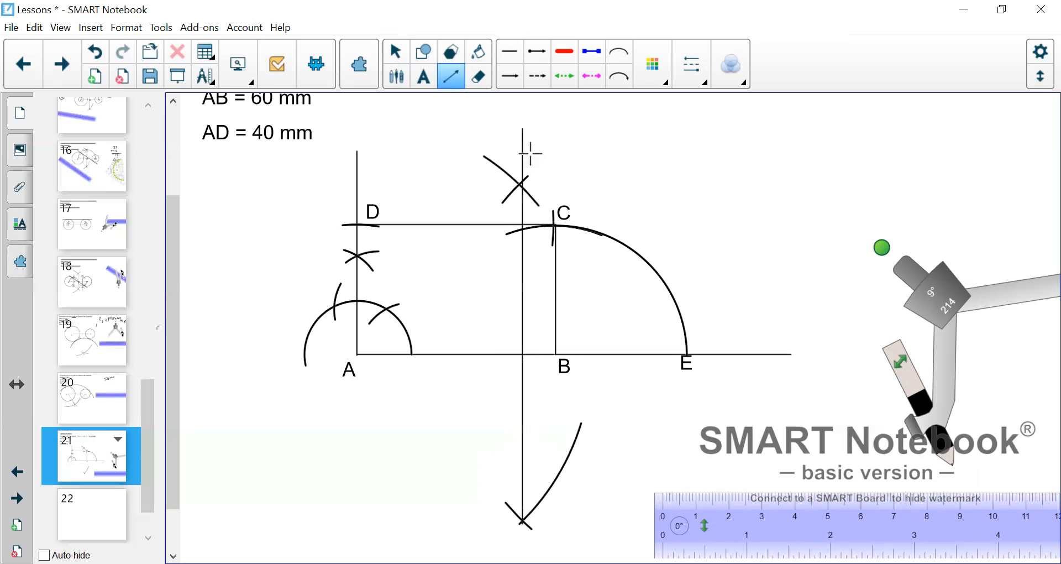
mouse_move(422, 223)
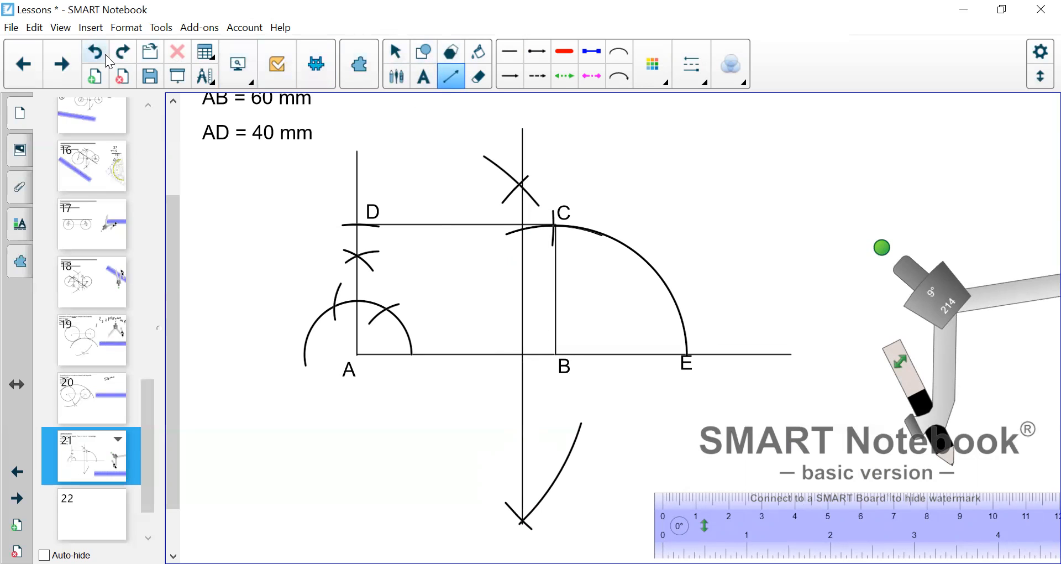
left_click(94, 51)
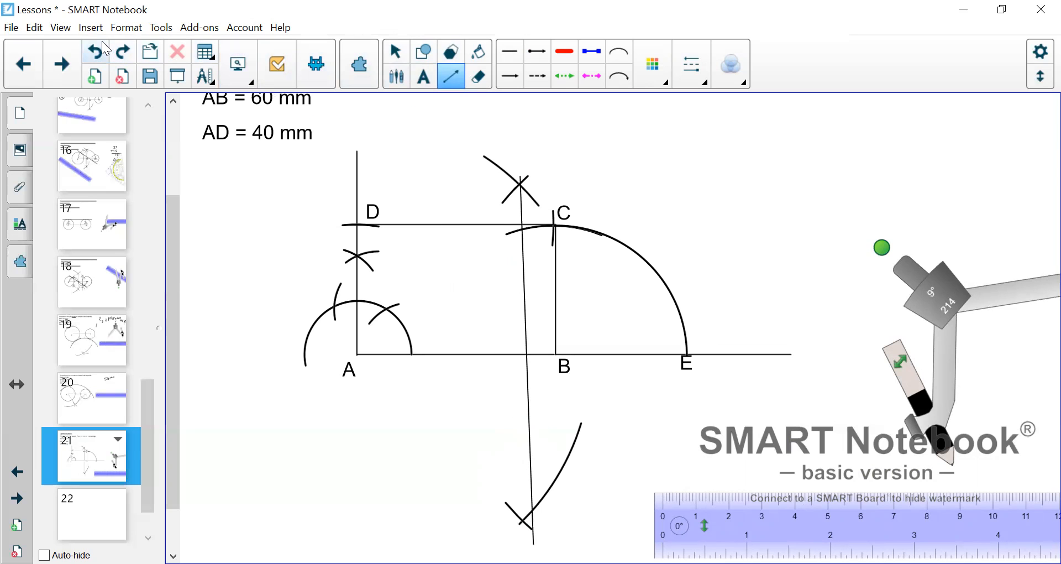
left_click(94, 51)
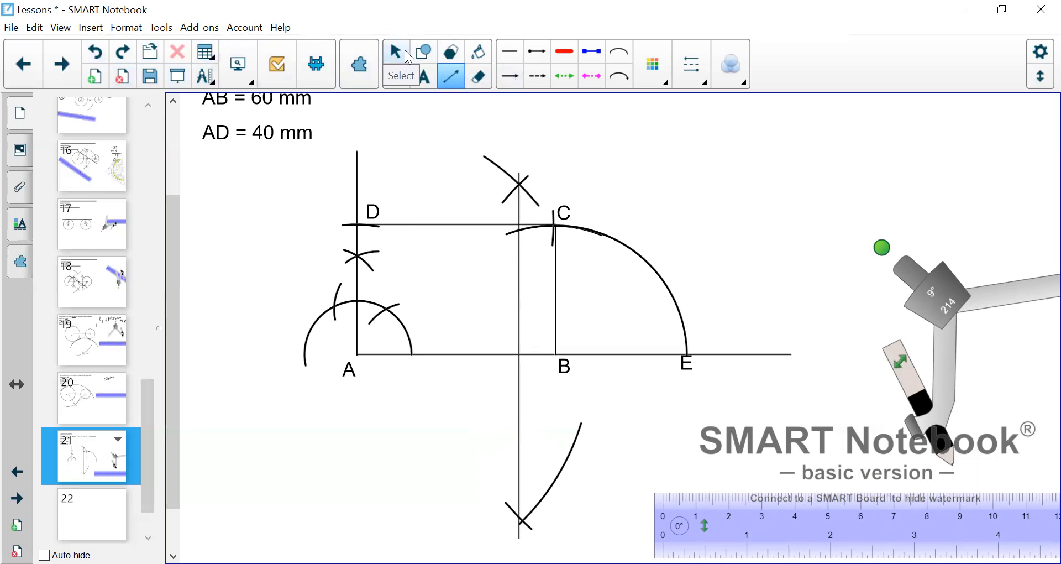
left_click(396, 51)
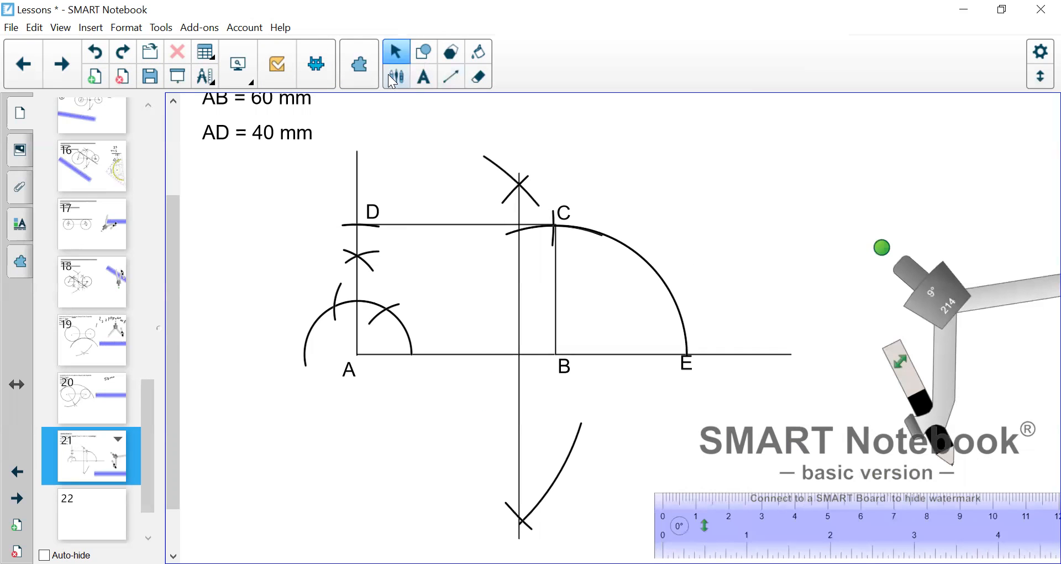
Label the bisector's foot O and swing a semicircle centred on O from A to E.
left_click(424, 76)
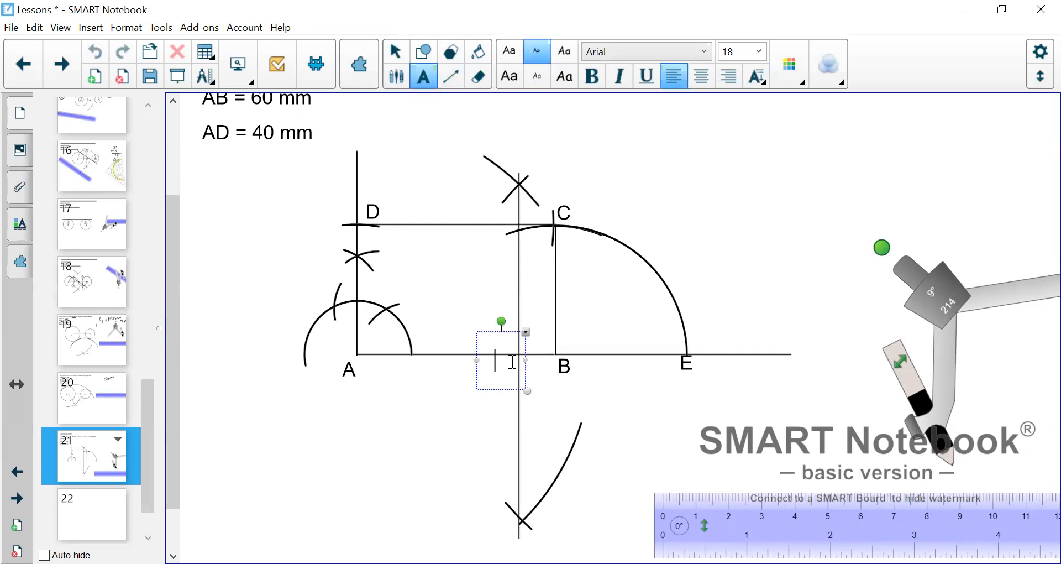
type("O")
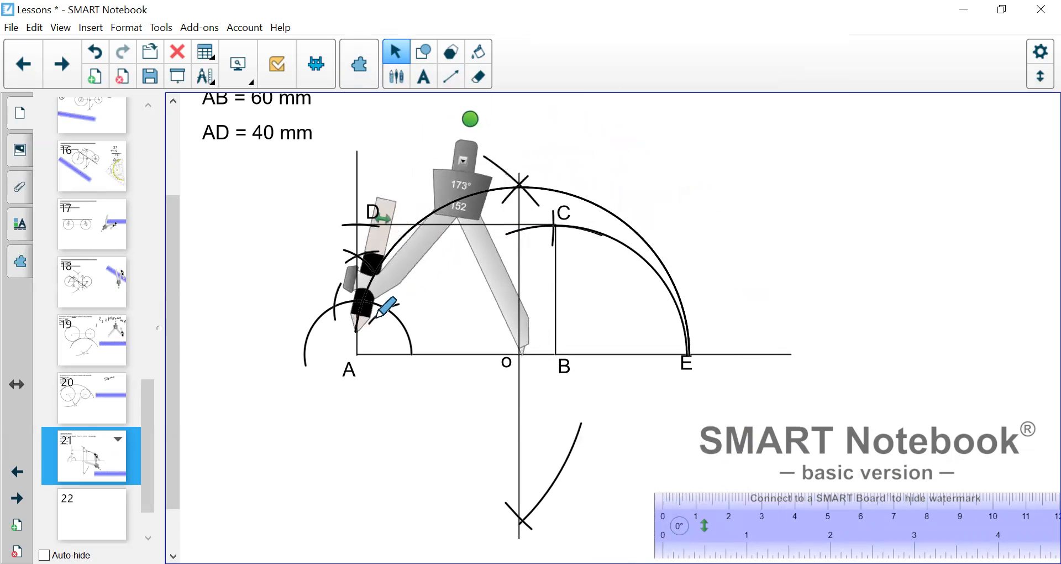
left_click_drag(470, 119, 438, 128)
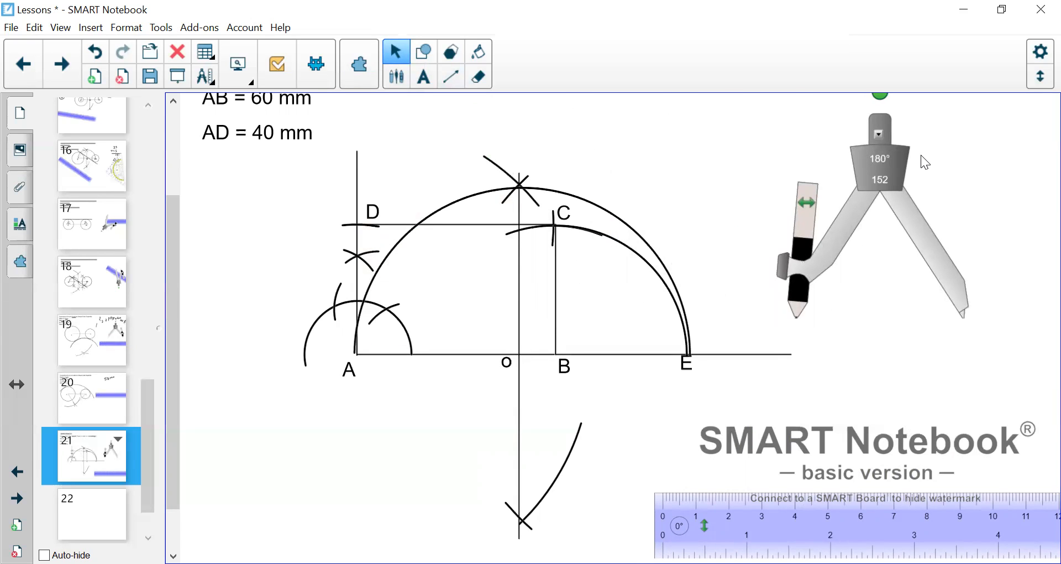
mouse_move(830, 292)
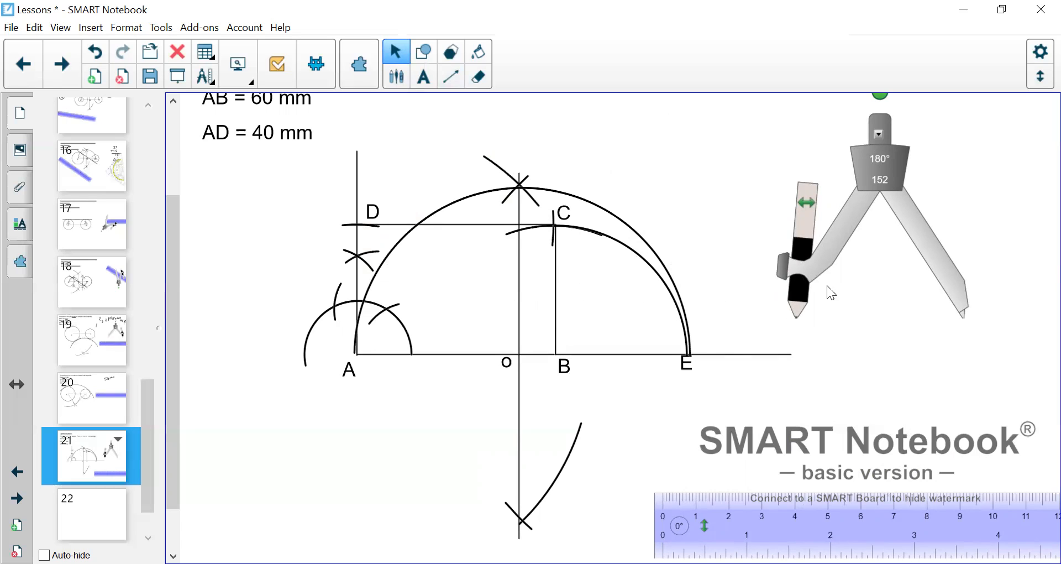
left_click(451, 76)
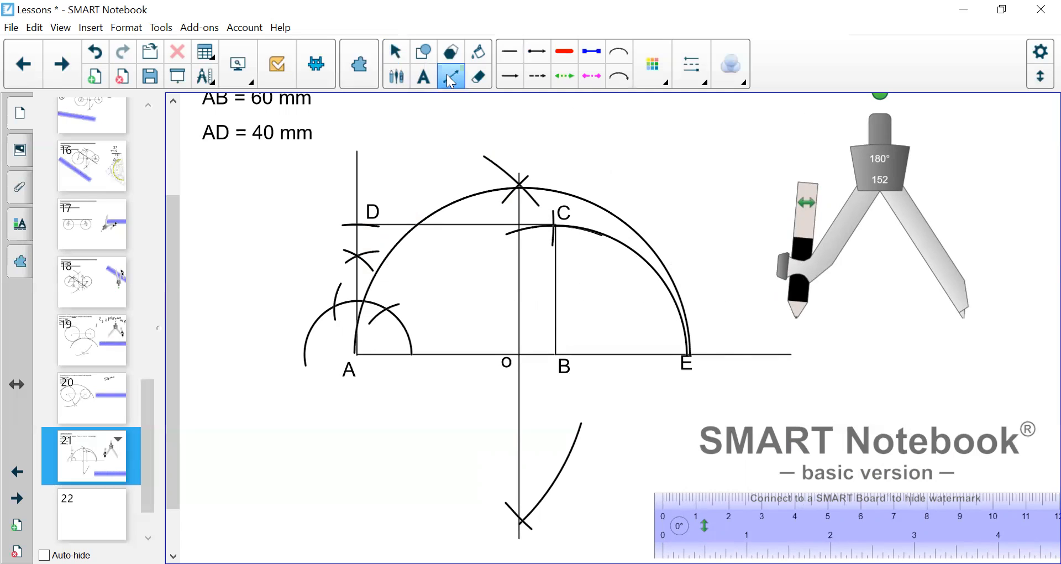
Choose a medium line thickness and draw the vertical from B up to the semicircle.
left_click(690, 64)
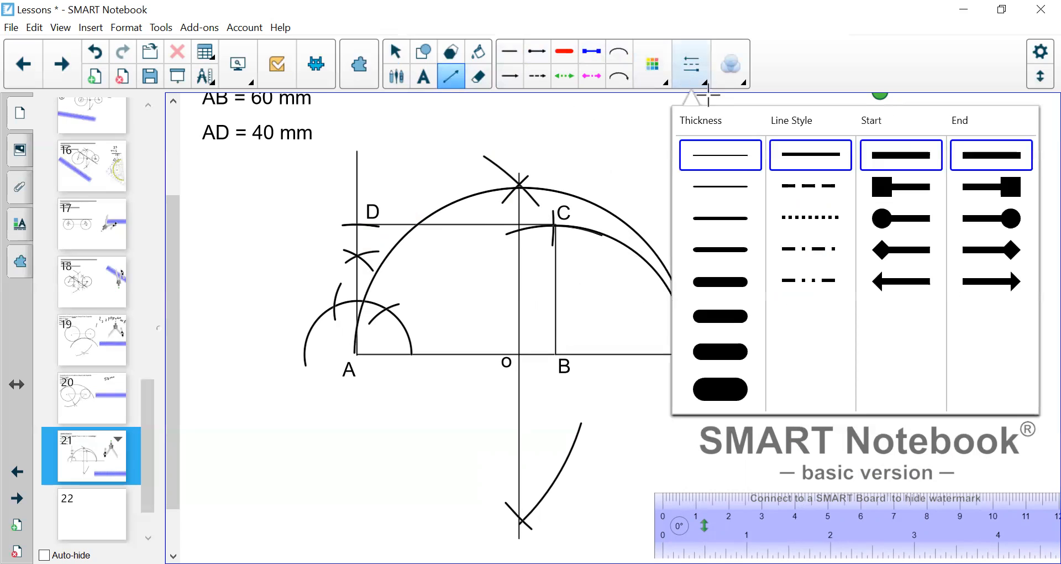
left_click(720, 218)
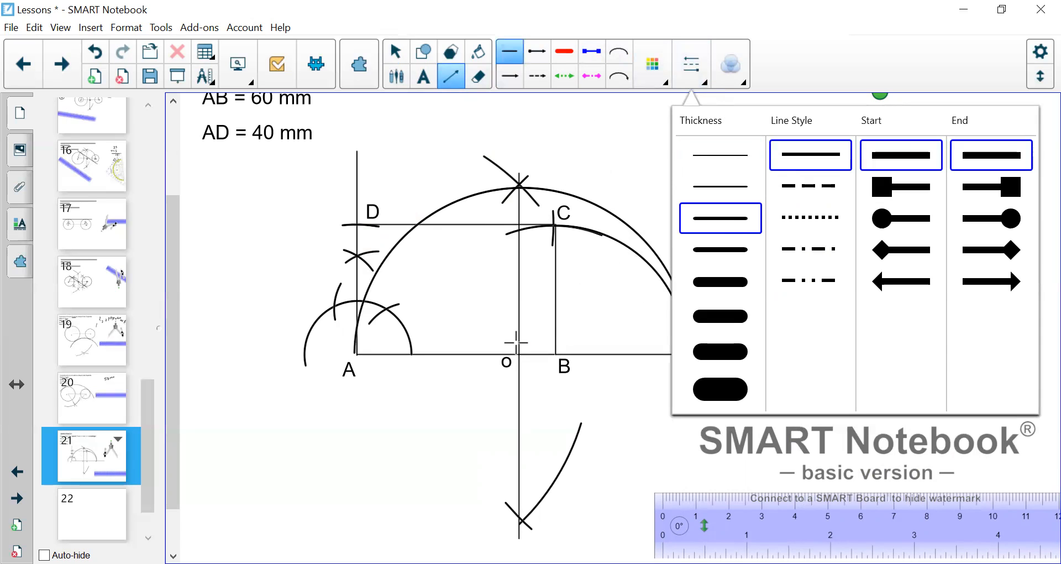
mouse_move(543, 213)
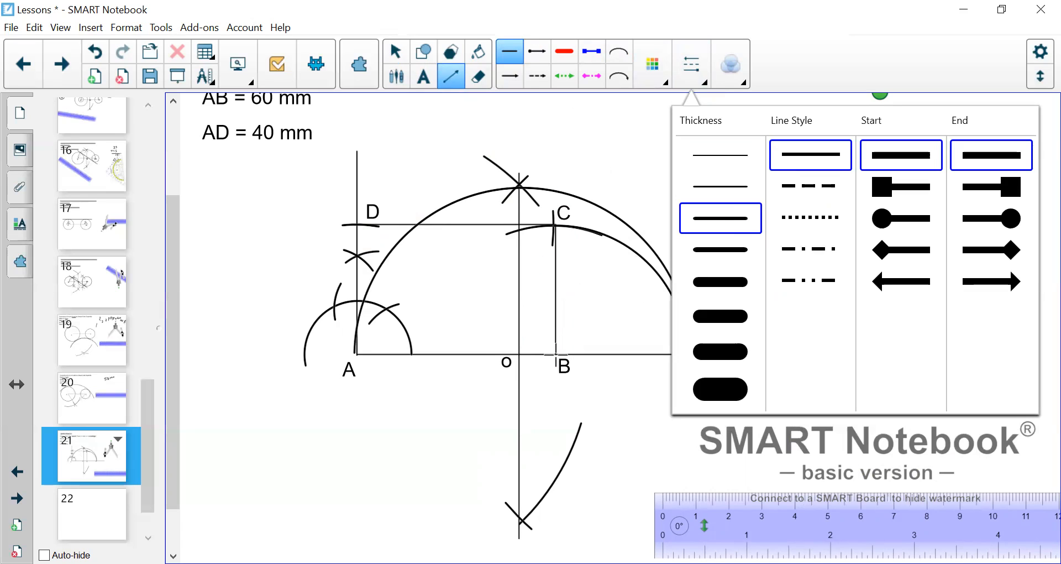
mouse_move(555, 355)
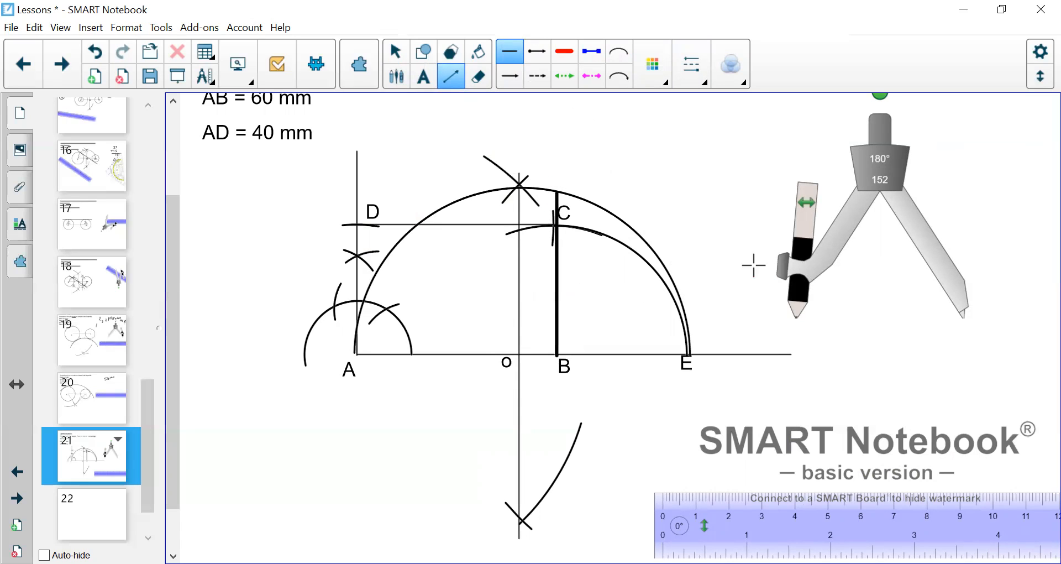
left_click(395, 52)
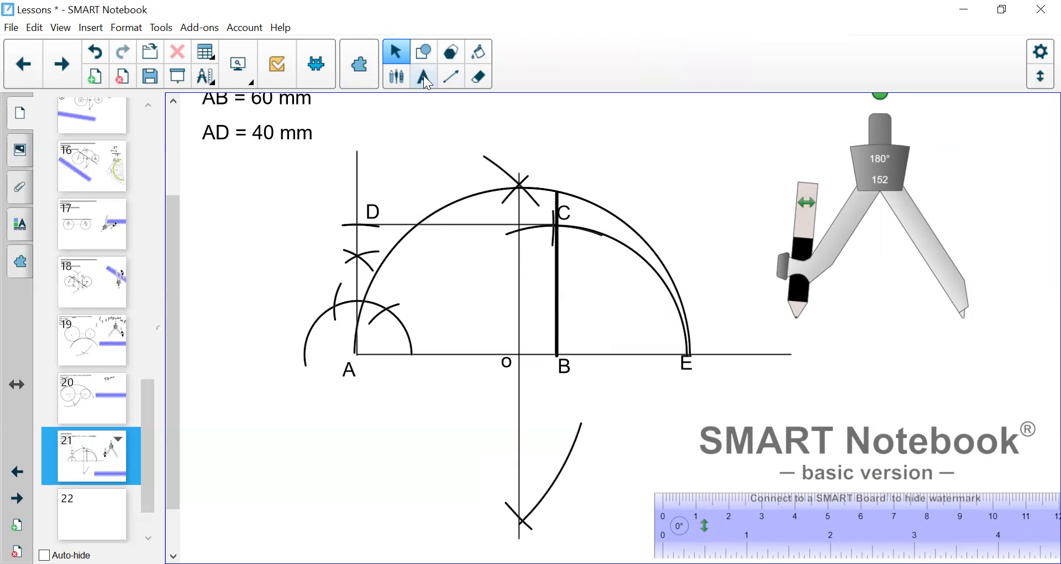
Label the line's top F and mark compass arcs beyond E on and above the baseline.
left_click(423, 76)
type("F")
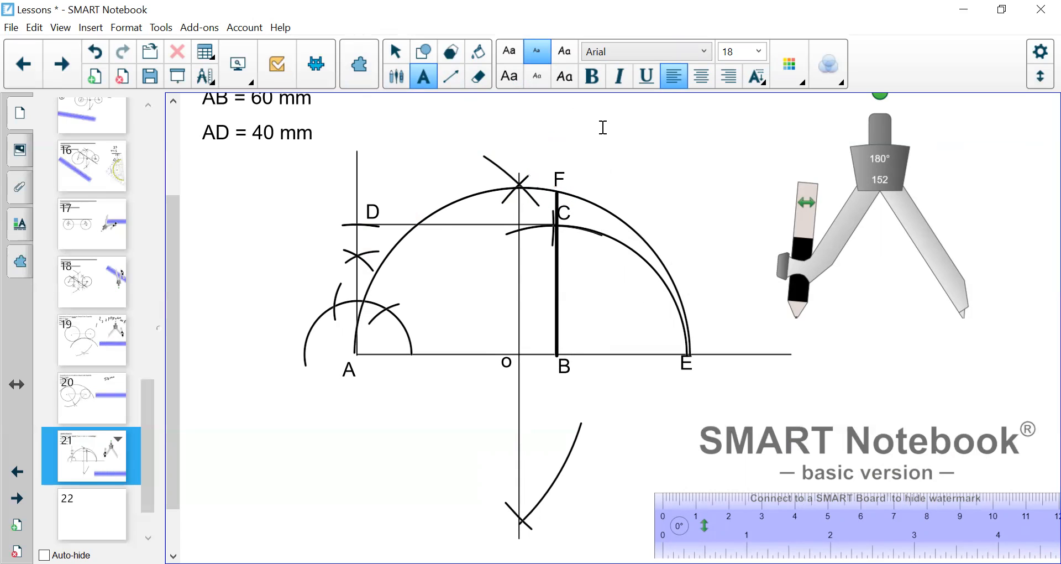
mouse_move(853, 140)
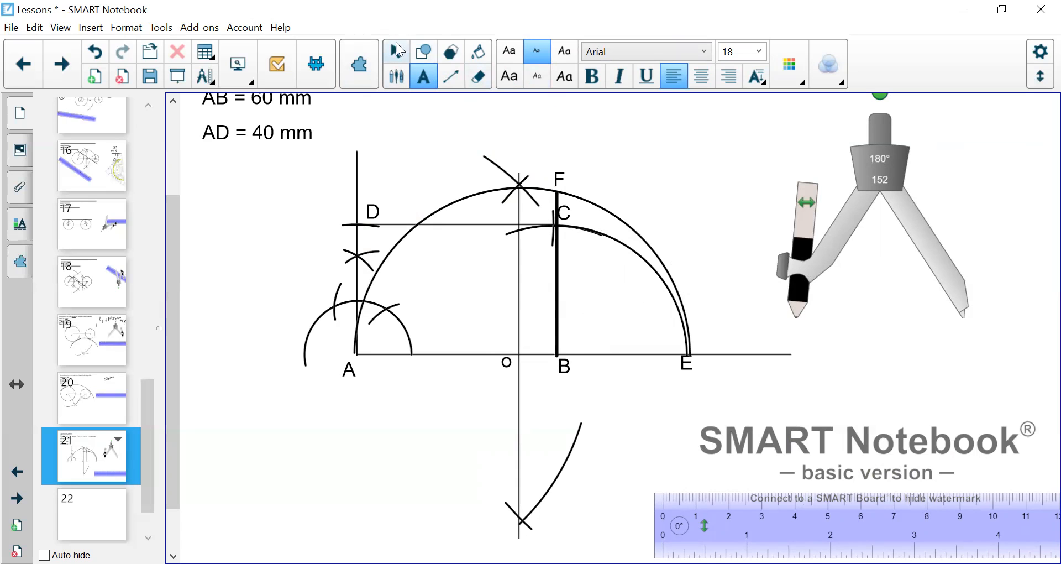
left_click_drag(880, 203, 789, 189)
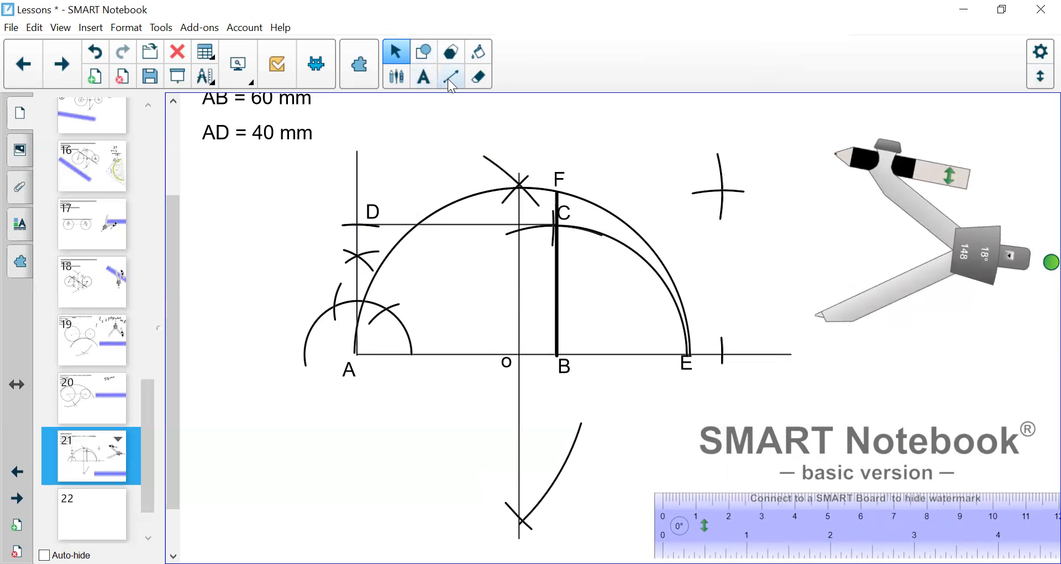
Draw the thick line from F across toward the arc crossing to form the square's top.
left_click(451, 76)
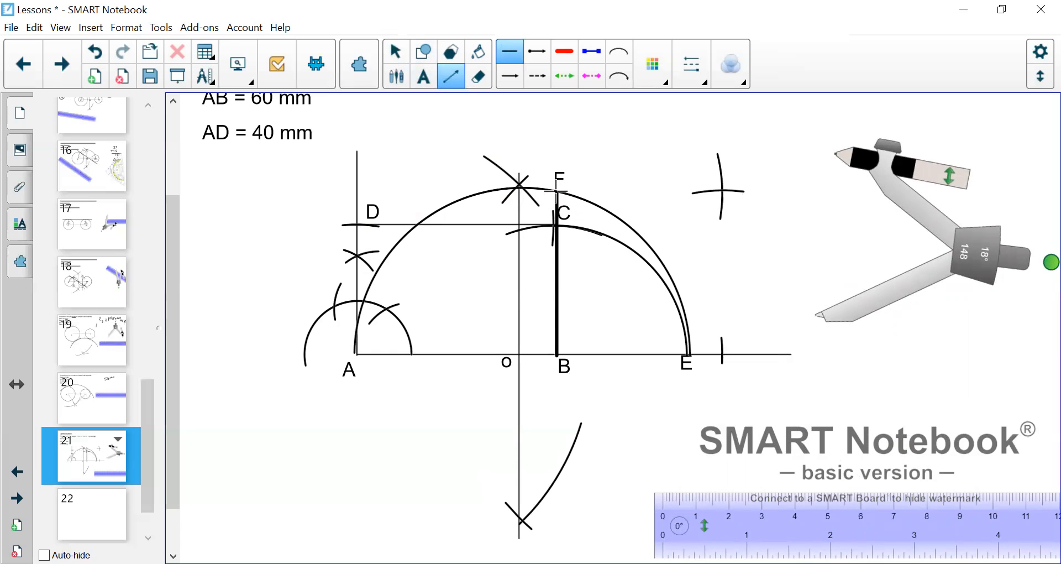
left_click_drag(551, 192, 721, 191)
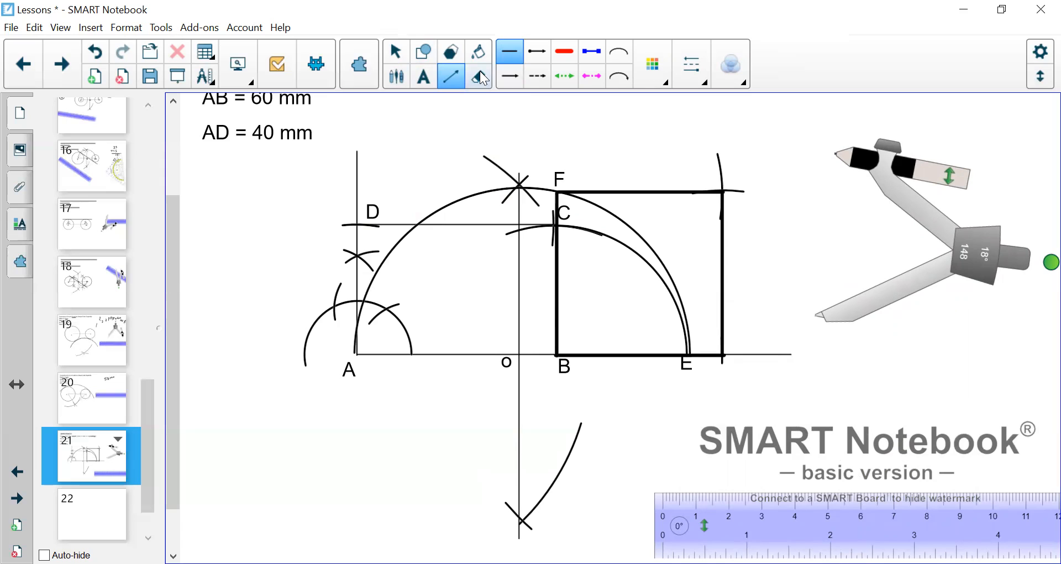
mouse_move(451, 52)
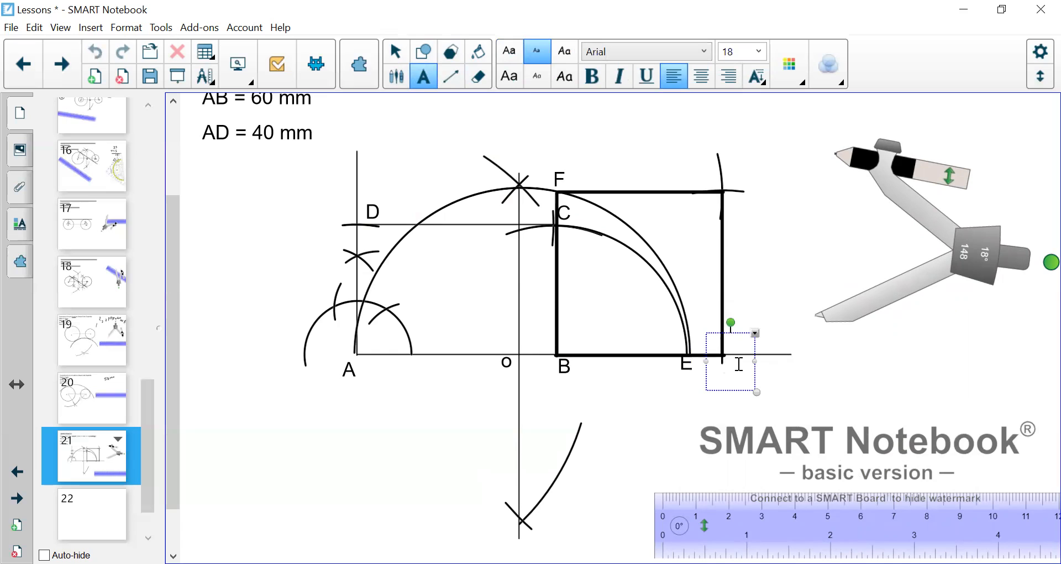
Label the baseline corner G and place the H label at the square's top-right corner.
type("G")
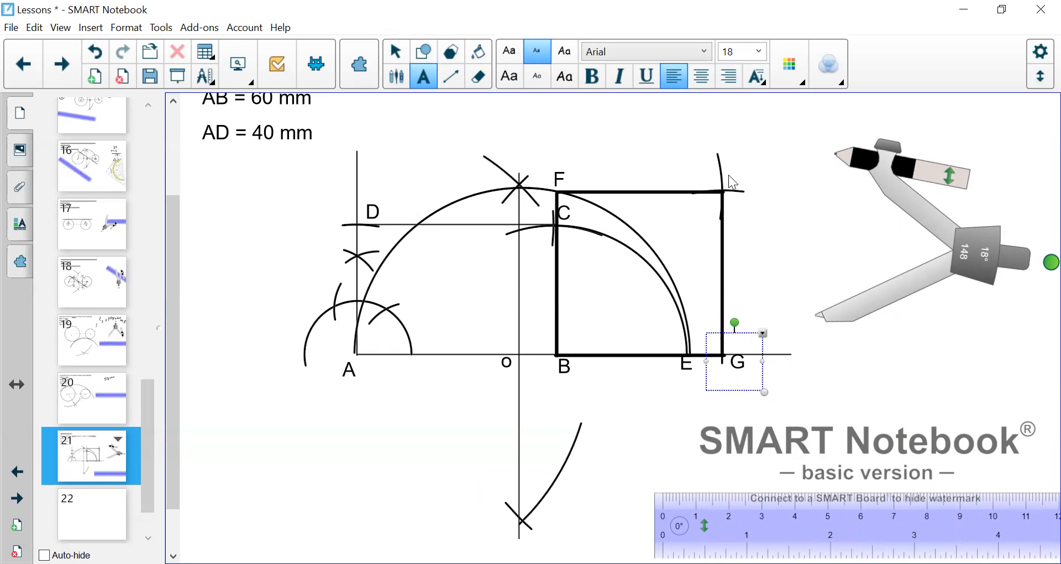
left_click_drag(734, 361, 735, 172)
type("H")
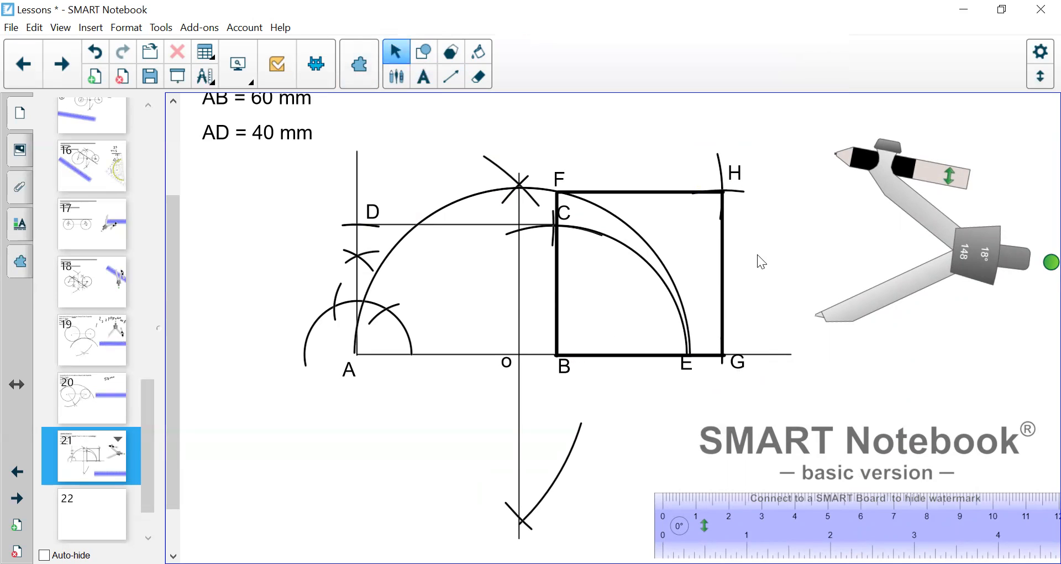
mouse_move(555, 187)
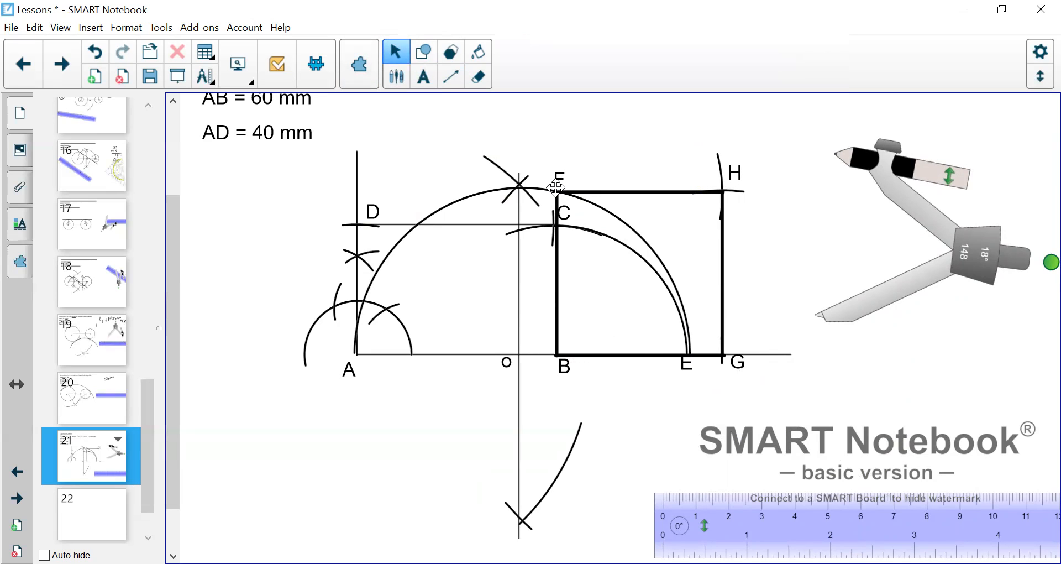
mouse_move(634, 202)
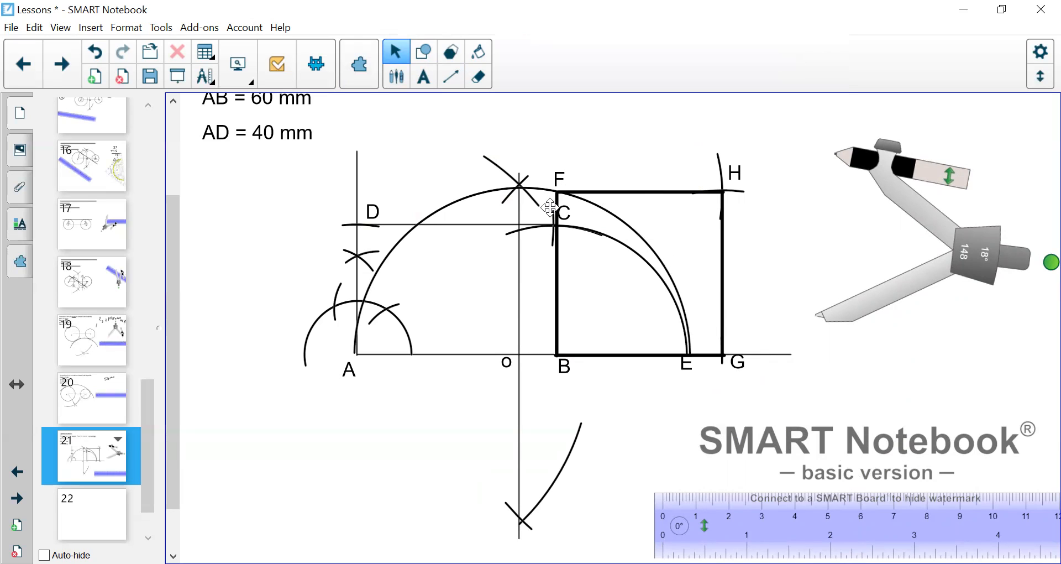
mouse_move(388, 257)
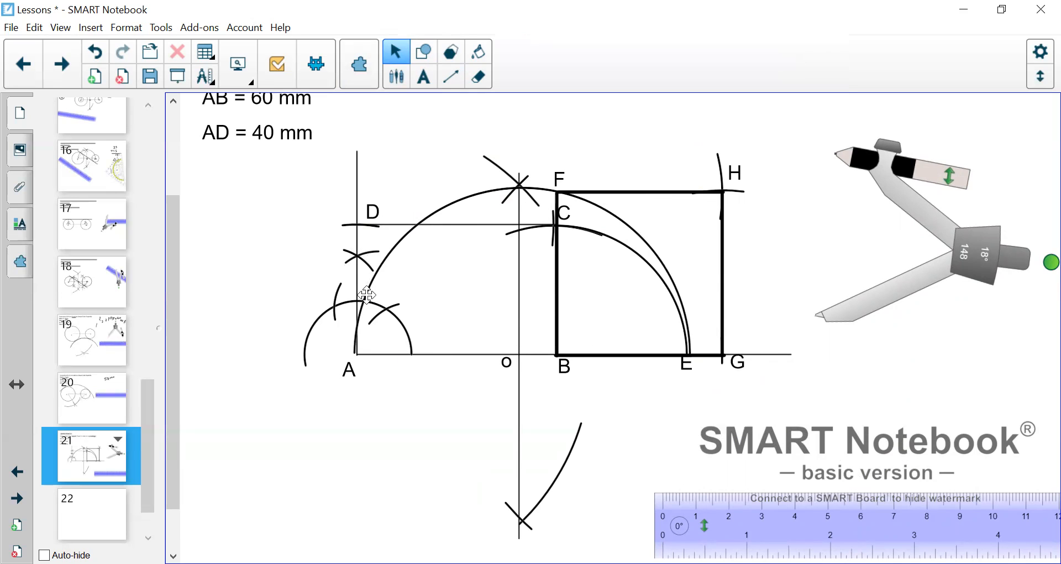
mouse_move(384, 238)
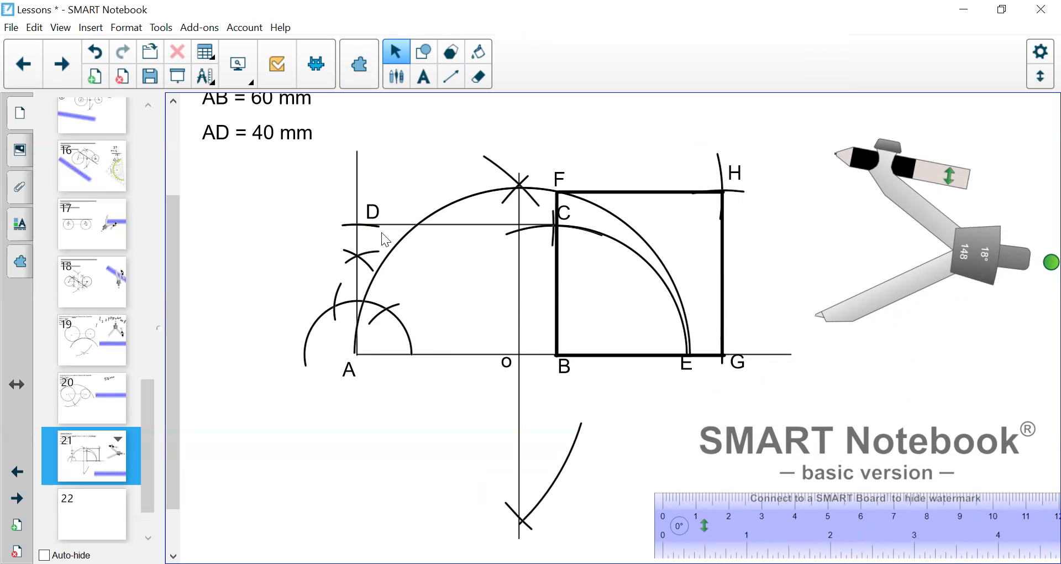
mouse_move(524, 223)
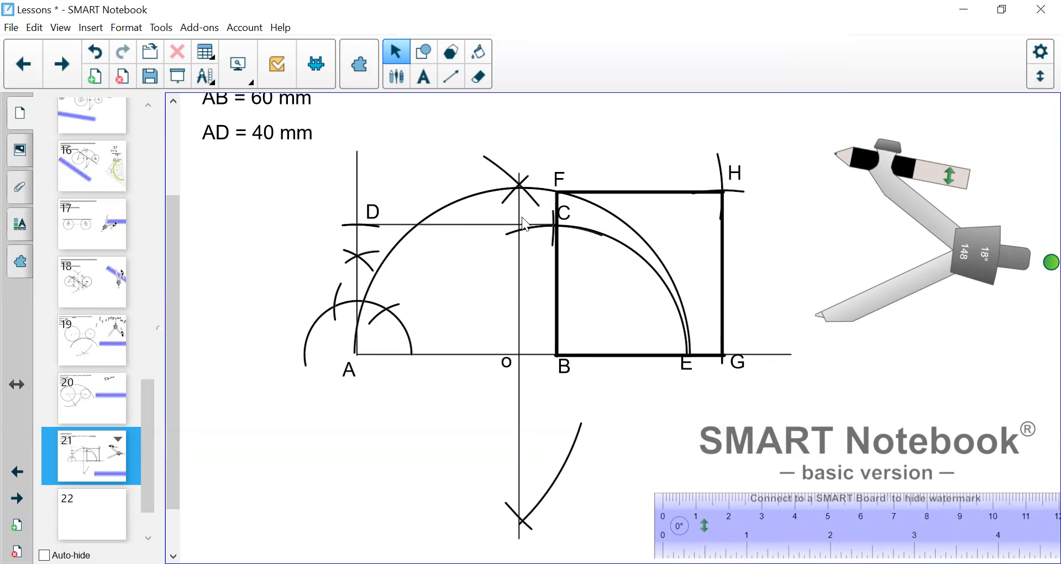
mouse_move(537, 247)
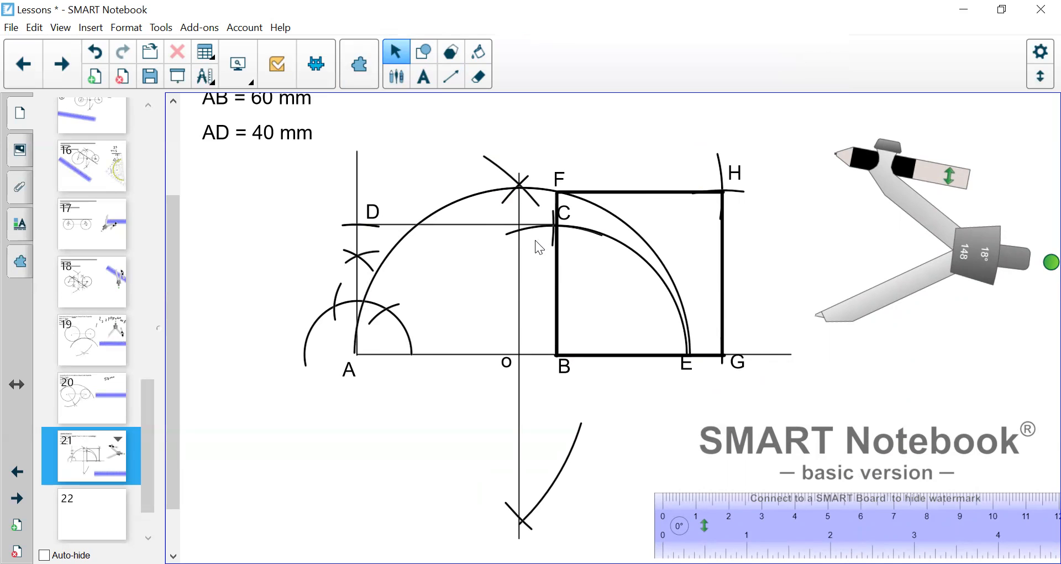
mouse_move(576, 275)
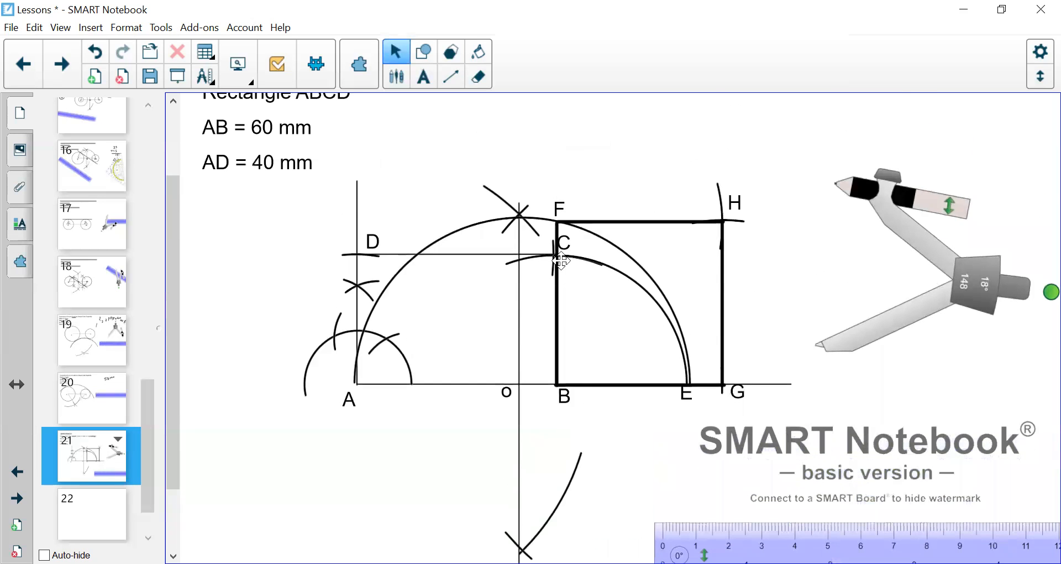
mouse_move(308, 175)
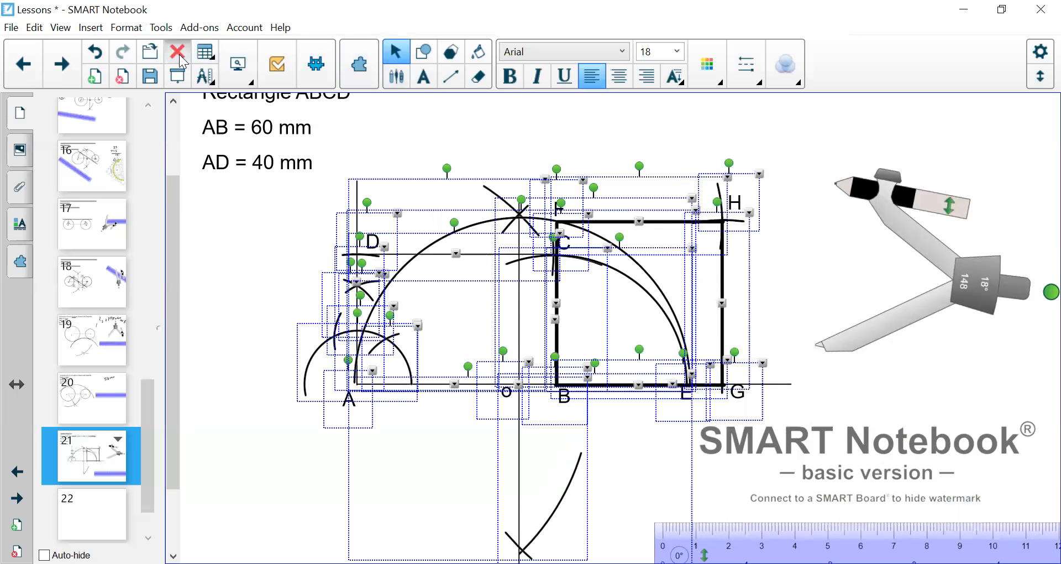
Delete the whole construction and start the upright rectangle's outline with the Lines tool.
left_click(177, 52)
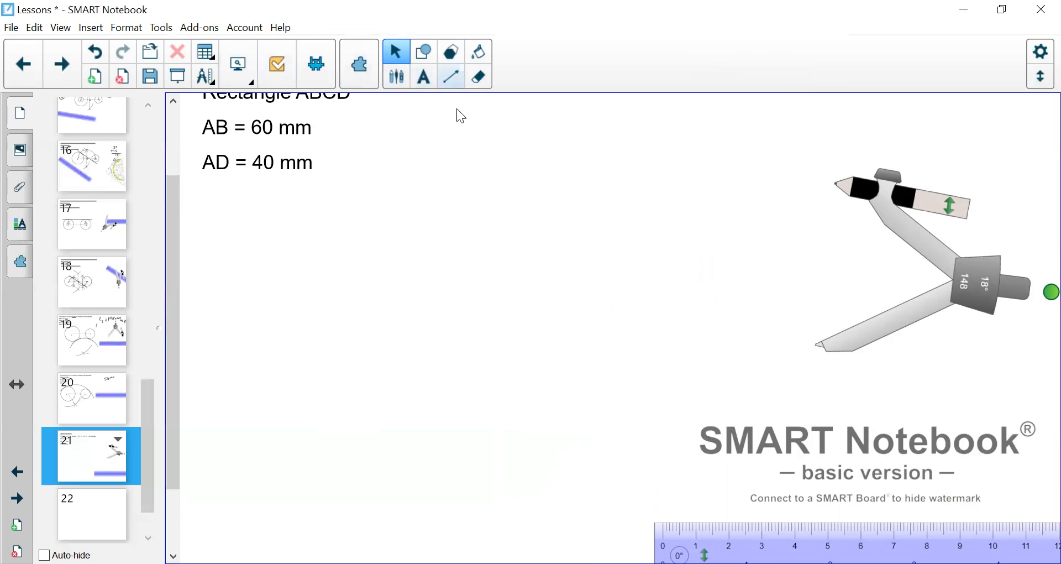
left_click(449, 76)
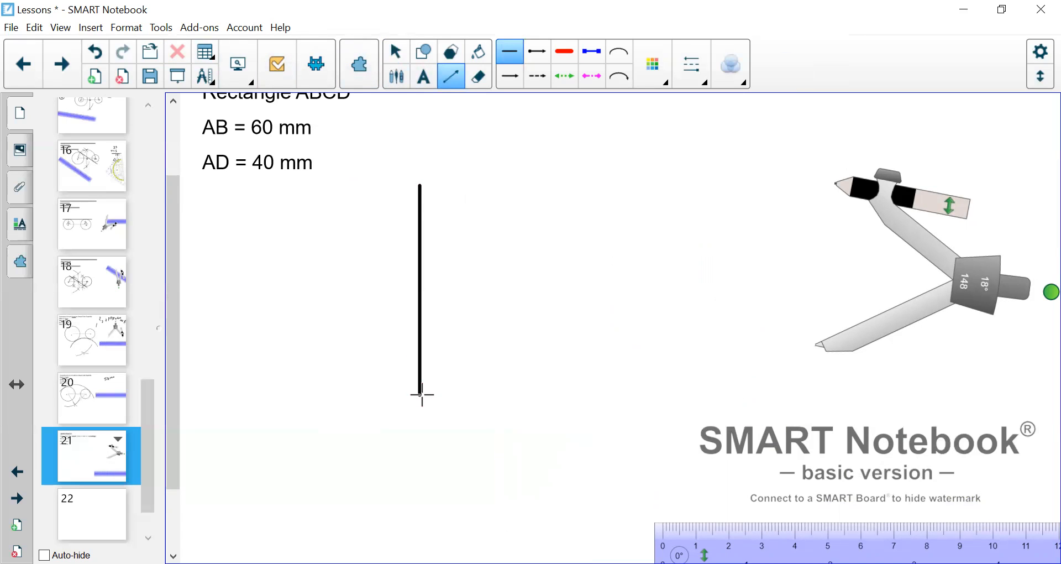
left_click_drag(420, 395, 540, 396)
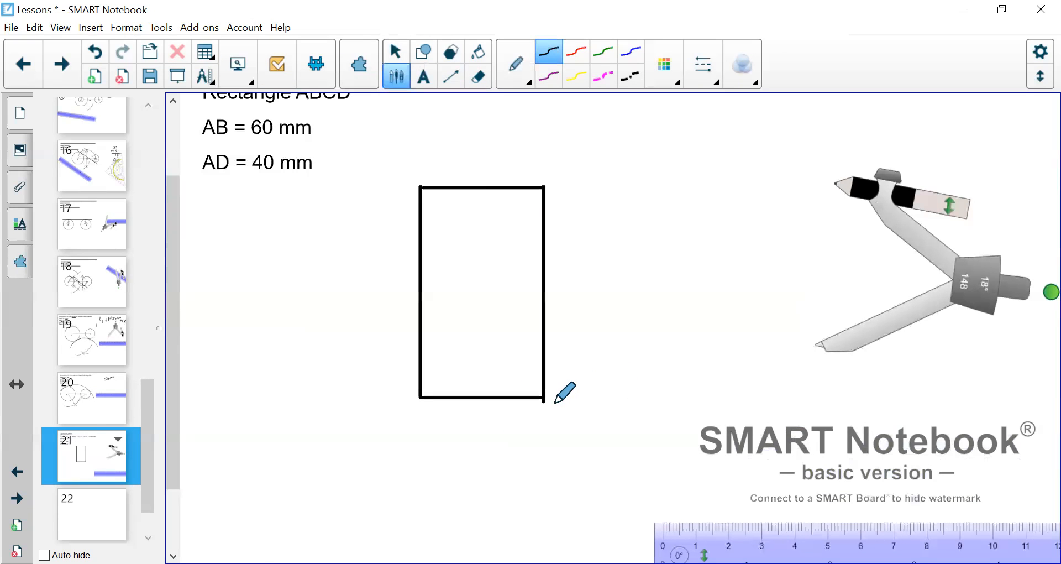
Extend the base rightward, swing the arc down to it, draw the vertical bisector and the semicircle.
left_click_drag(541, 398, 806, 397)
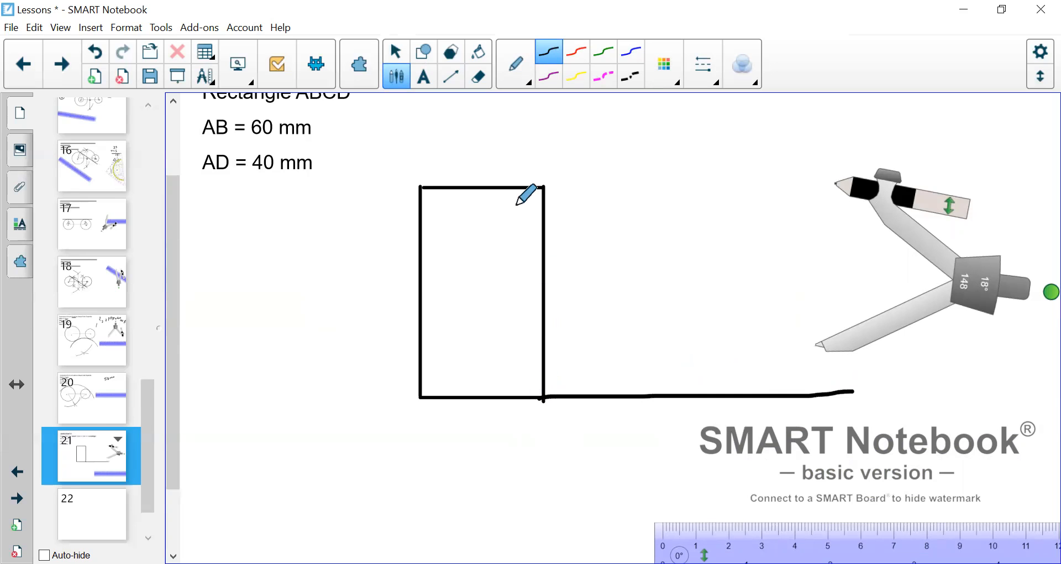
left_click_drag(542, 187, 697, 251)
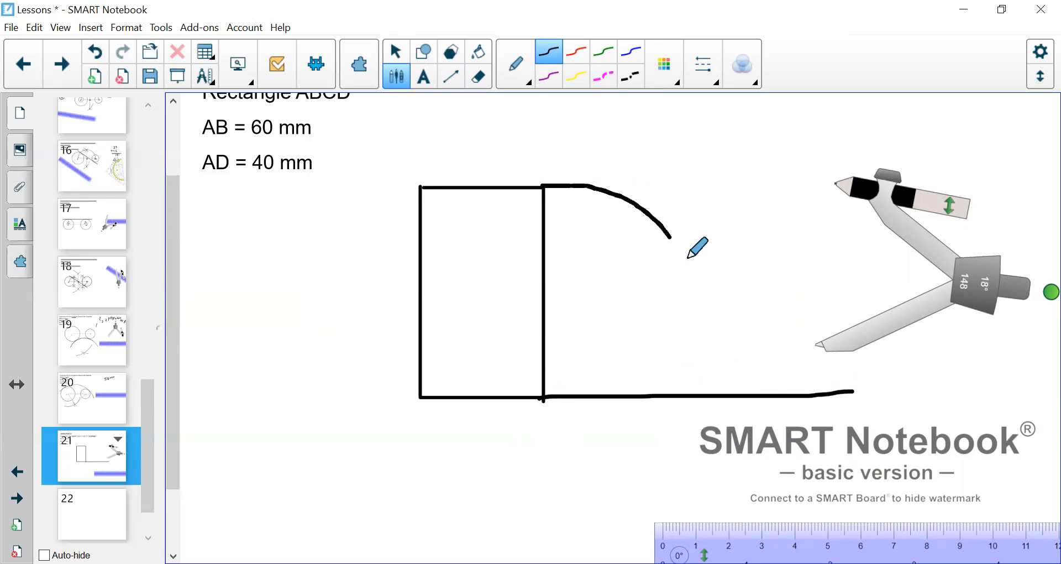
left_click_drag(669, 233, 741, 399)
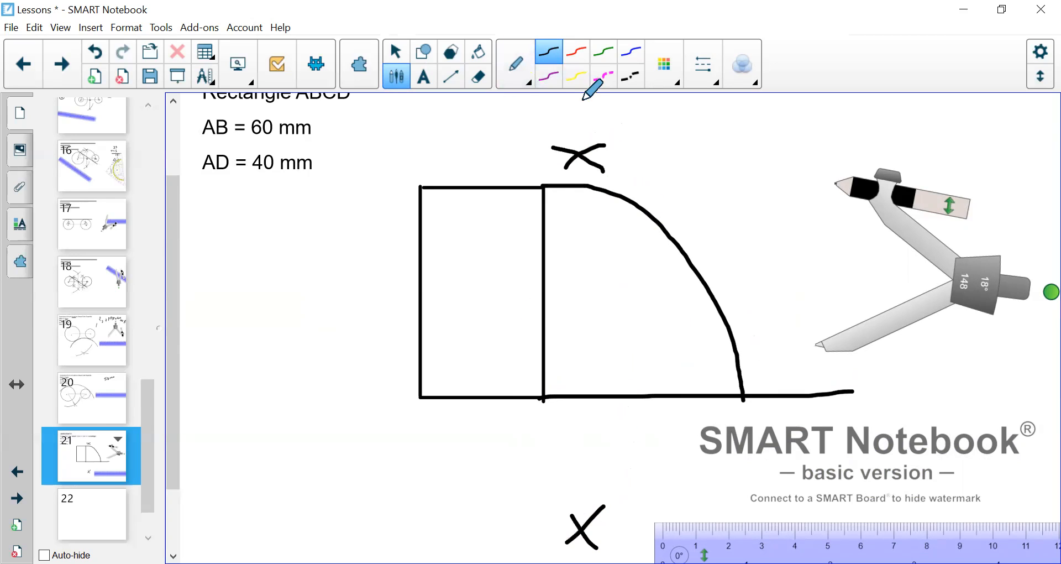
left_click_drag(579, 101, 582, 544)
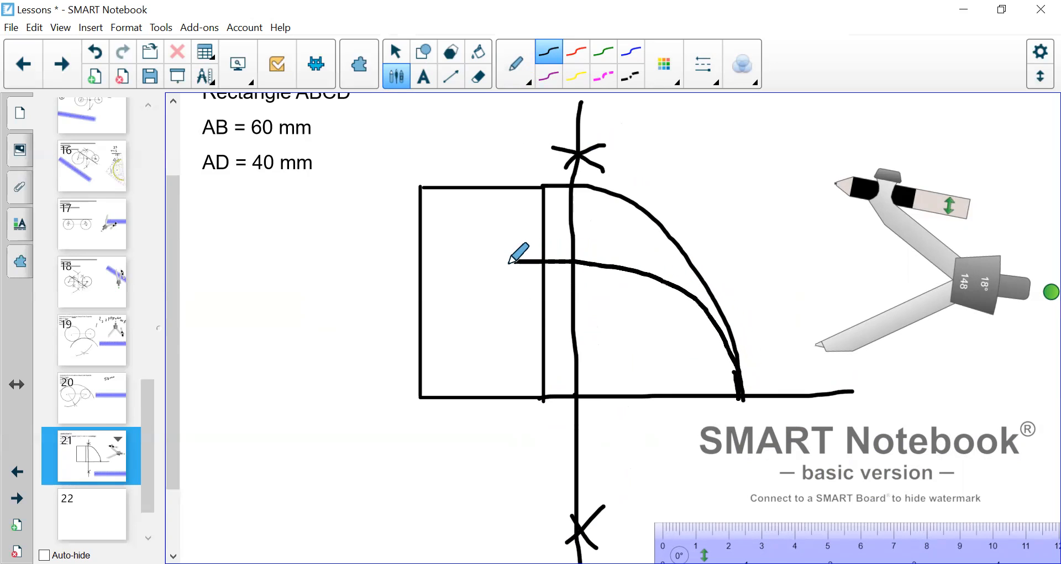
left_click_drag(518, 254, 432, 382)
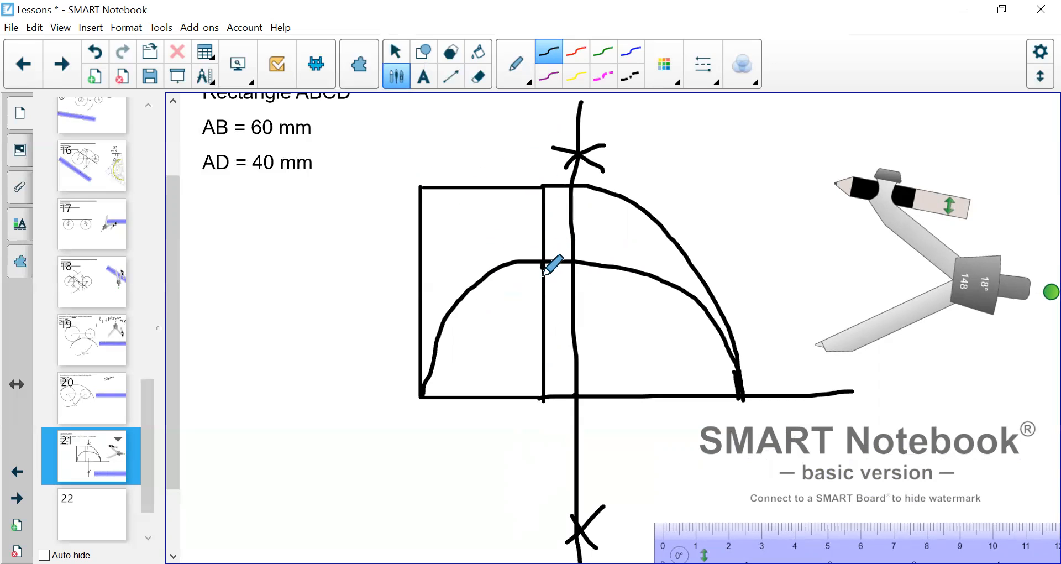
Thicken the rectangle's right side, mark the side length, and draw and retrace the square's sides.
left_click_drag(552, 264, 558, 389)
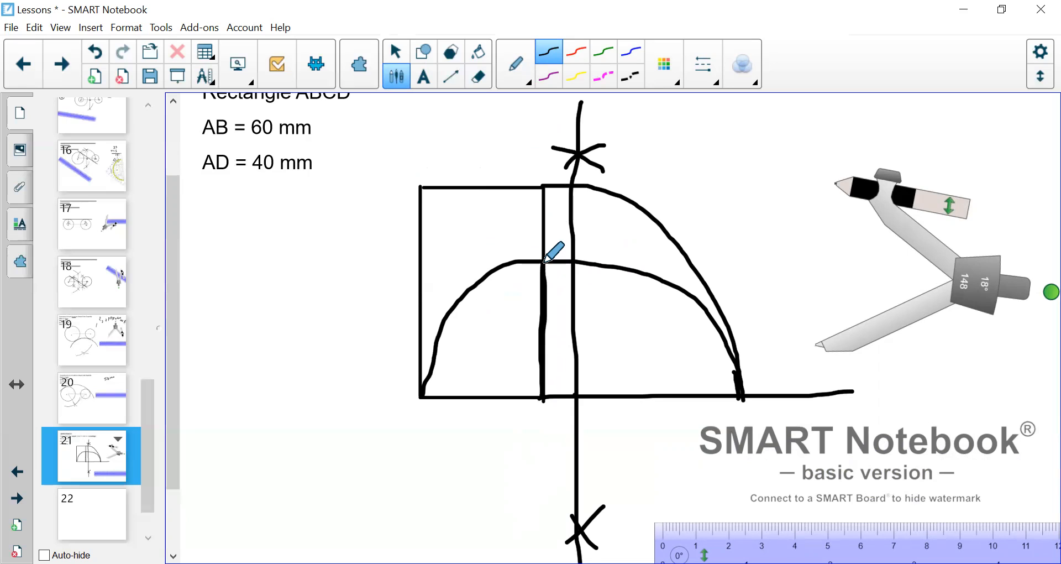
left_click_drag(547, 257, 547, 396)
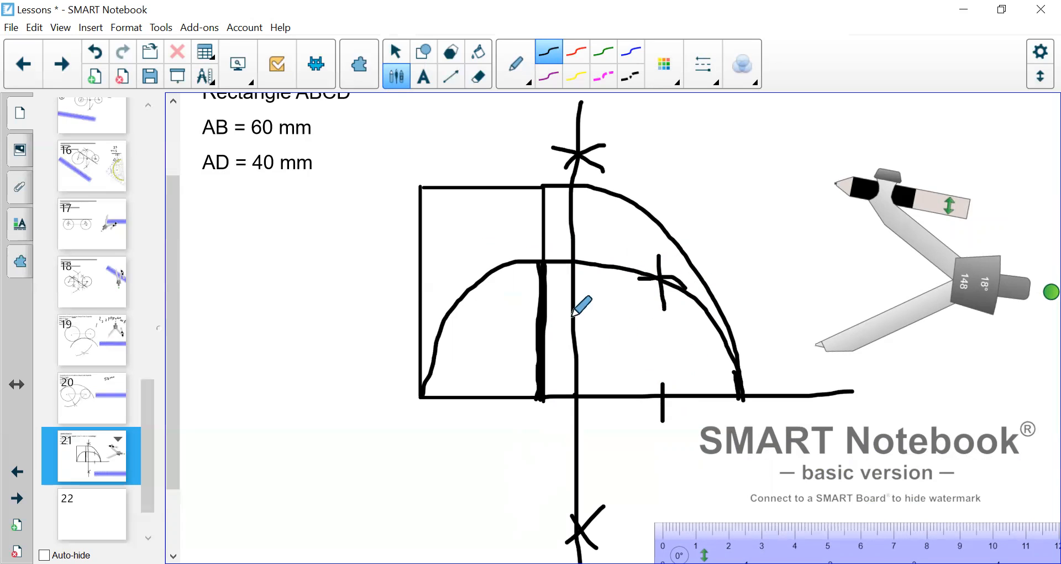
left_click_drag(576, 308, 663, 264)
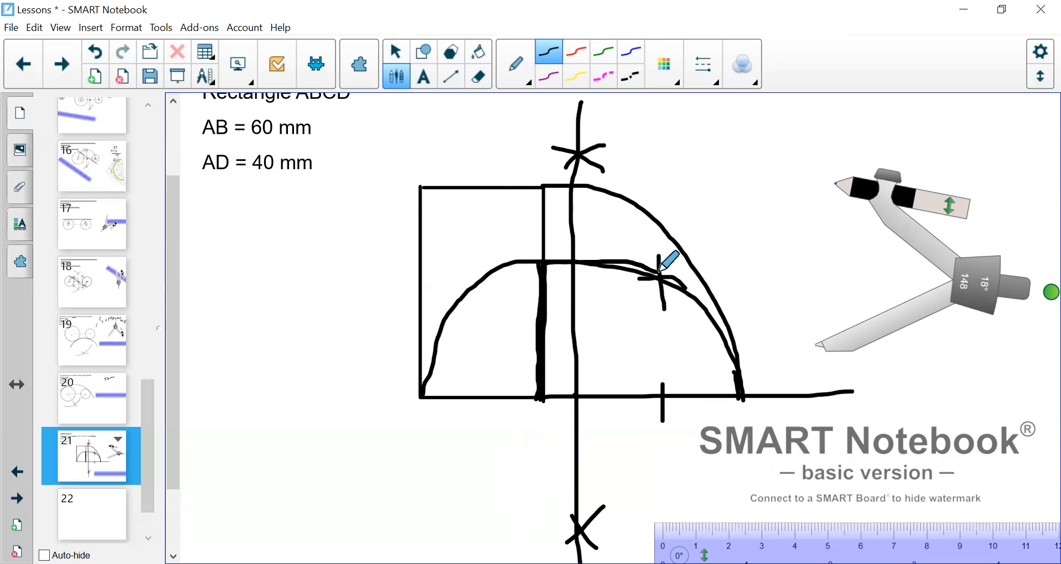
left_click_drag(663, 264, 663, 393)
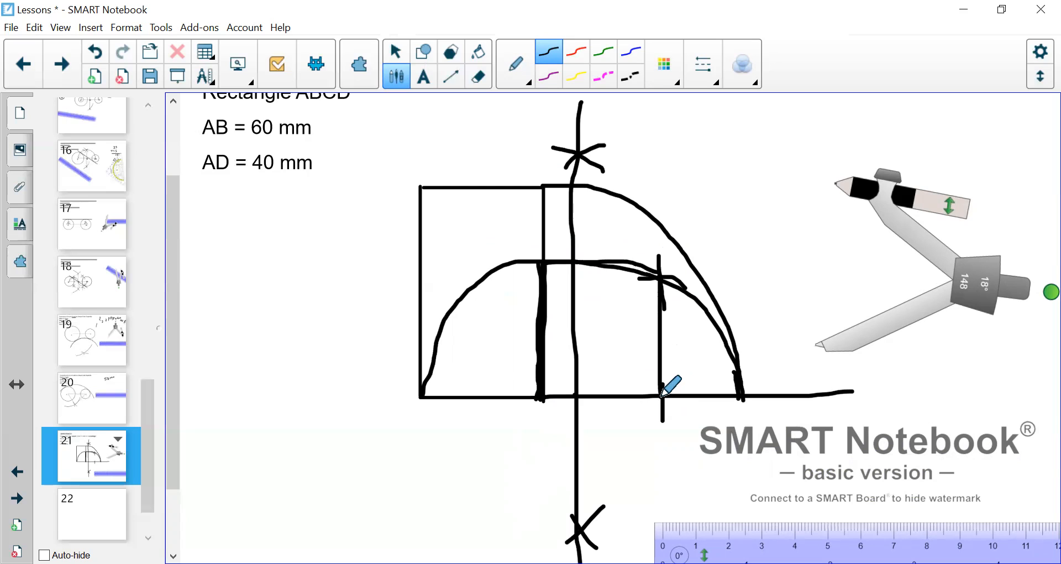
left_click_drag(542, 399, 663, 396)
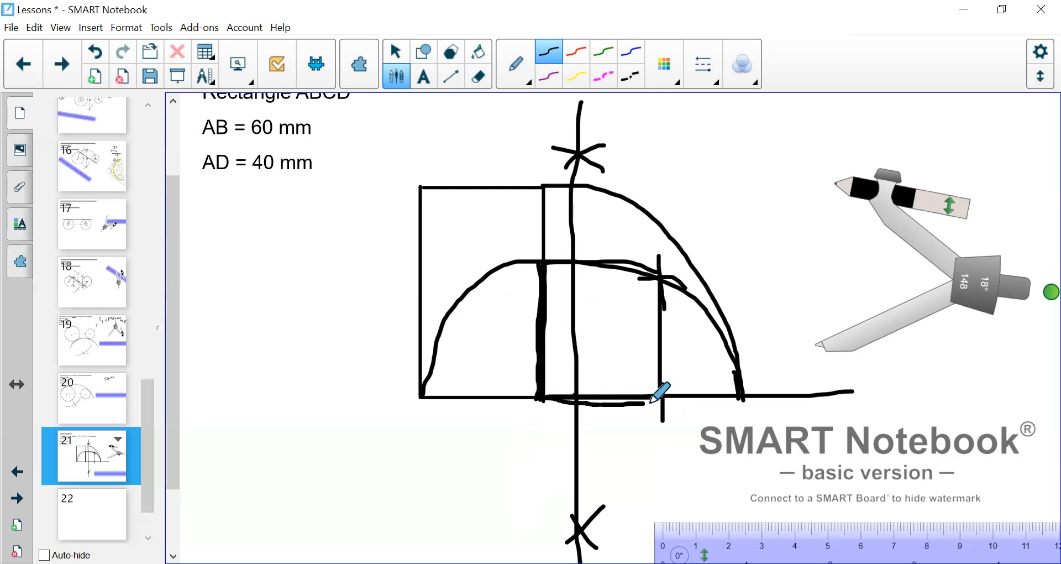
left_click_drag(660, 395, 666, 260)
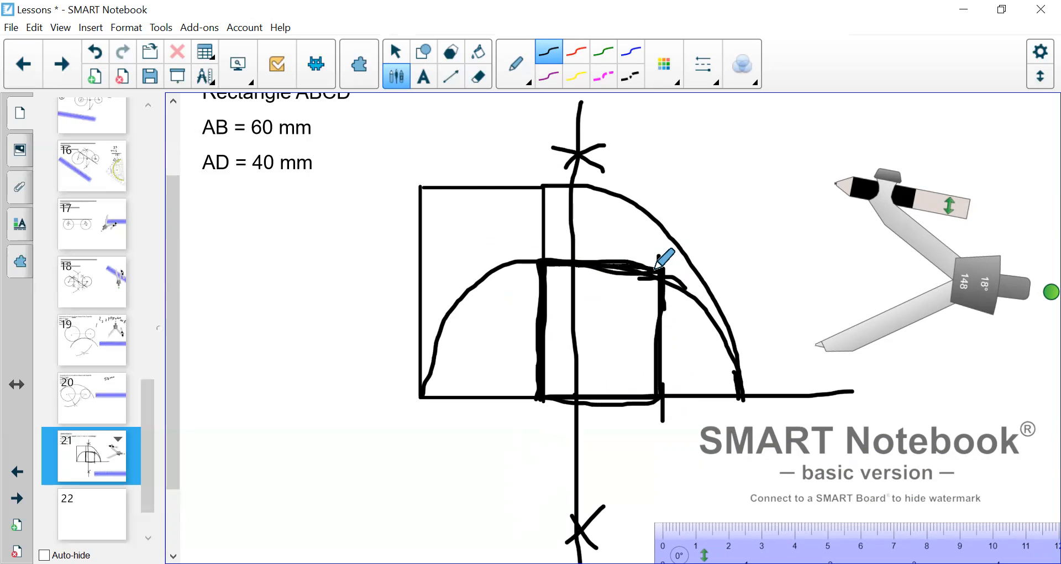
left_click_drag(659, 264, 569, 382)
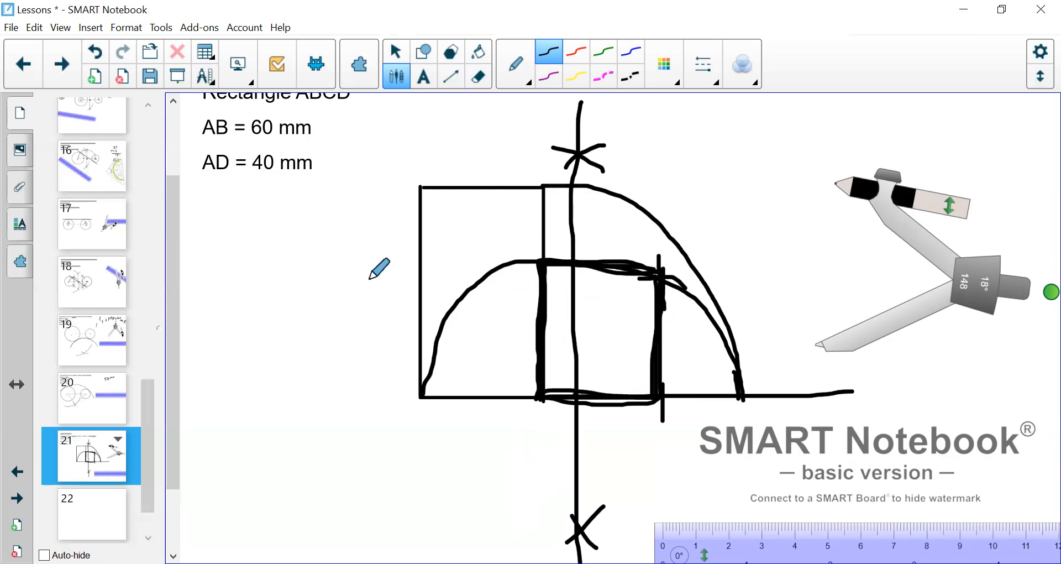
mouse_move(542, 338)
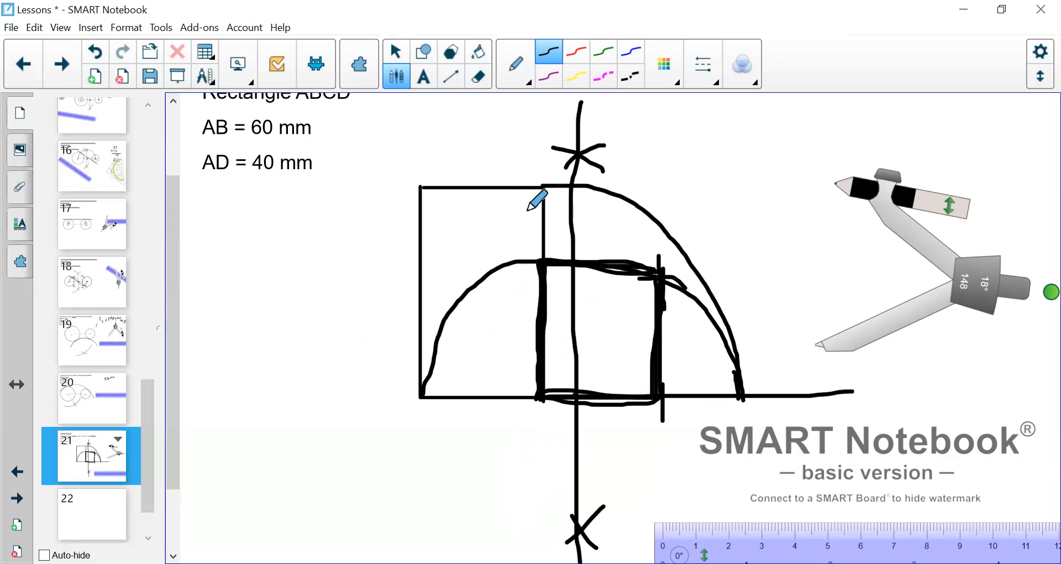
mouse_move(619, 335)
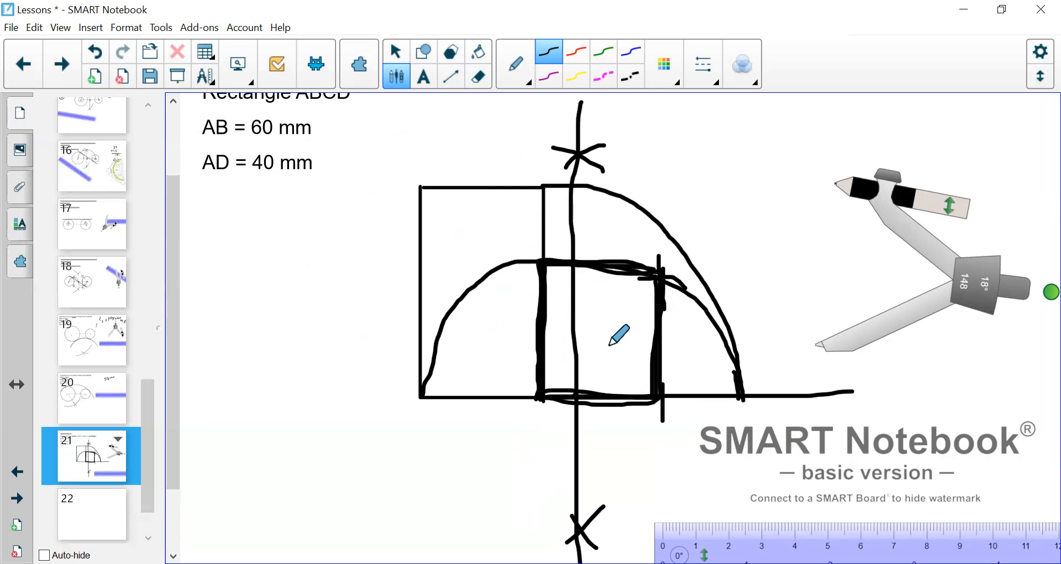
mouse_move(545, 274)
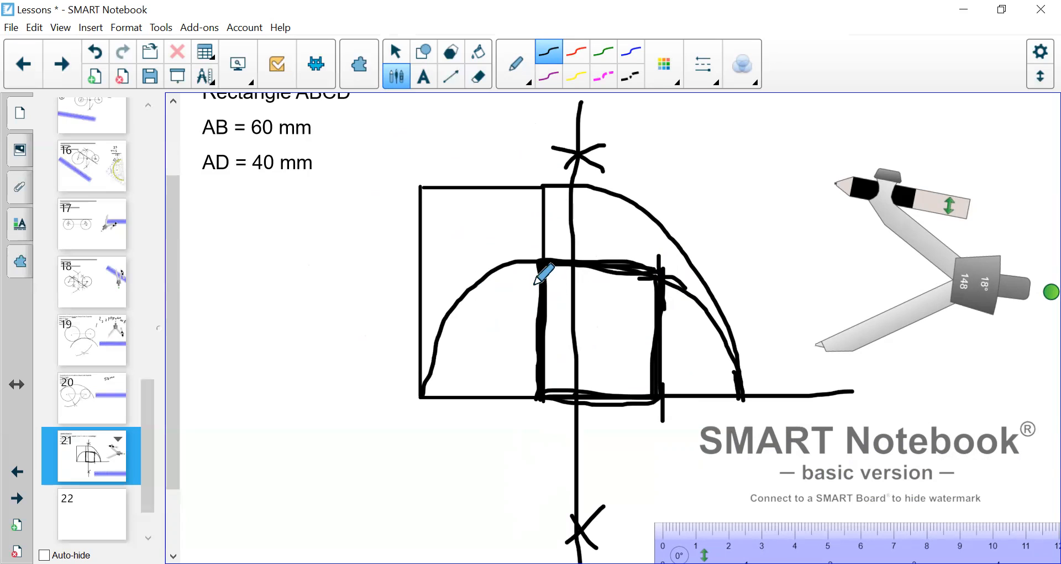
mouse_move(615, 260)
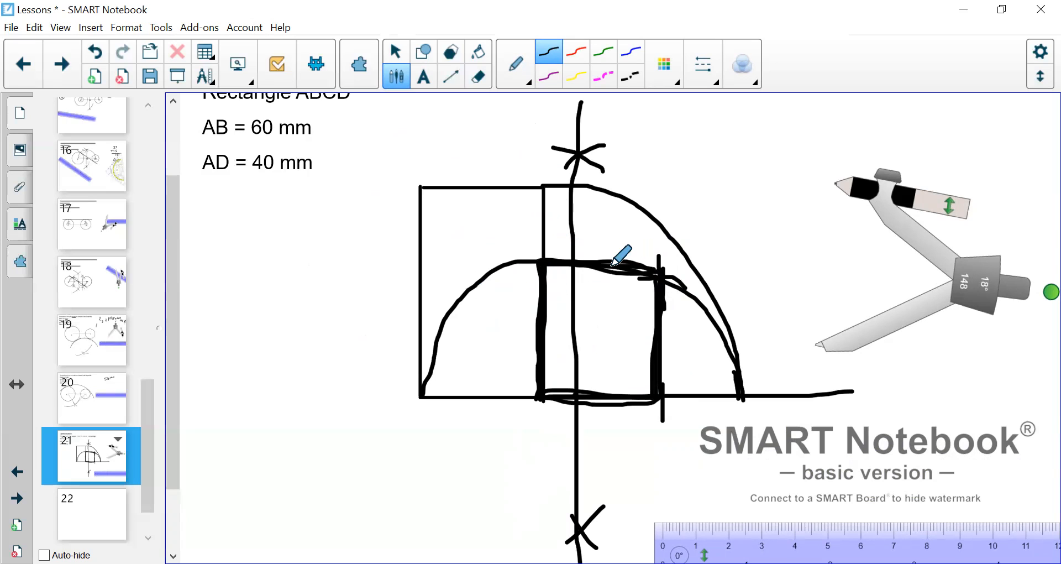